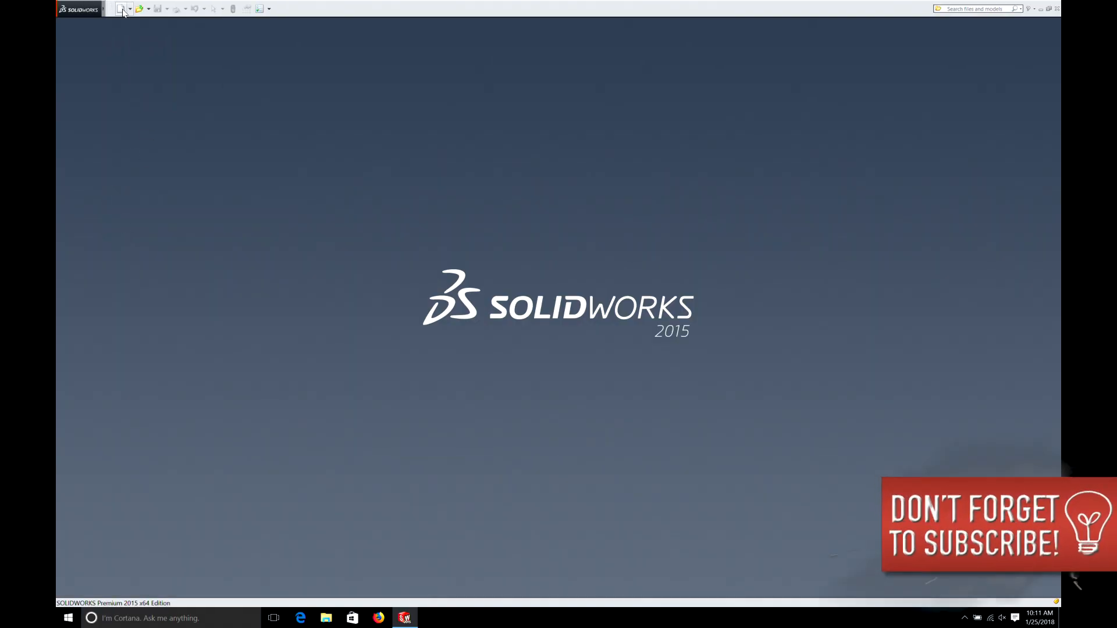
- Create a new Part document from the New SOLIDWORKS Document dialog
click(119, 8)
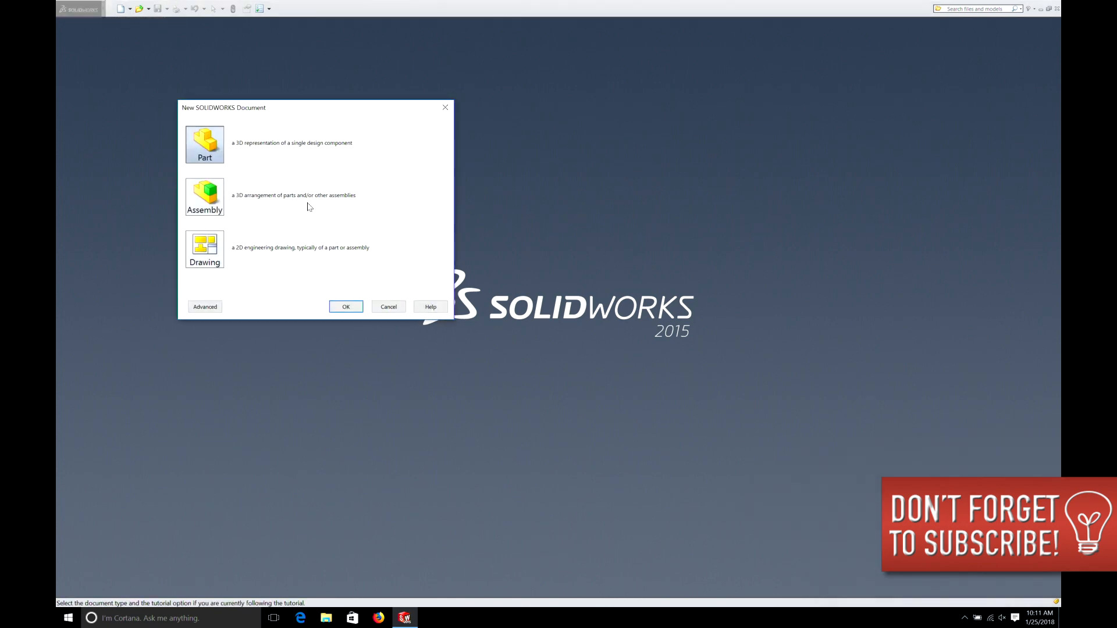
click(345, 306)
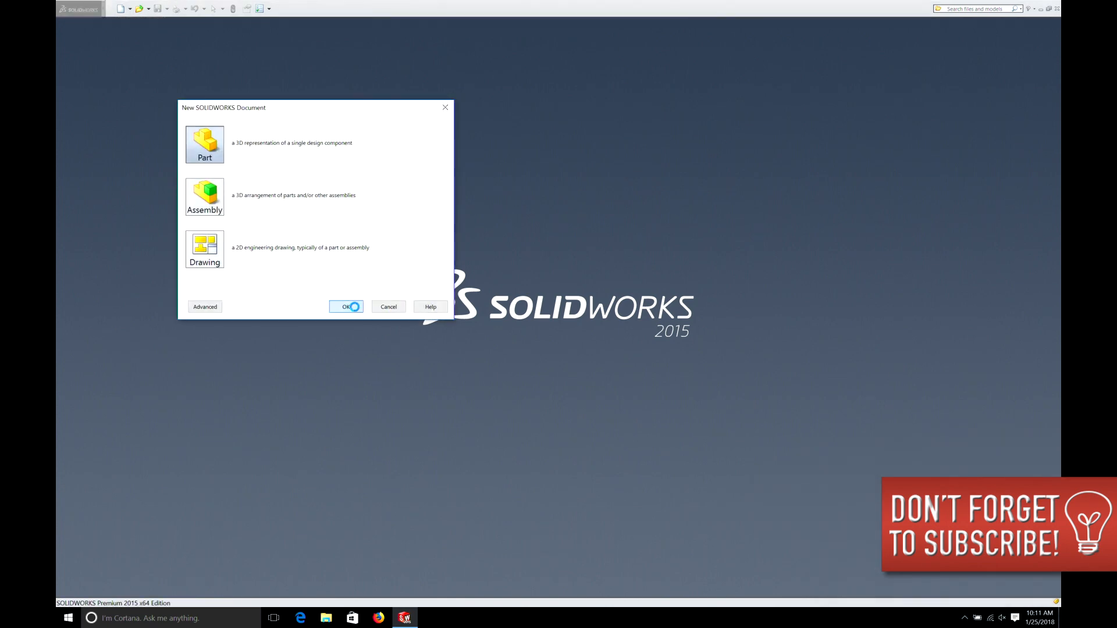
click(345, 306)
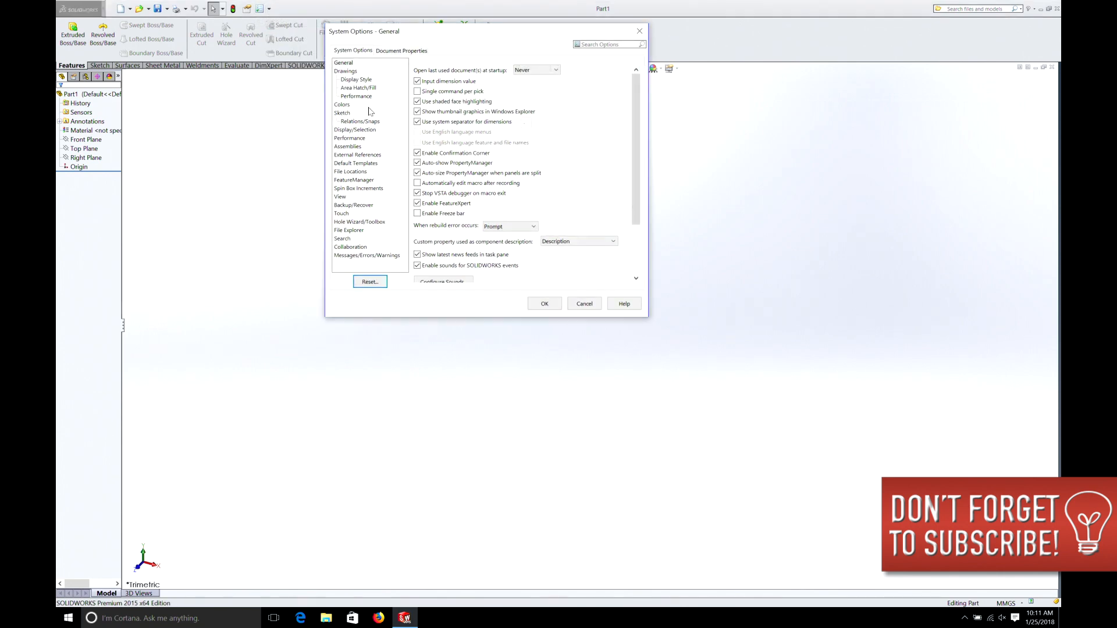
- Set the document units to IPS (inch, pound, second) in Document Properties and accept
click(402, 50)
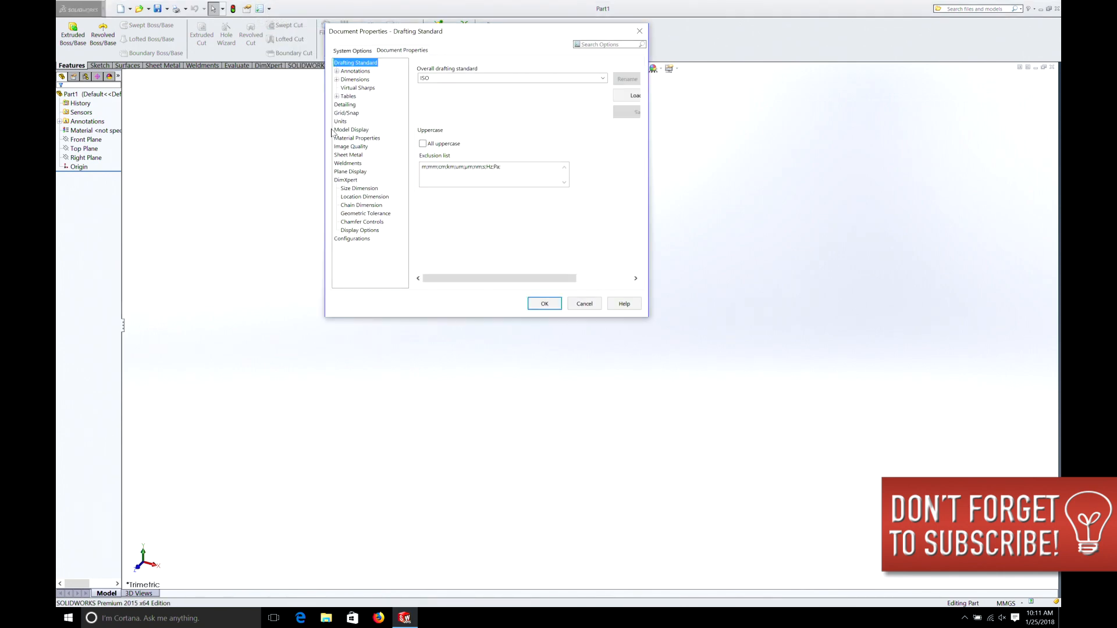
click(340, 120)
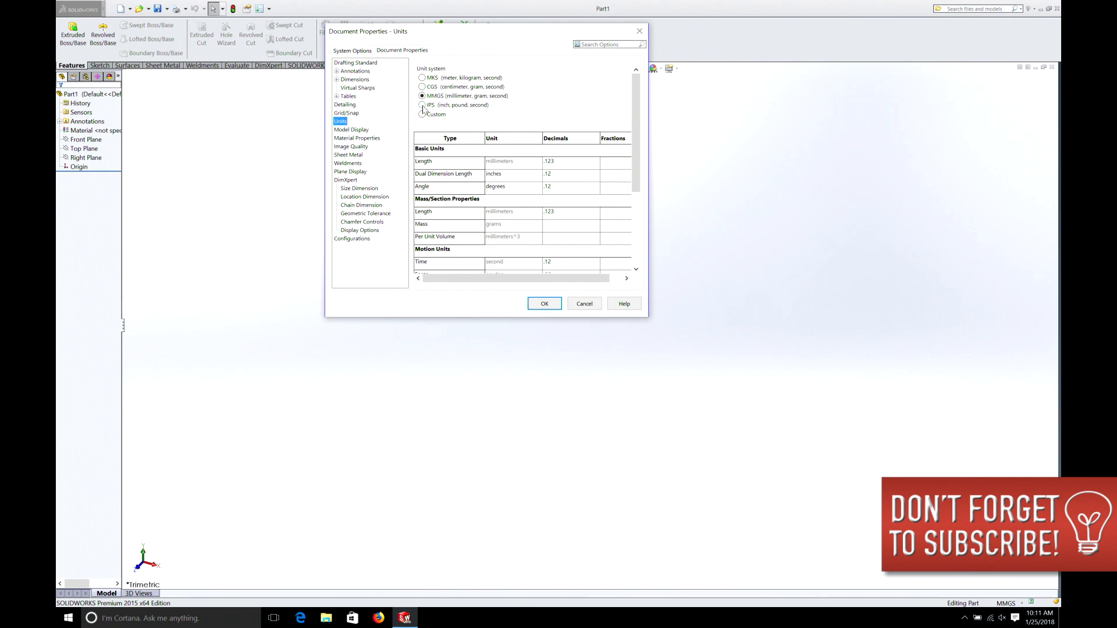
click(422, 104)
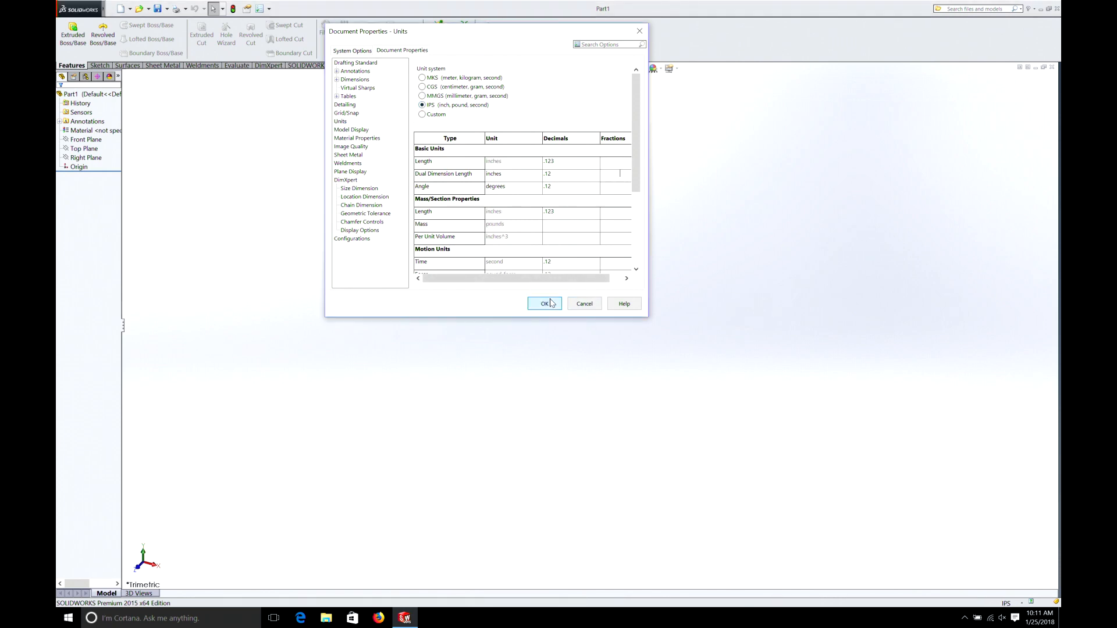
click(544, 304)
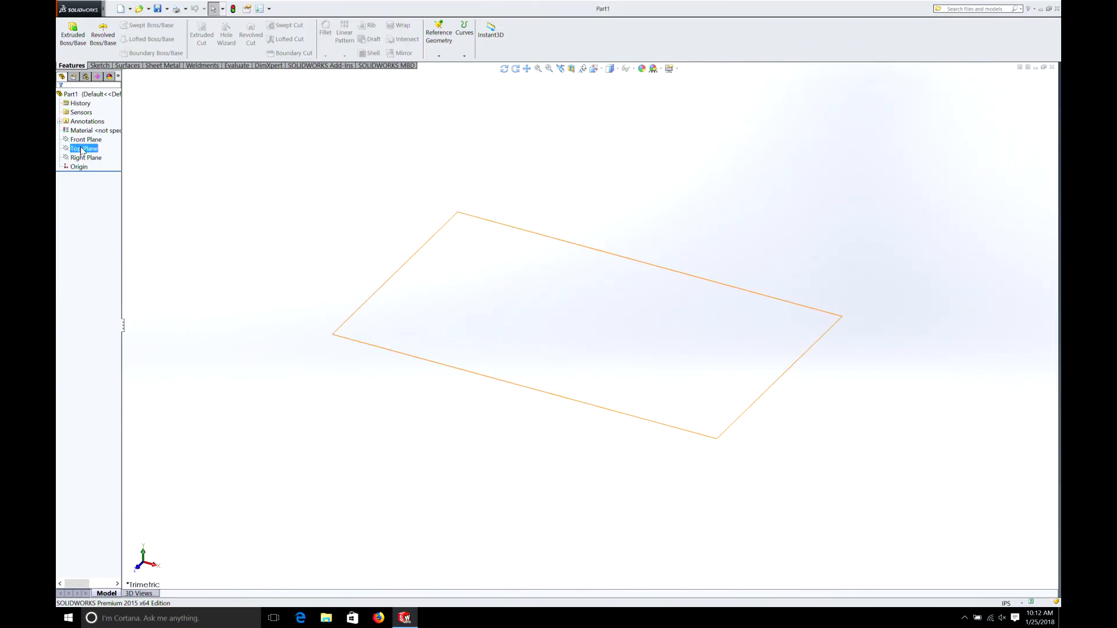
- Sketch a polygon hexagon from the origin on the Top Plane and dimension its construction circle to 0.50
click(83, 147)
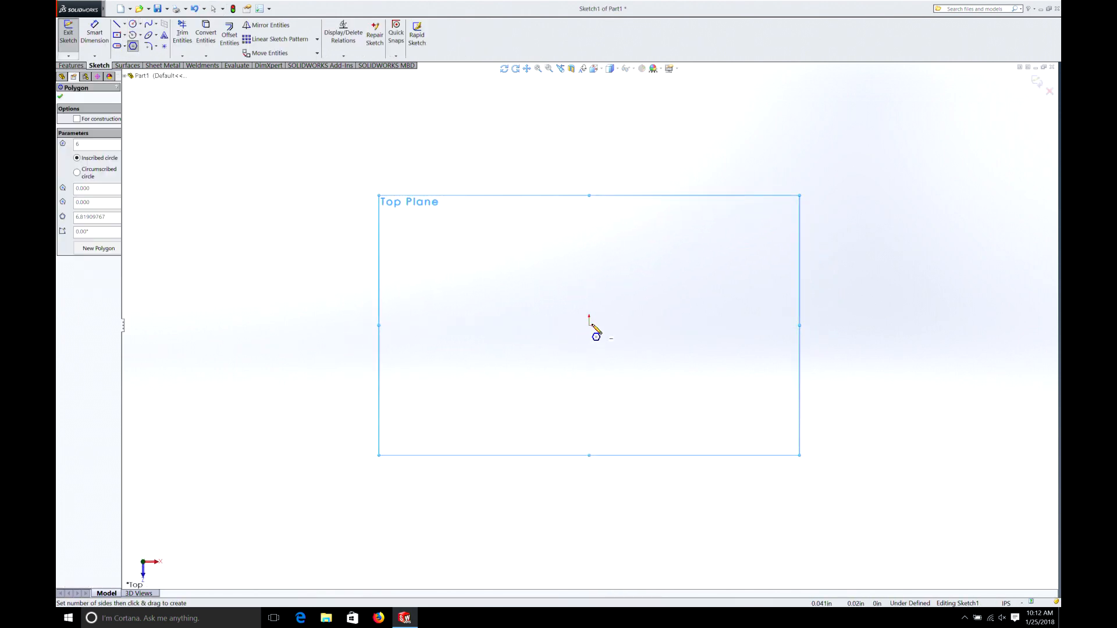
drag(589, 322, 675, 376)
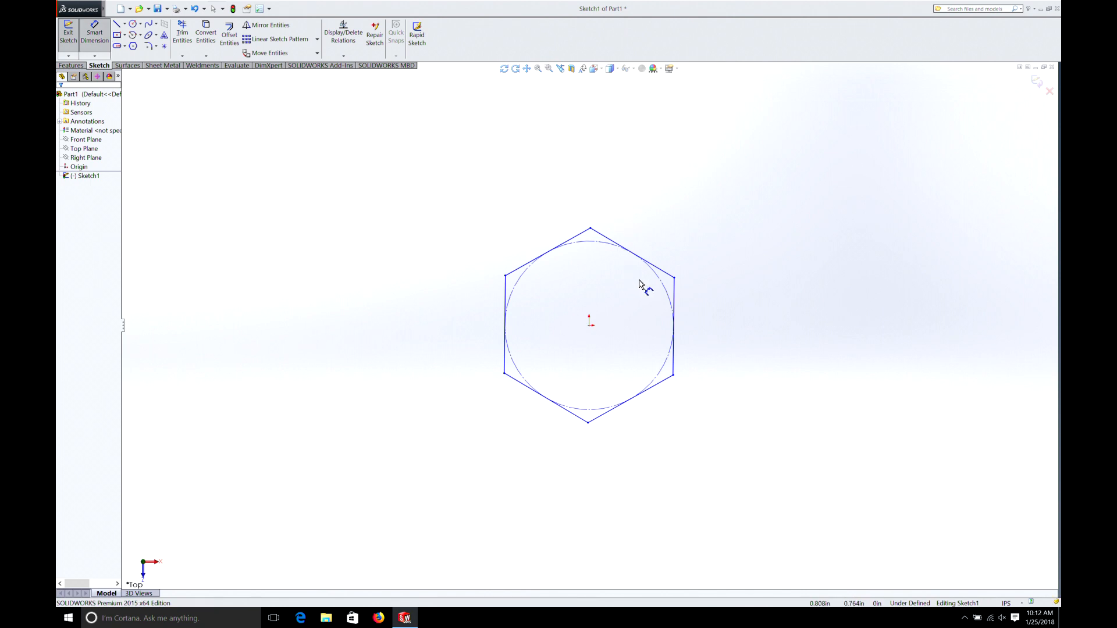
click(658, 274)
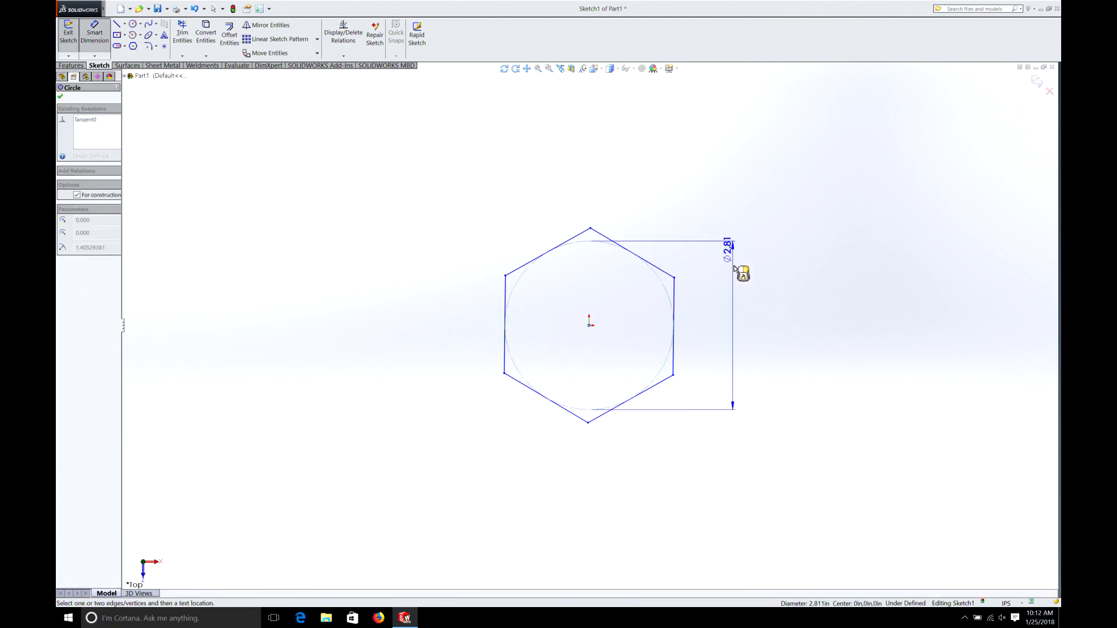
click(734, 271)
text(5)
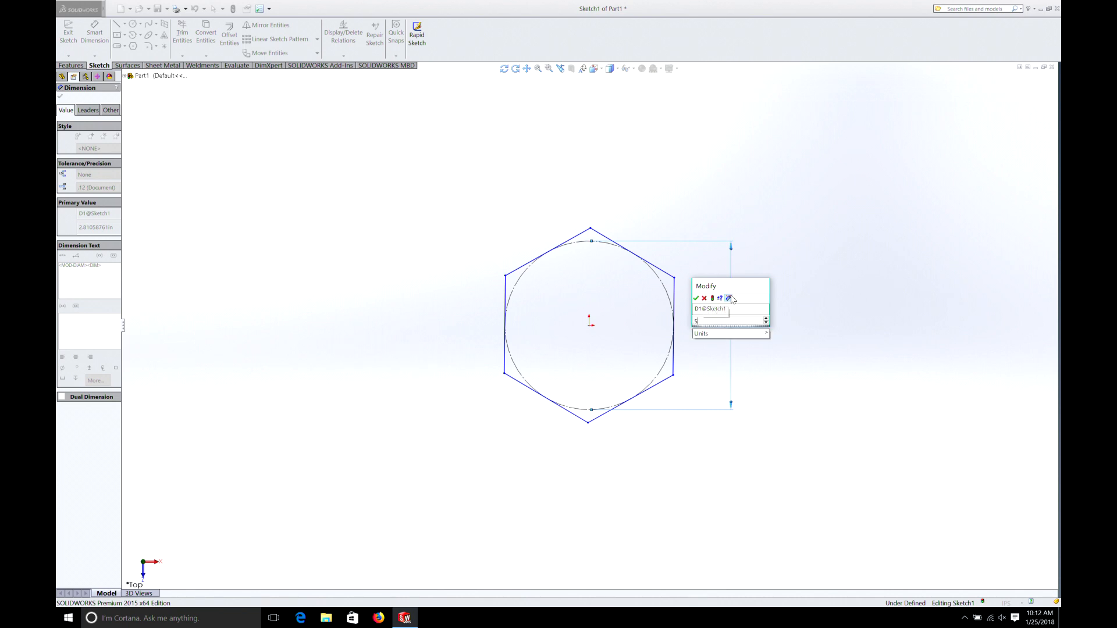
click(696, 298)
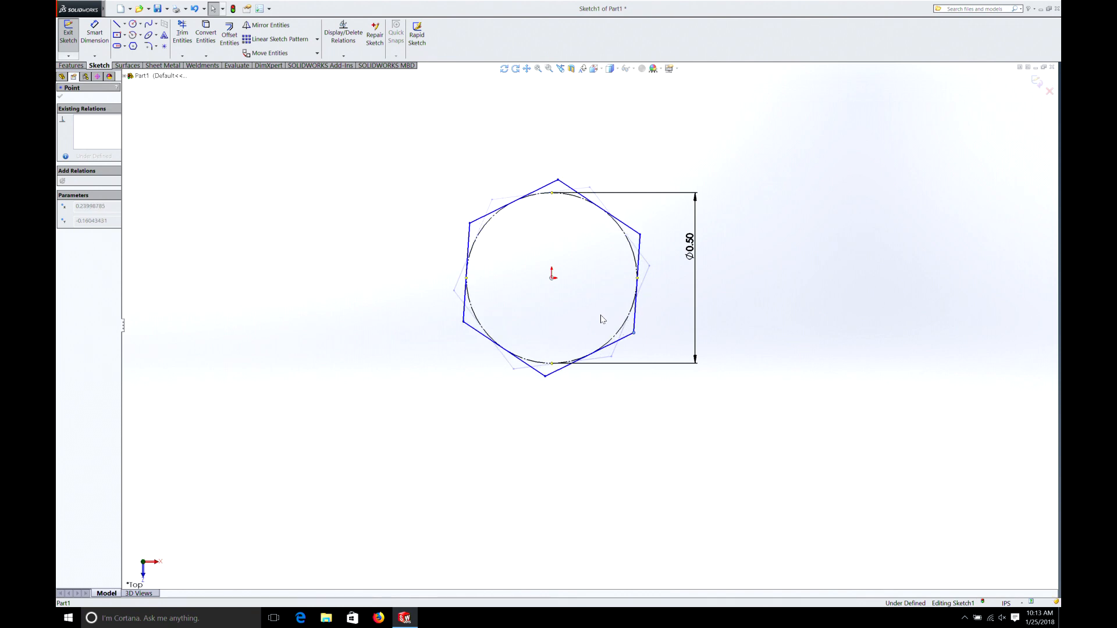
- Rotate the hexagon by a vertex so its sides stand vertical and clear the relation selection
drag(601, 319, 639, 400)
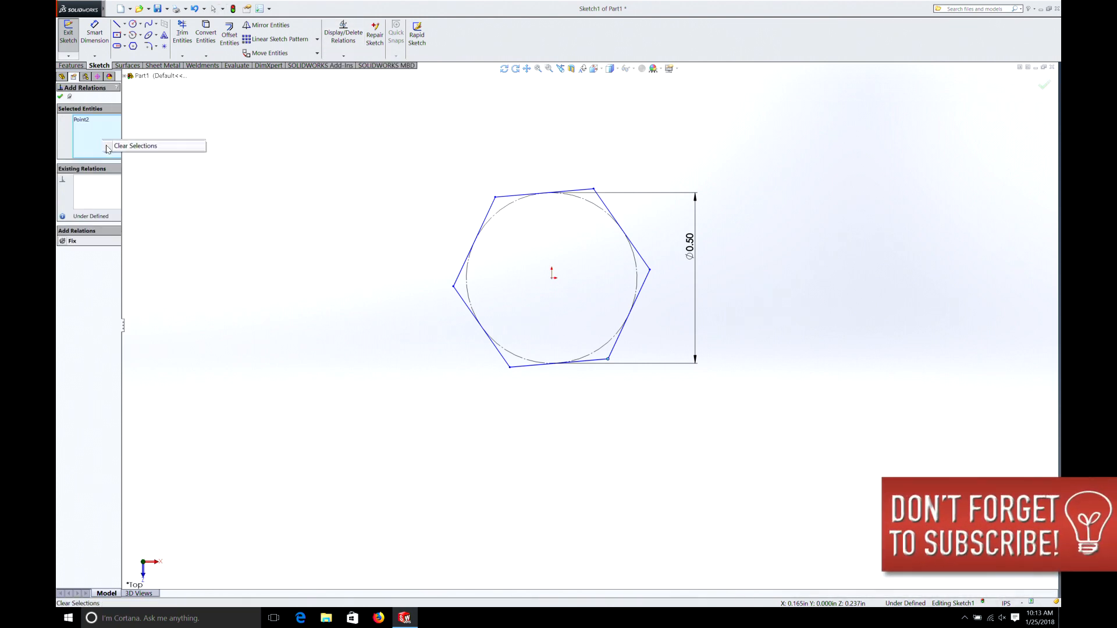
click(475, 238)
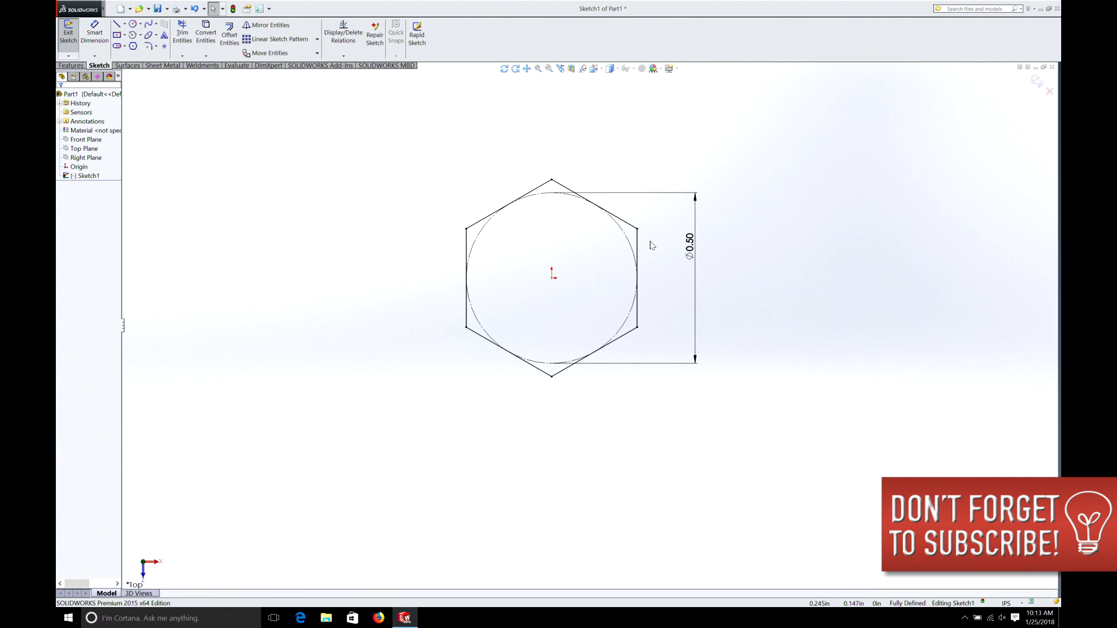
mouse_move(855, 262)
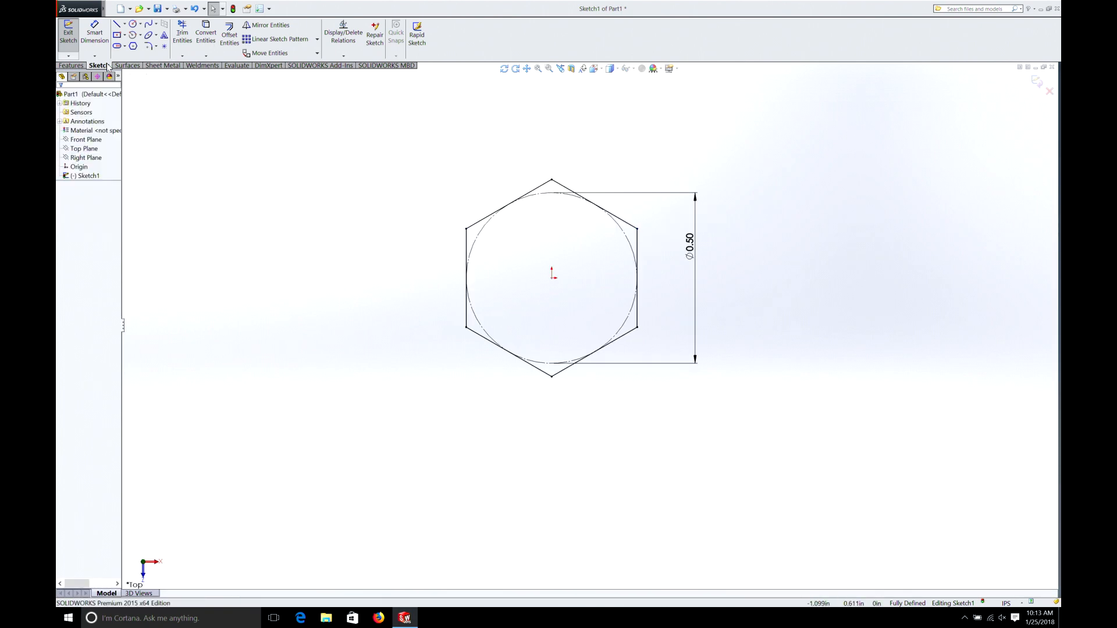
- Start an Extruded Boss/Base on the hexagon and try depth values .375 and 3/8
click(71, 65)
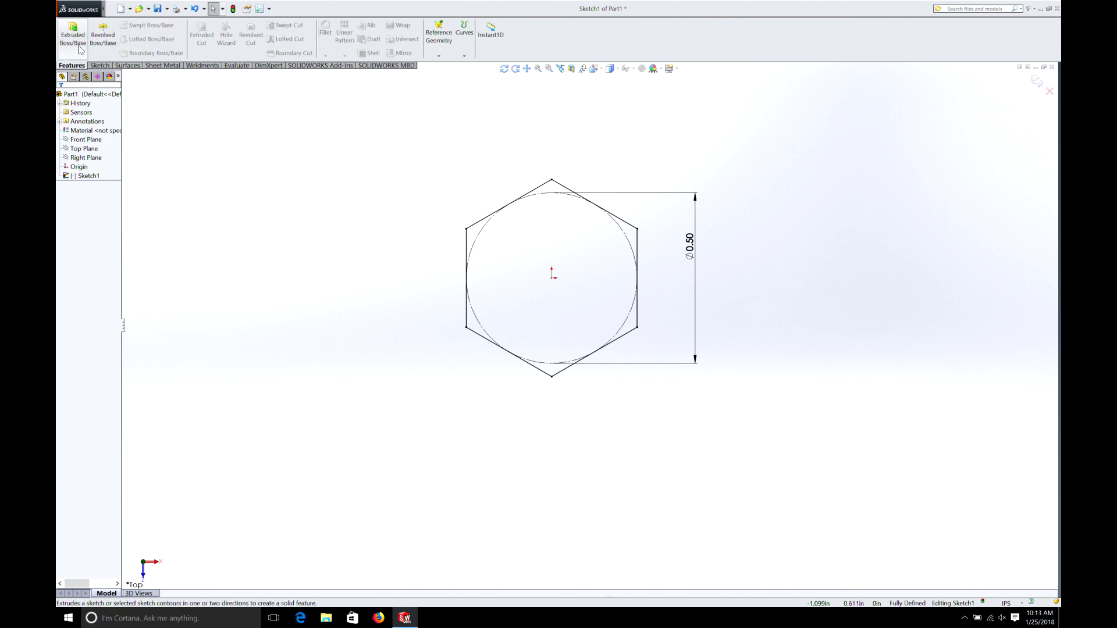
click(72, 34)
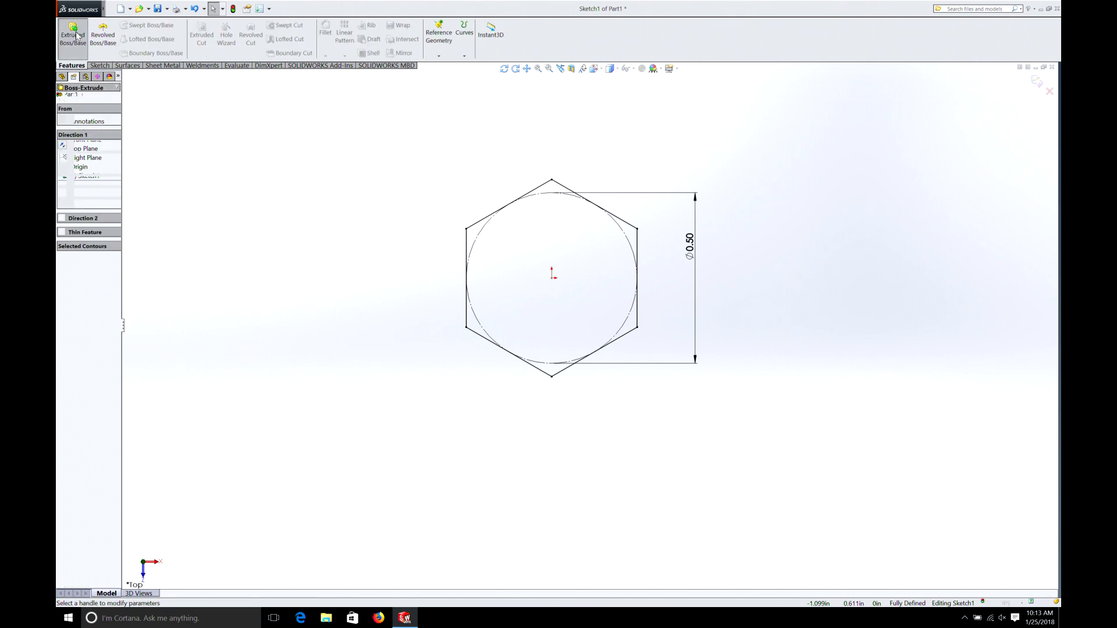
click(72, 39)
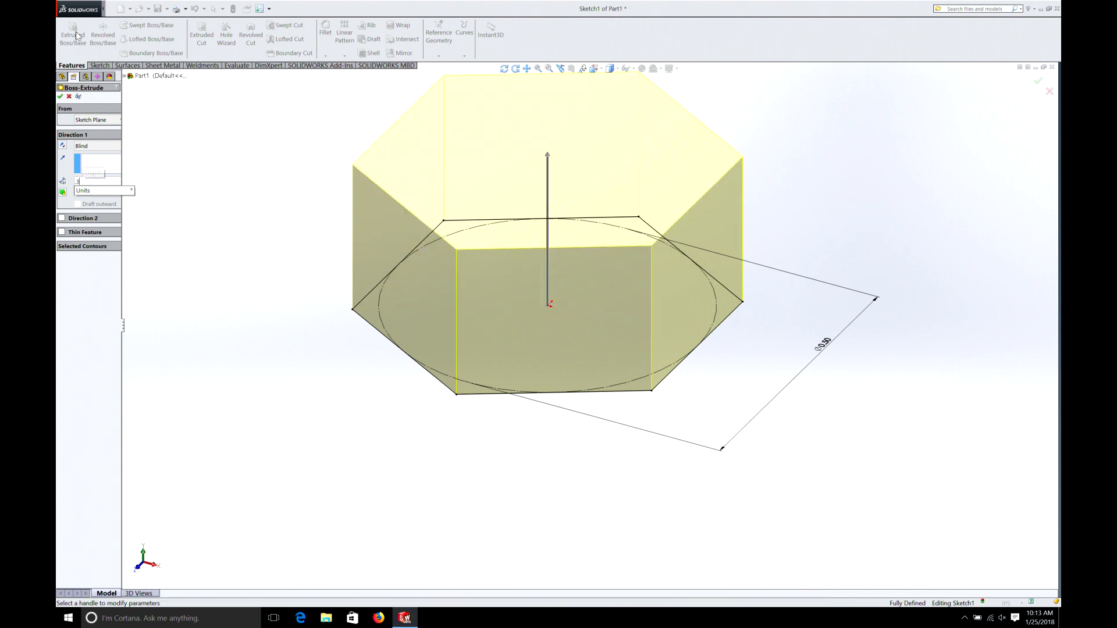
text(.375in)
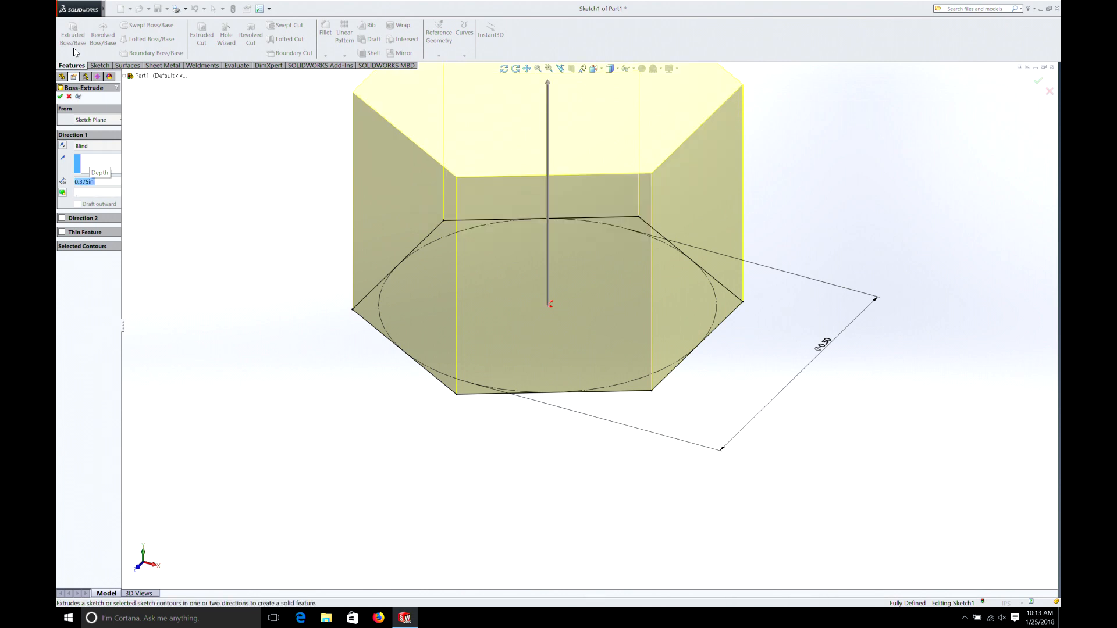
click(84, 181)
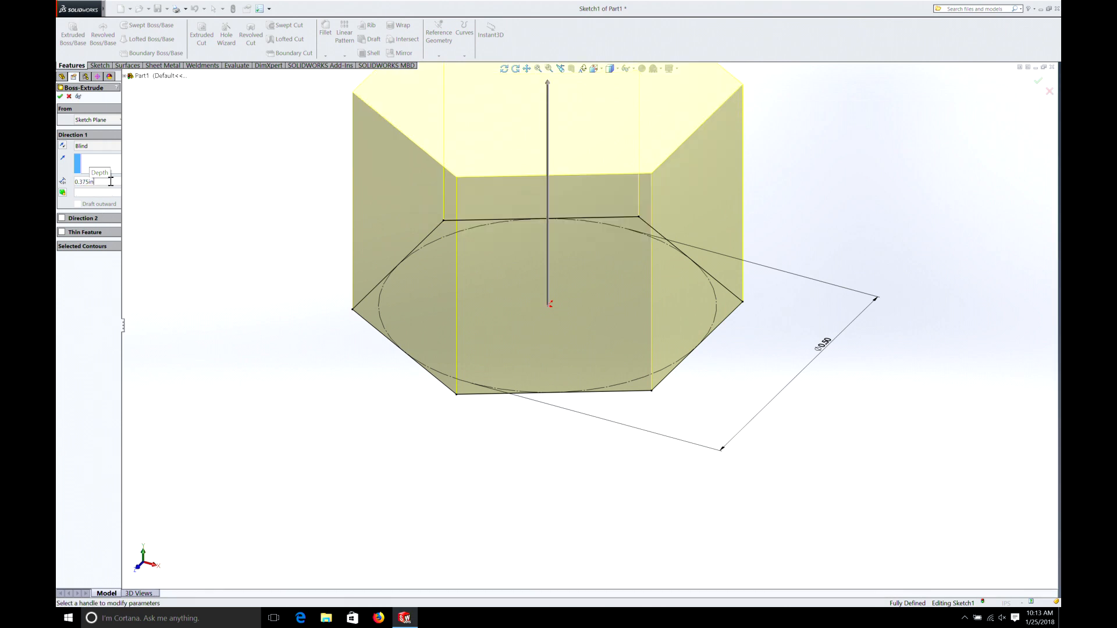
triple_click(84, 181)
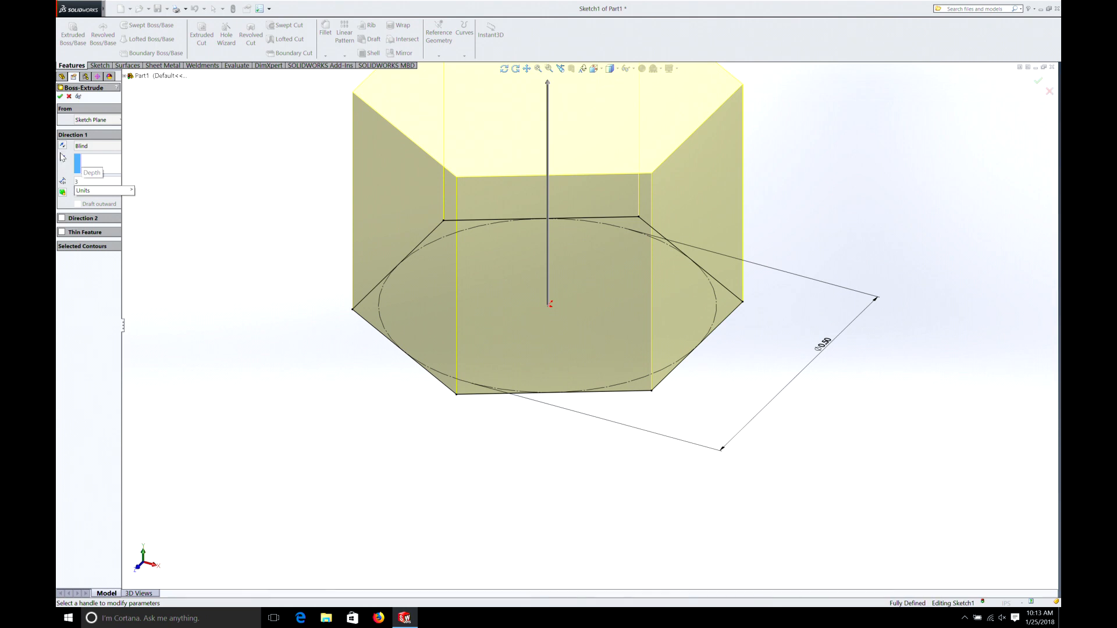
text(3/8)
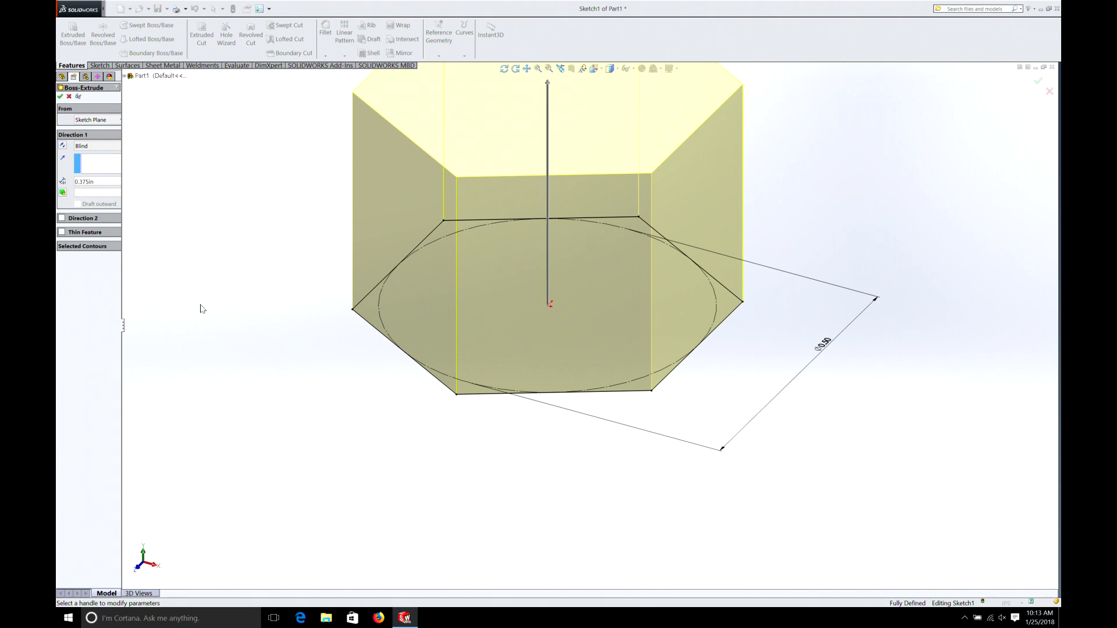
- Re-enter the Blind depth, cycling through 0.500in, 0.975in and 0.375in values
click(94, 181)
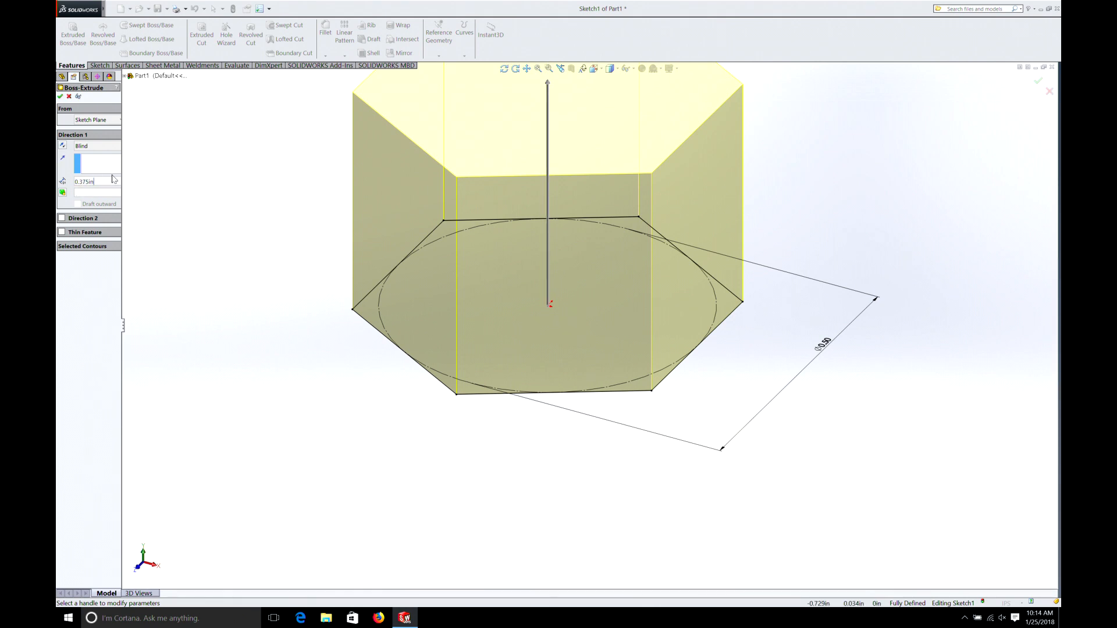
triple_click(84, 181)
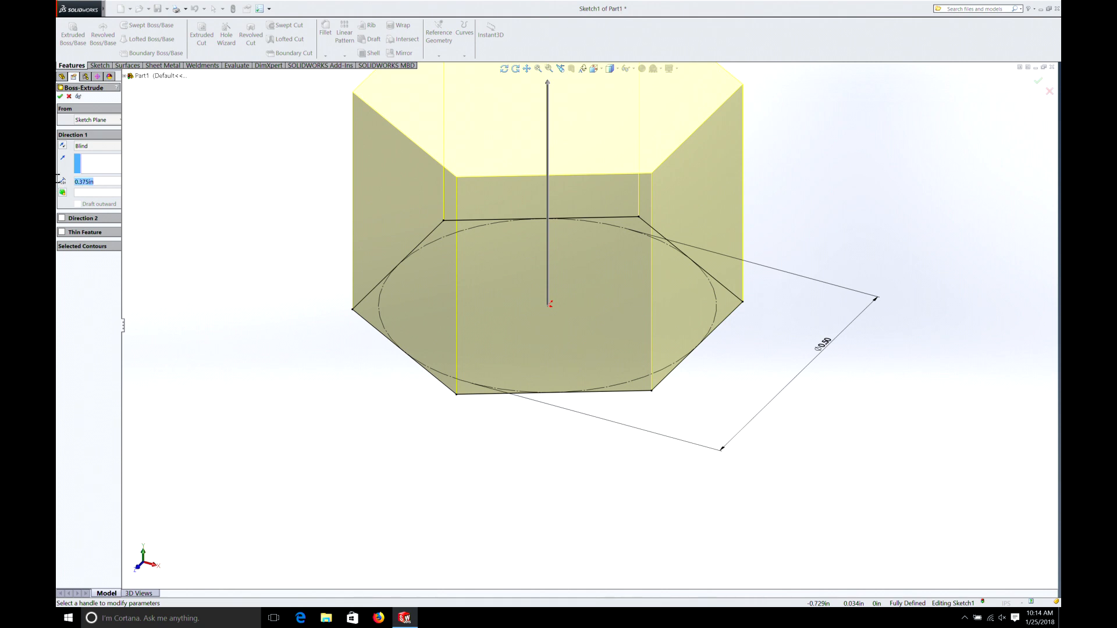
text(4/)
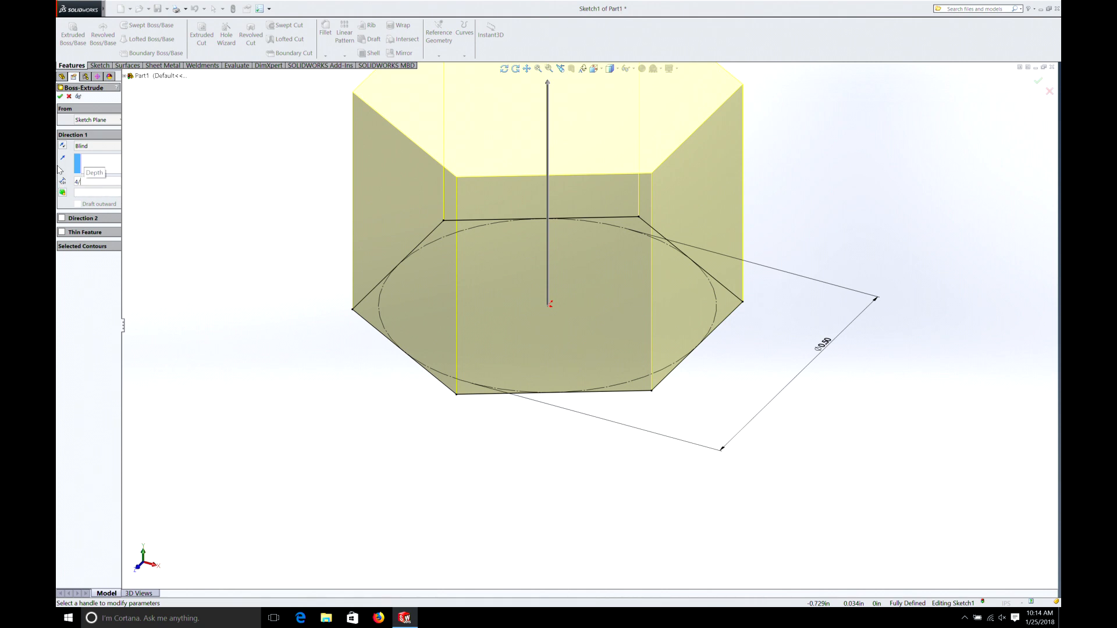
text(0.500in)
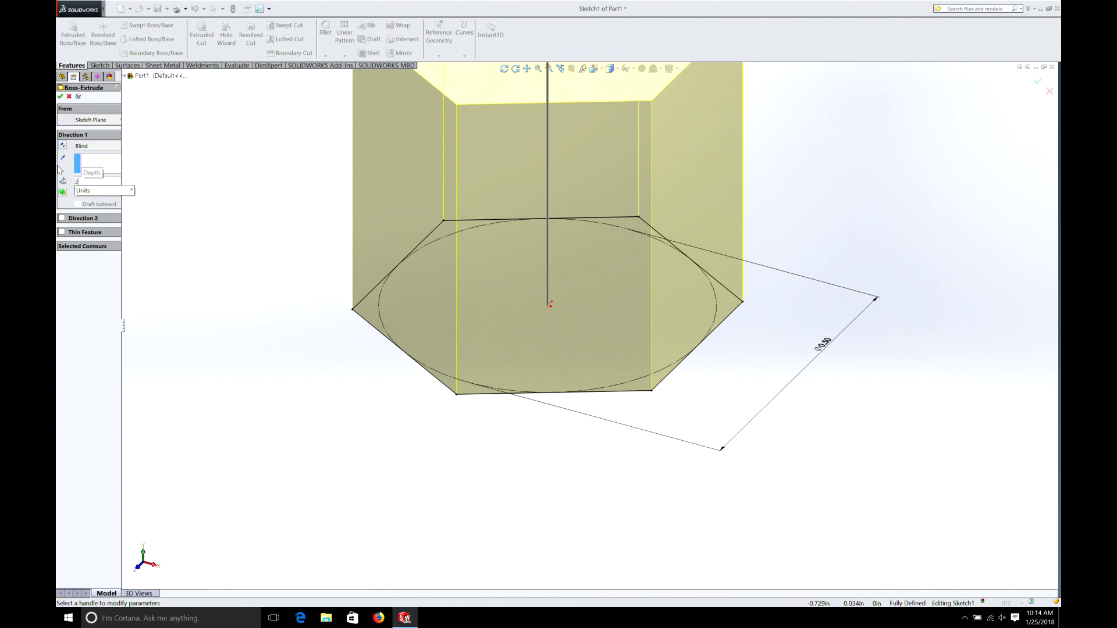
text(0.975in)
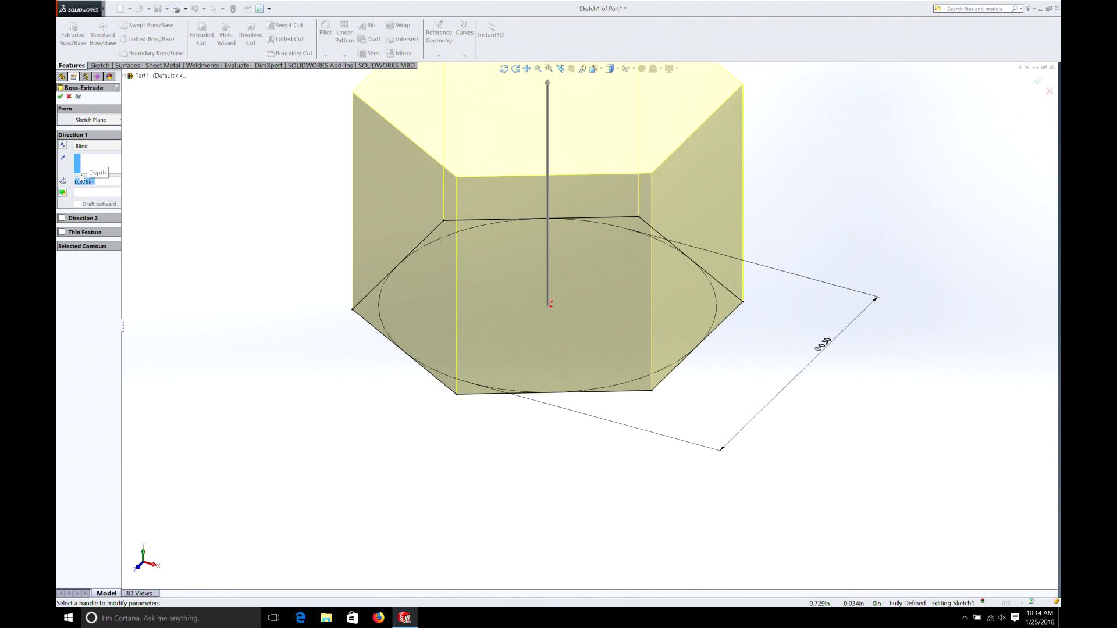
text(0.375in)
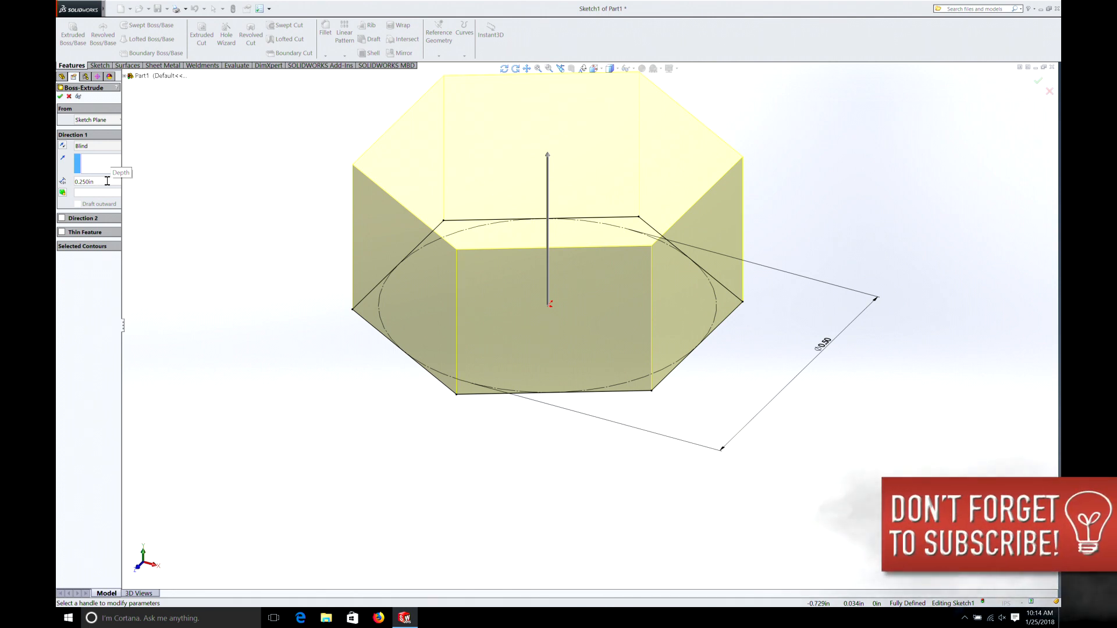
triple_click(84, 182)
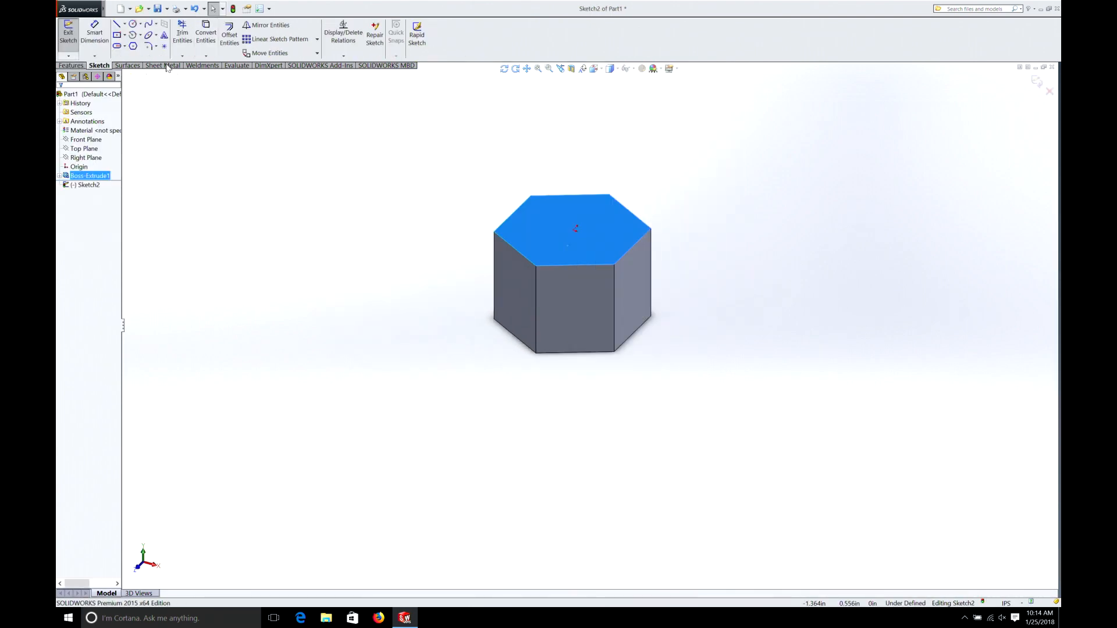
- Sketch a circle centred on the hex head's top face and dimension it to 3/8 in
click(126, 24)
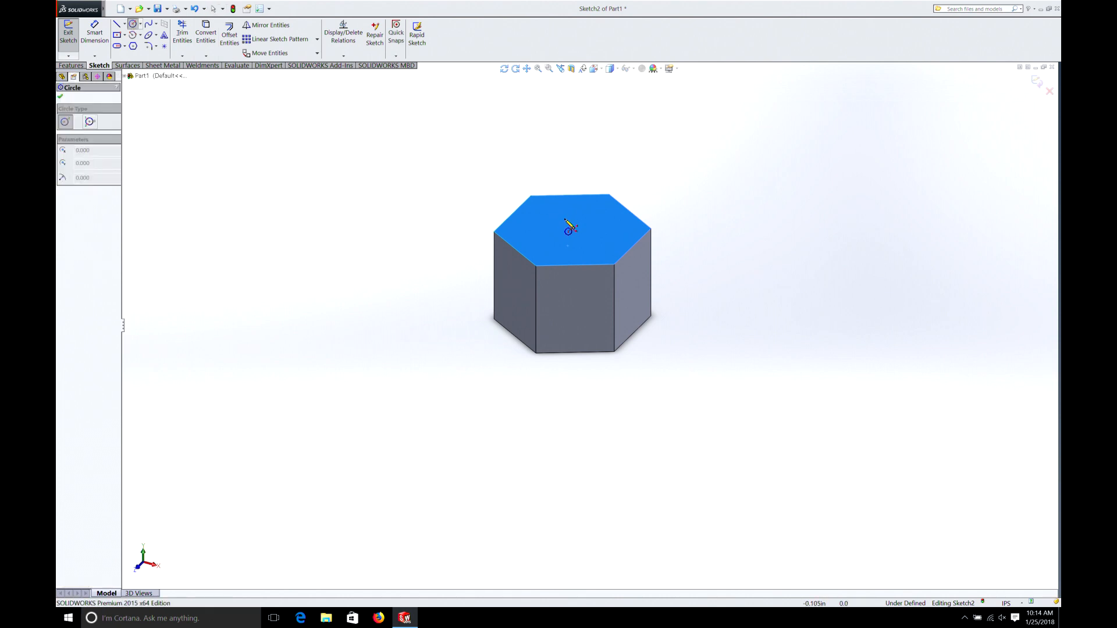
drag(576, 230, 626, 255)
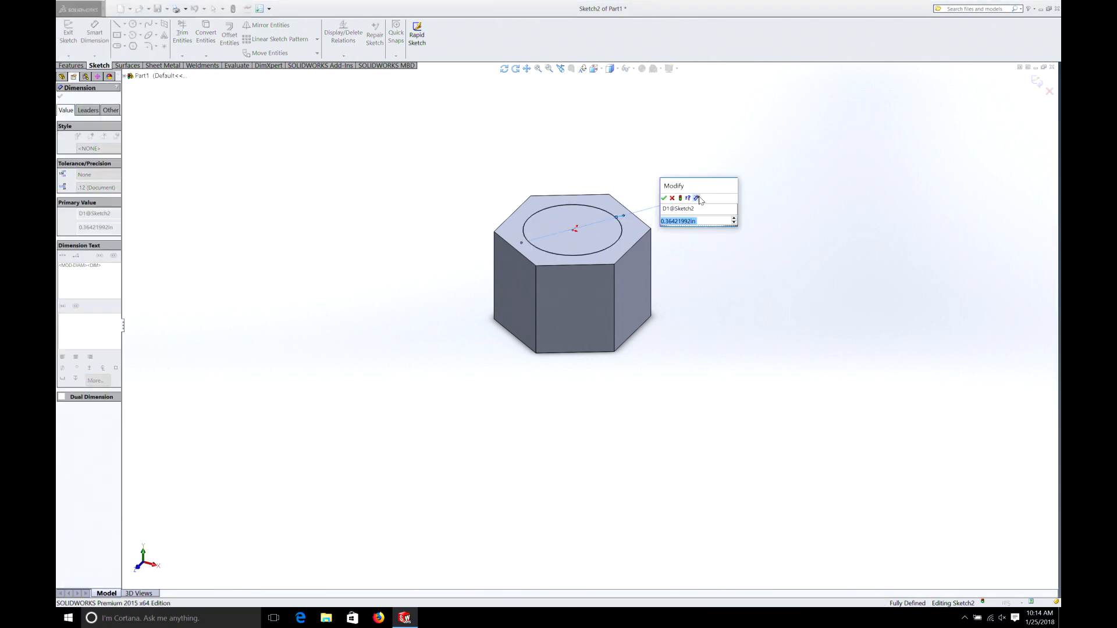
text(3/)
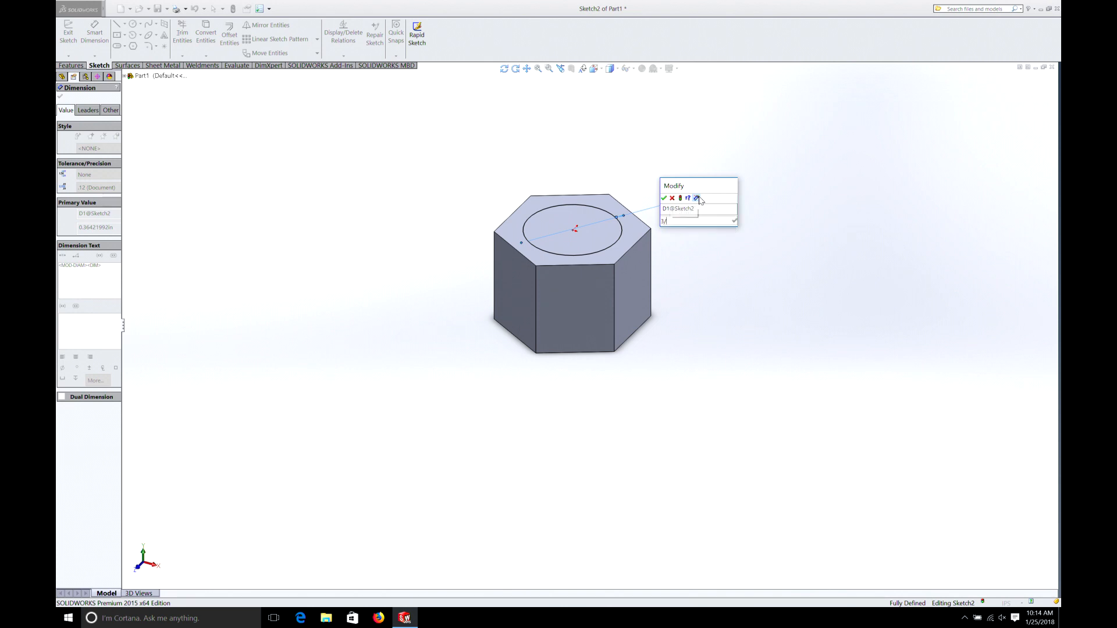
click(663, 197)
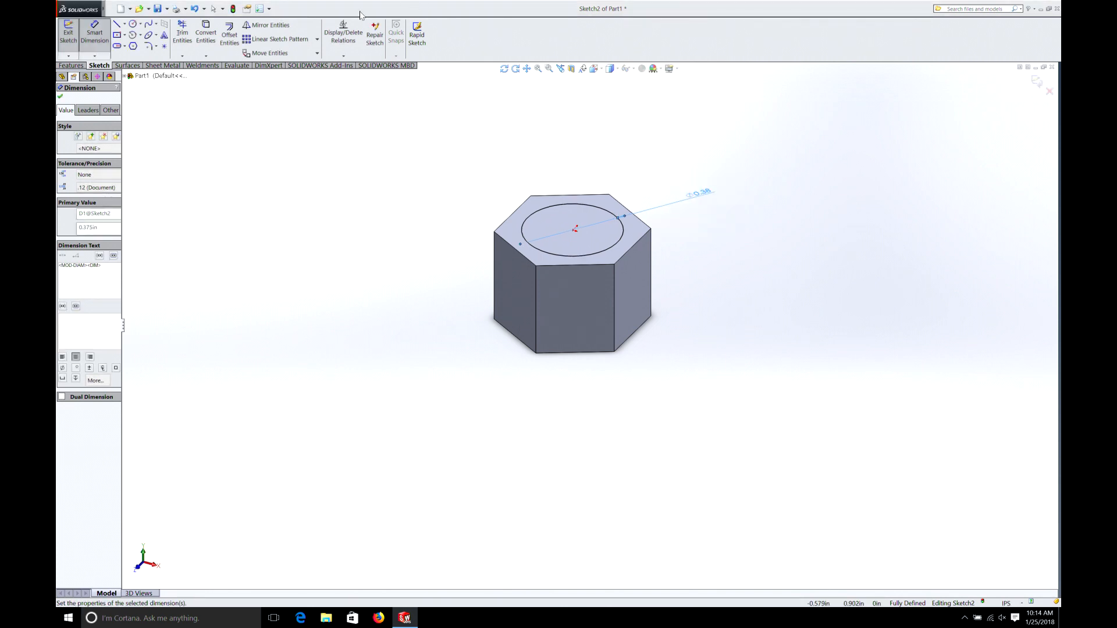
click(71, 66)
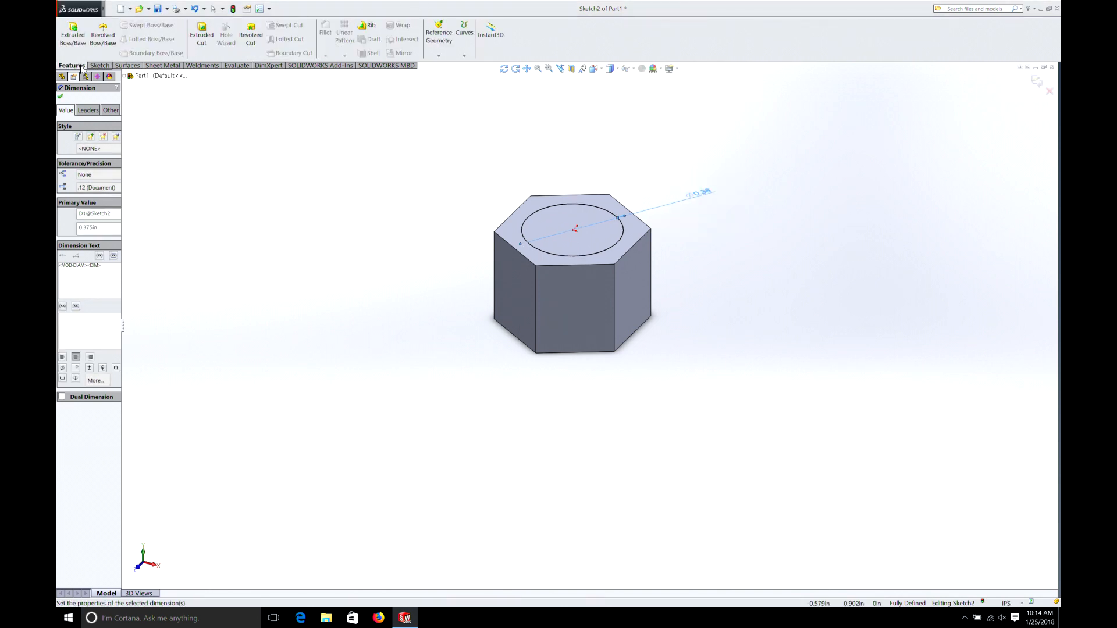
- Extrude the circle as a 1.000in boss merged onto the hex head
click(72, 34)
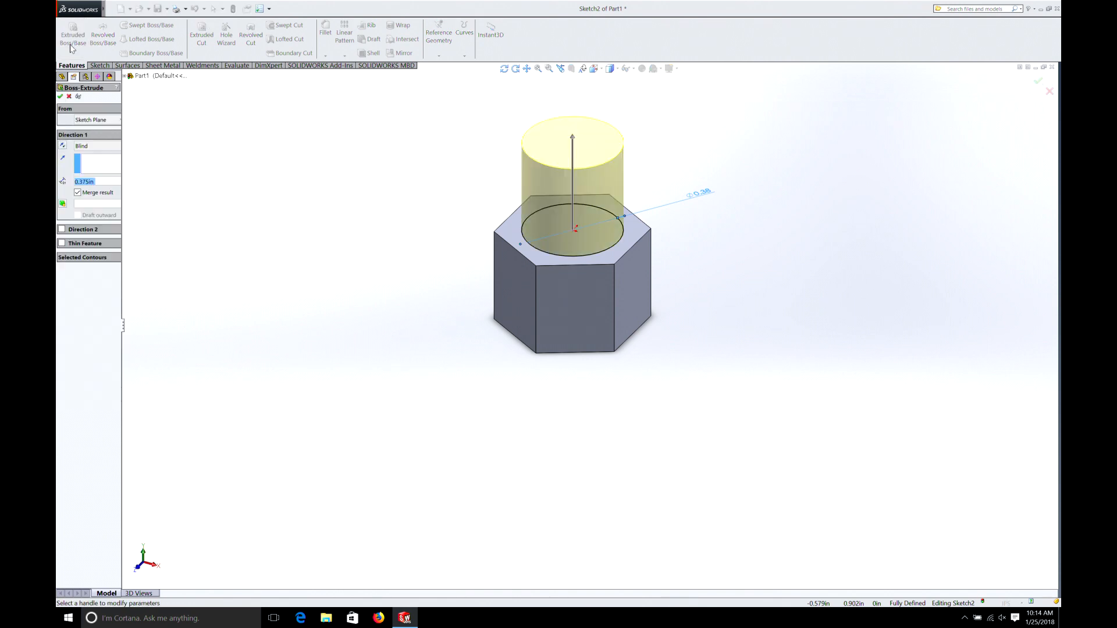
text(1.000in)
text(Bol)
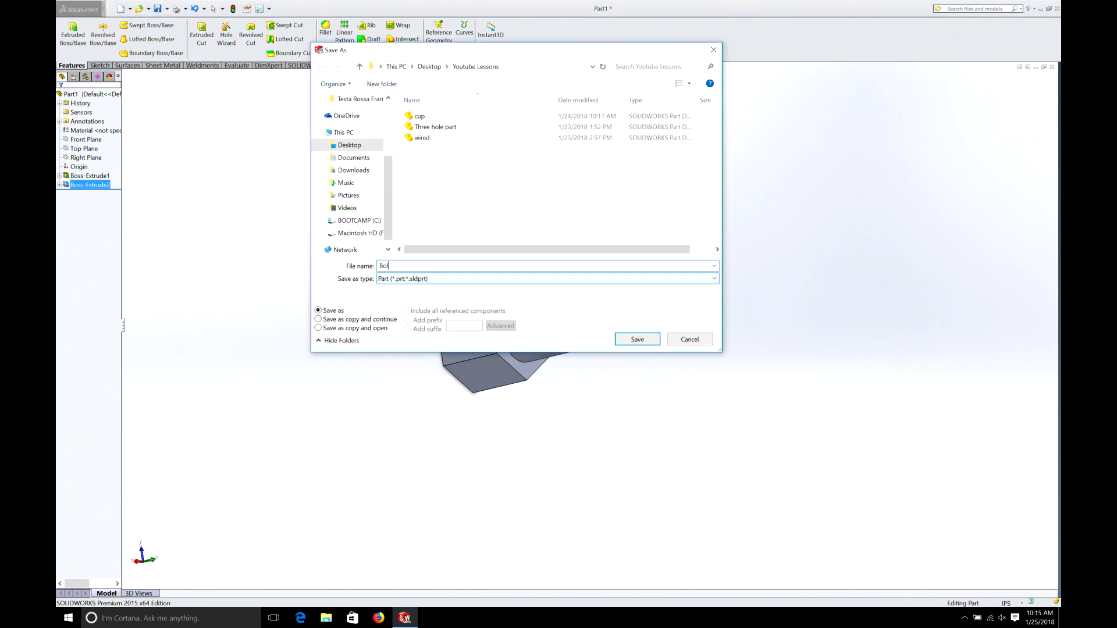
- Save the part as Bolt in the Desktop\Youtube Lessons folder
click(636, 338)
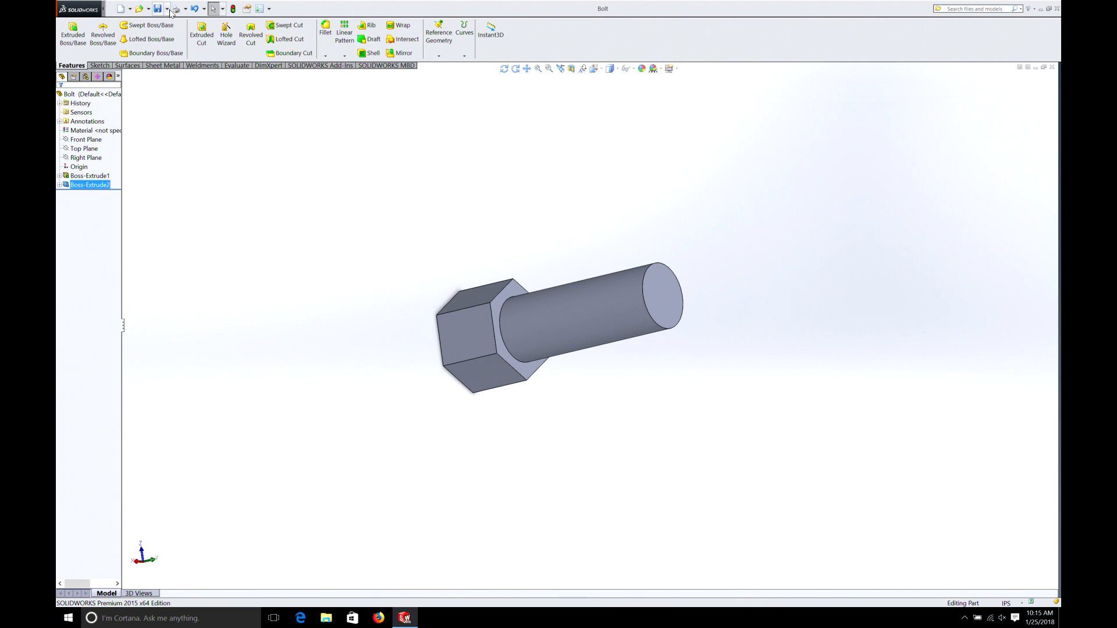
click(166, 8)
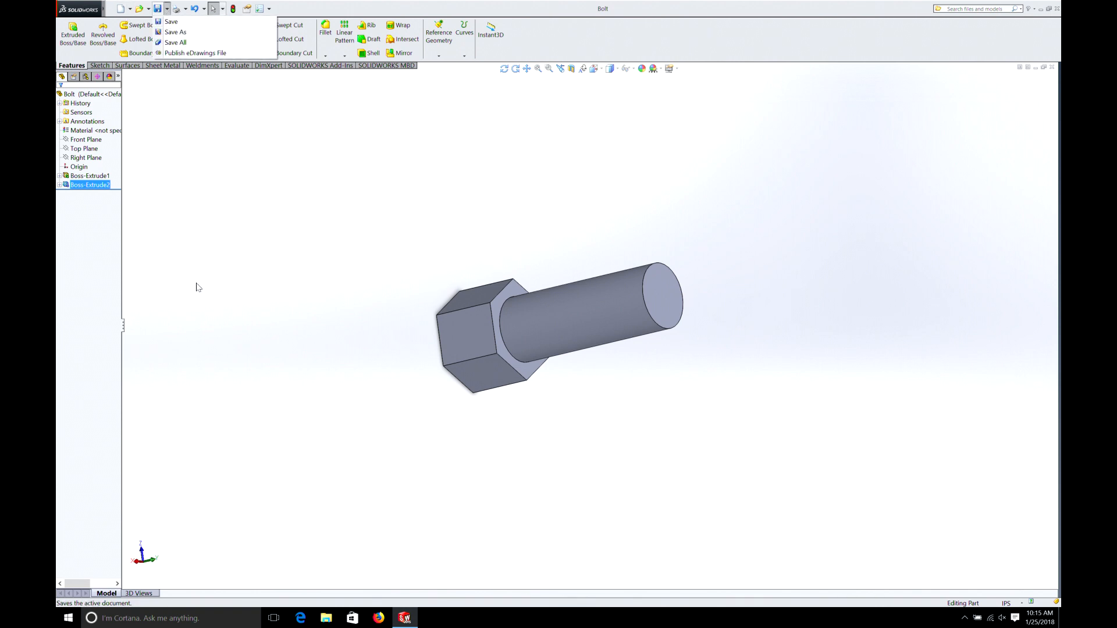
- Create a new empty Part document (Part2) from the New dropdown
click(122, 8)
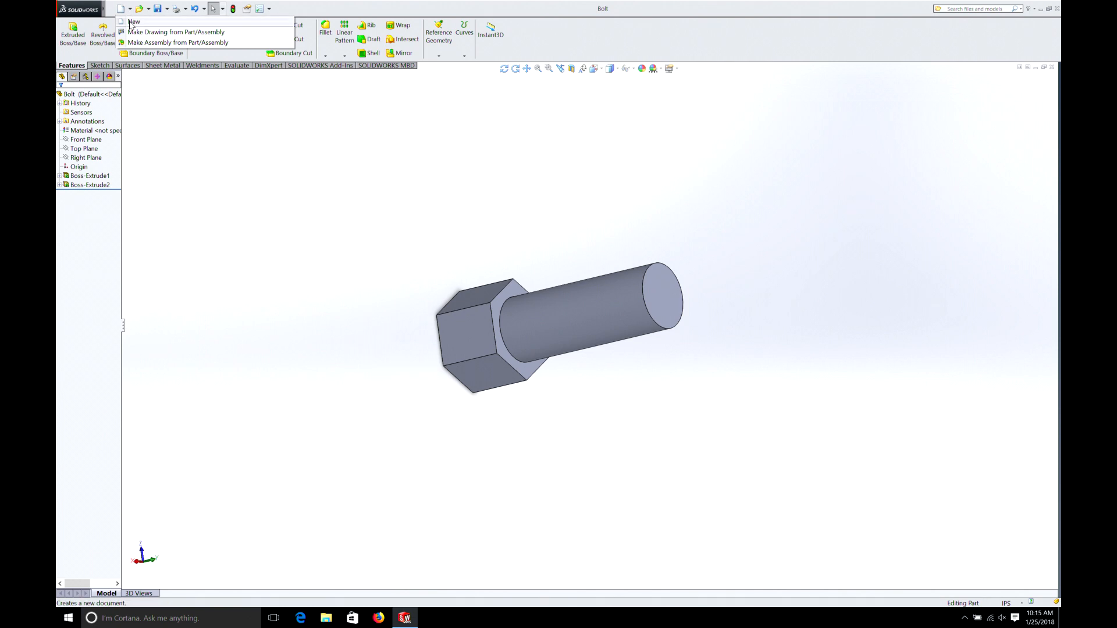
click(132, 21)
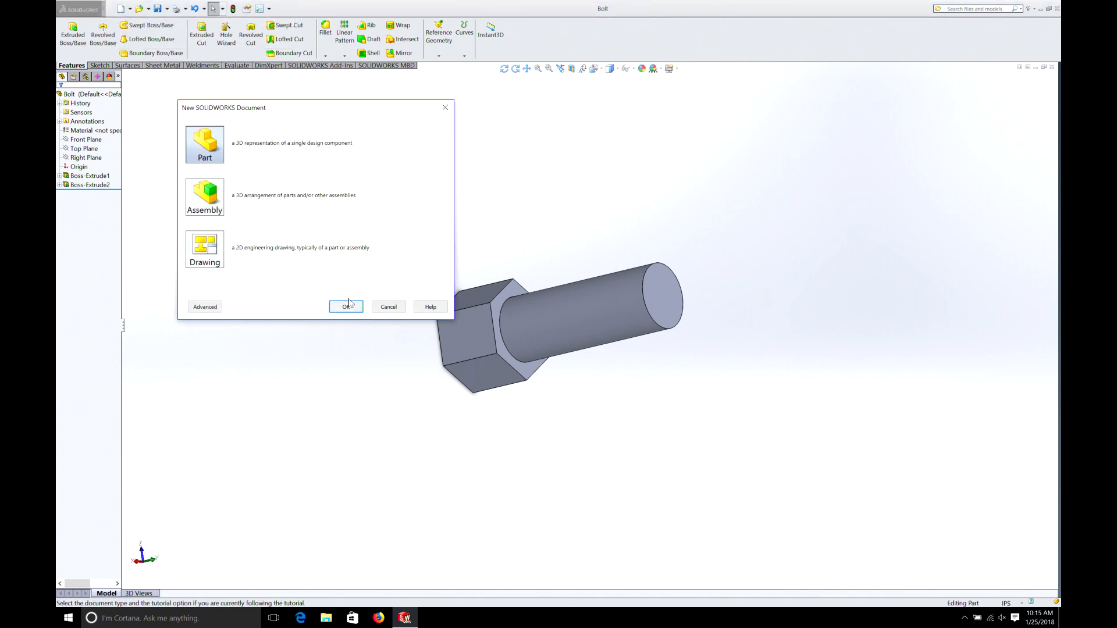
click(346, 306)
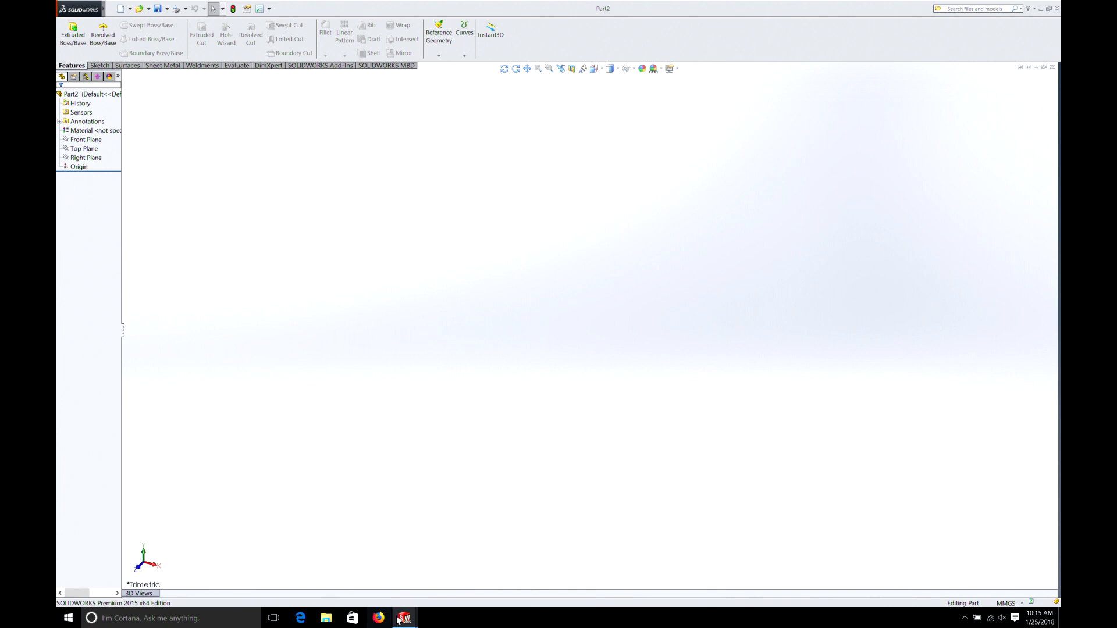
mouse_move(404, 618)
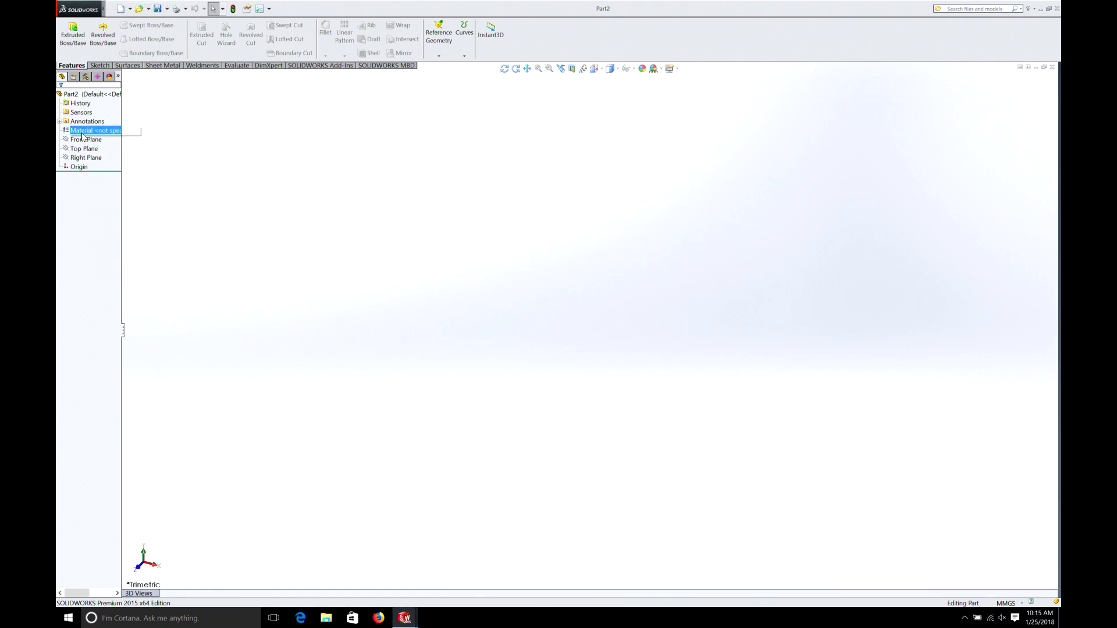
- Begin a sketch on the Top Plane of Part2 and draw a polygon hexagon
click(84, 148)
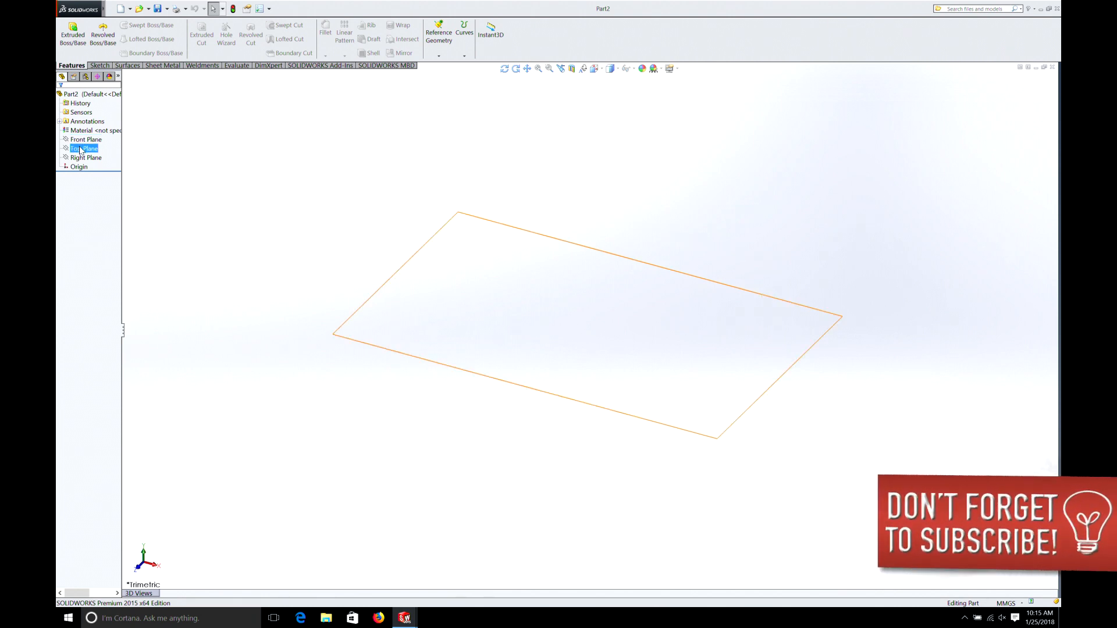
click(85, 138)
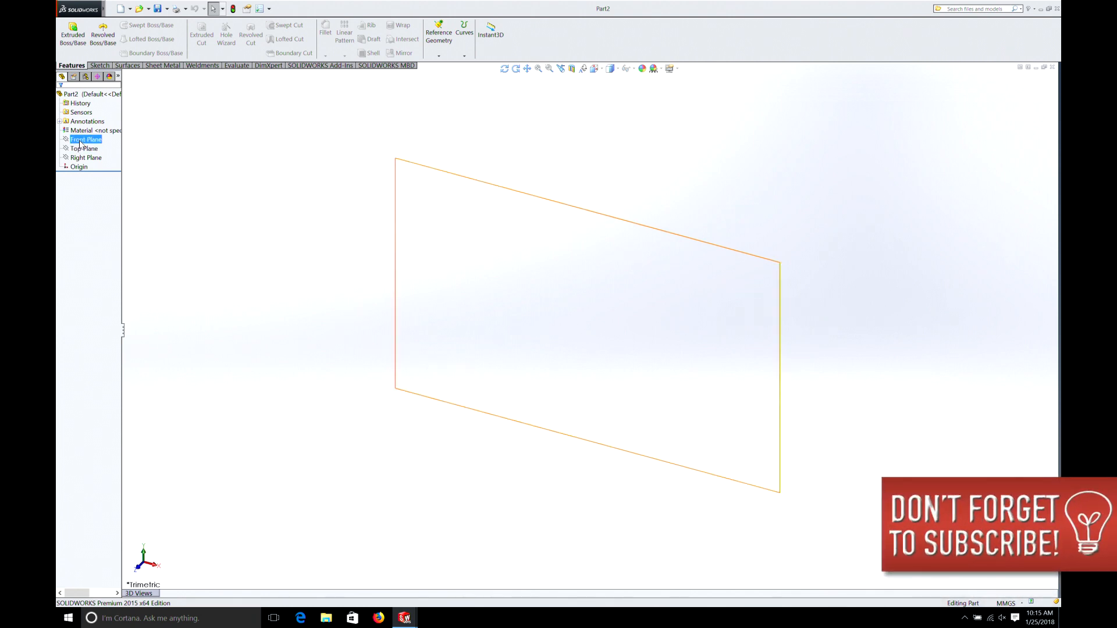
right_click(84, 148)
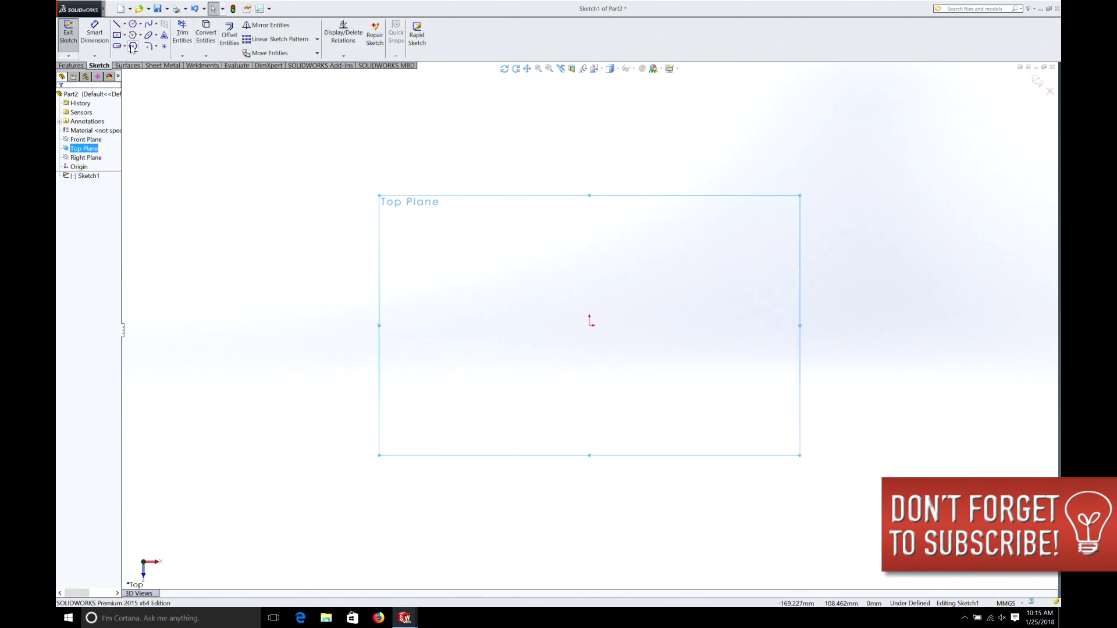
click(133, 46)
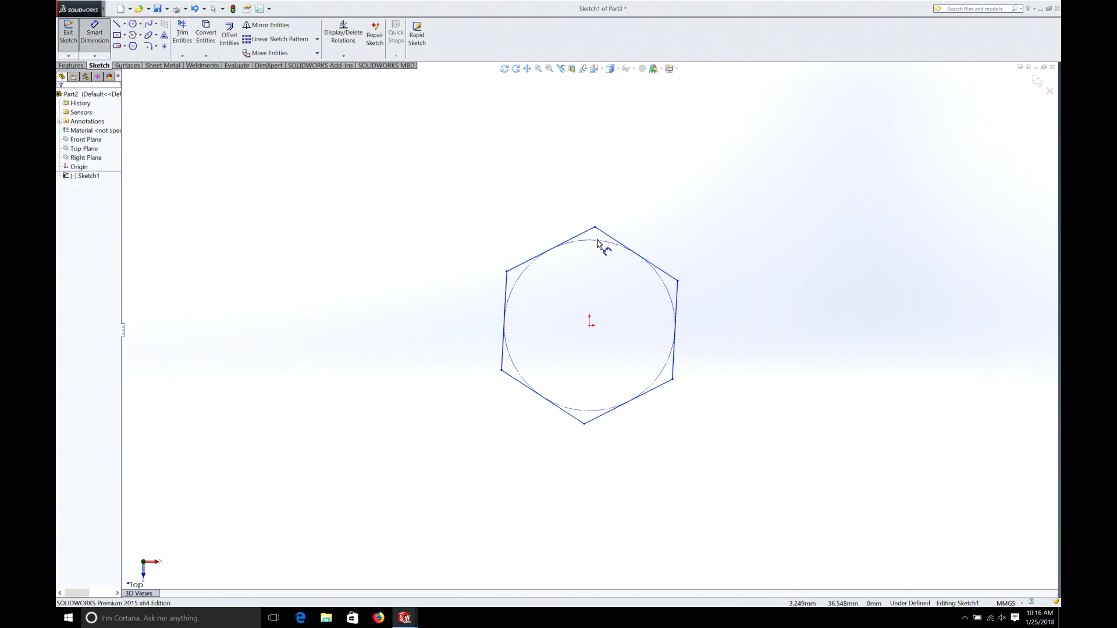
- Dimension the hexagon's inscribed circle to 0.50 and add a Vertical relation to one side
click(571, 242)
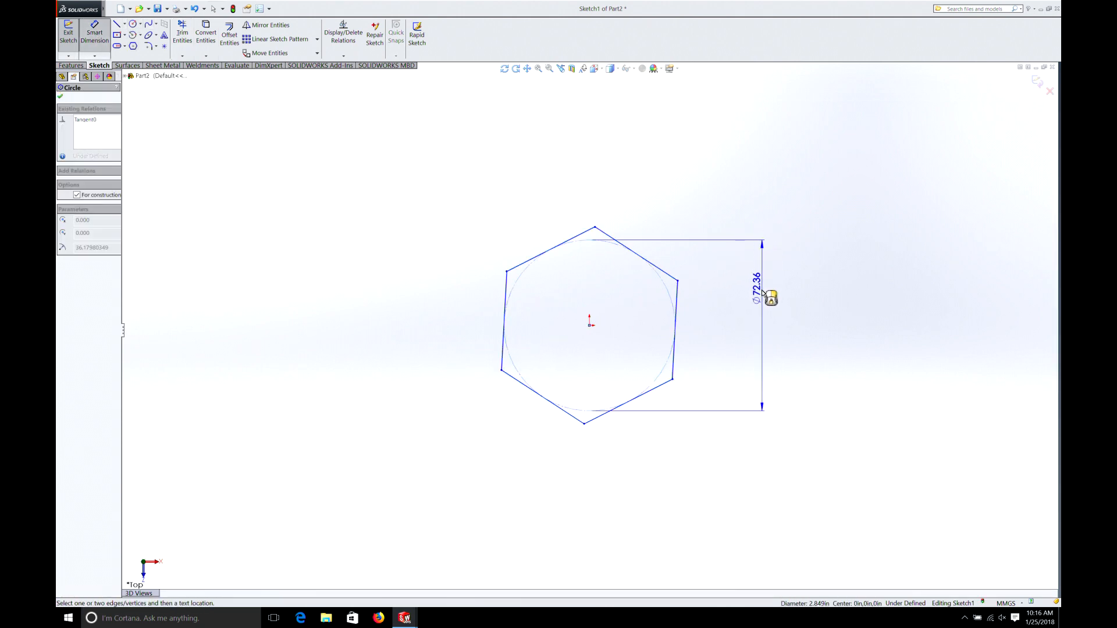
click(754, 283)
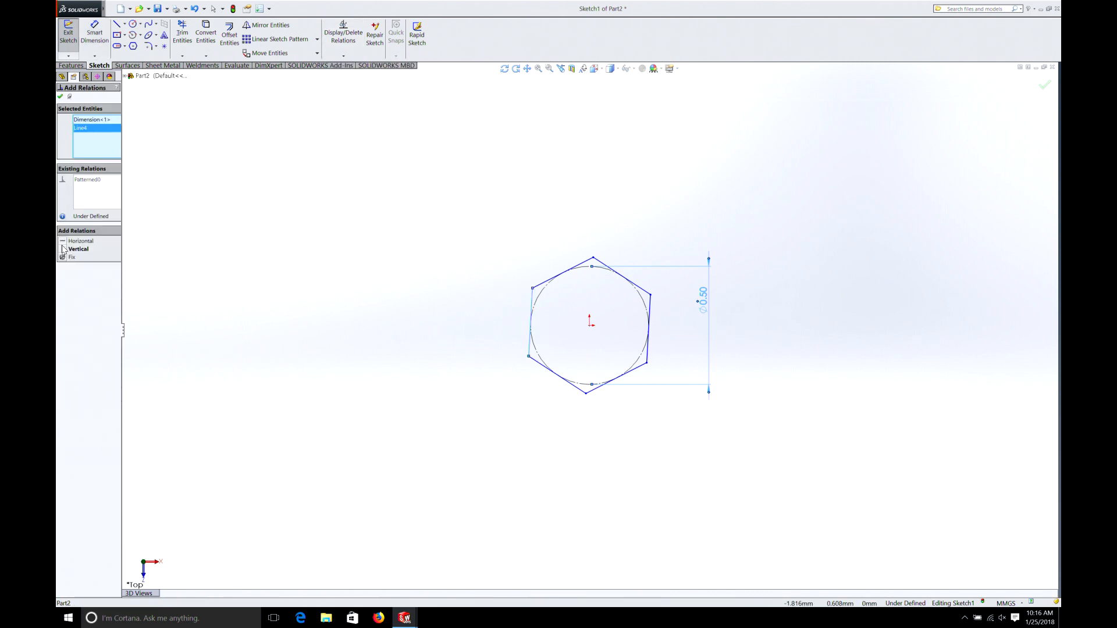
click(77, 249)
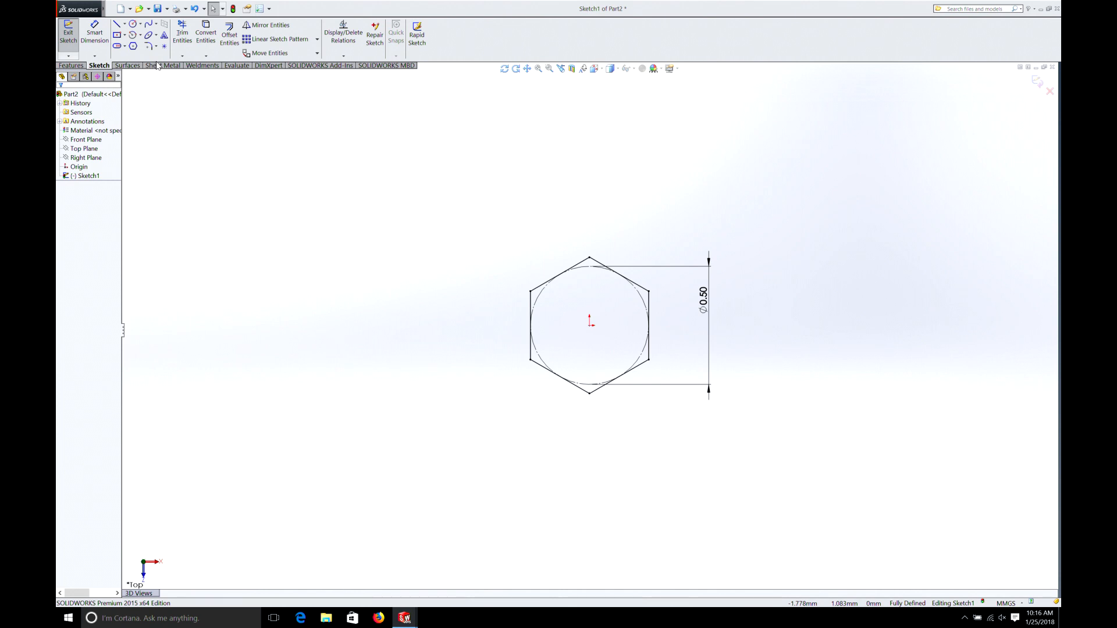
click(70, 65)
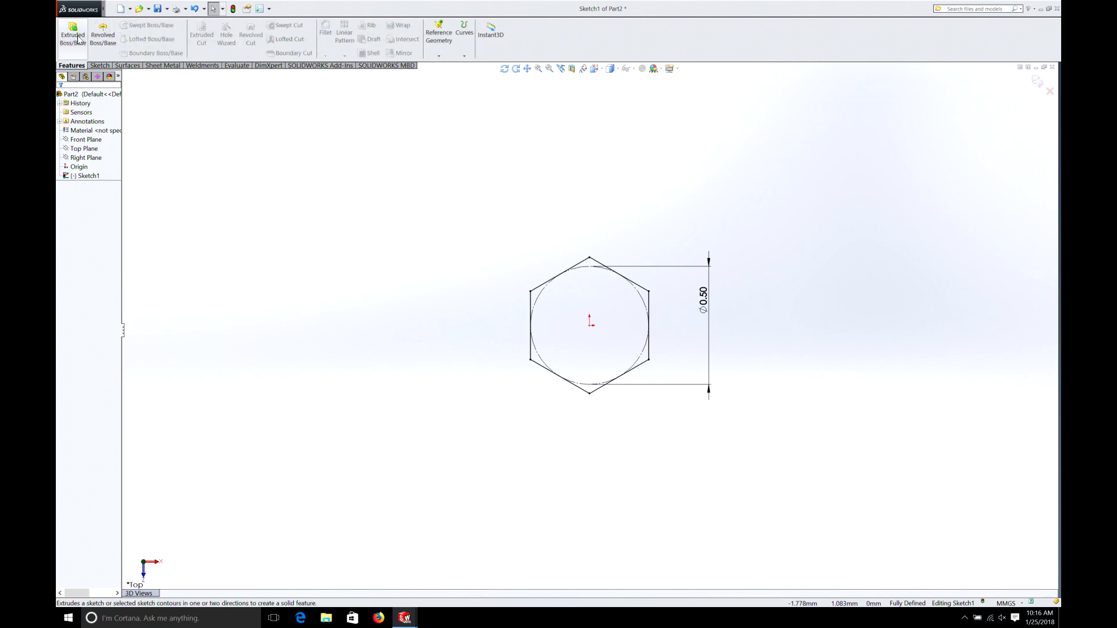
click(72, 35)
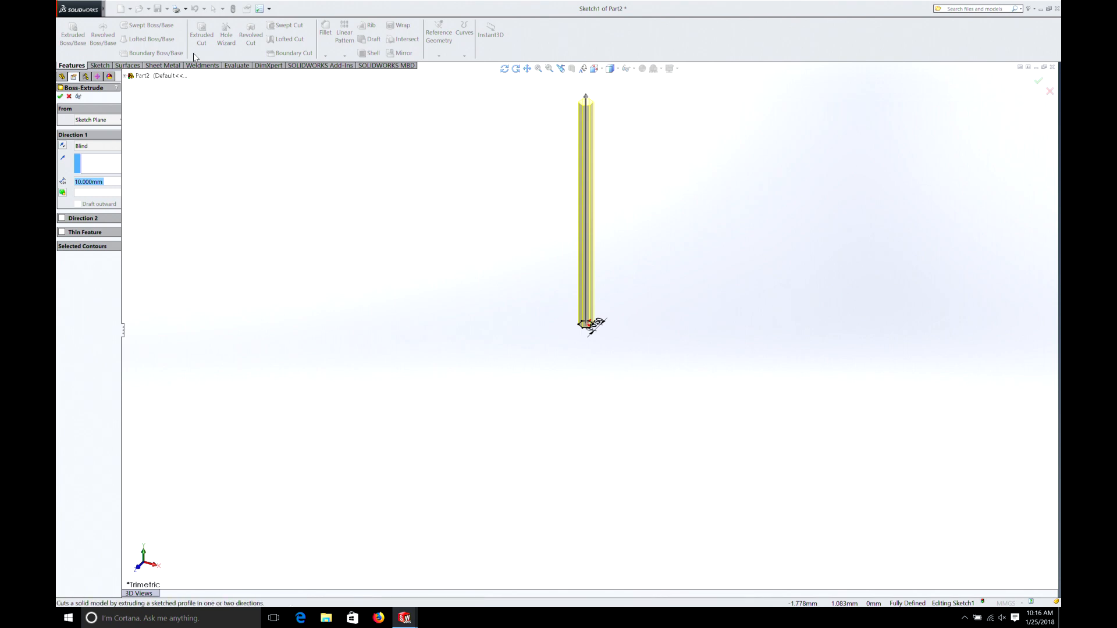
click(269, 8)
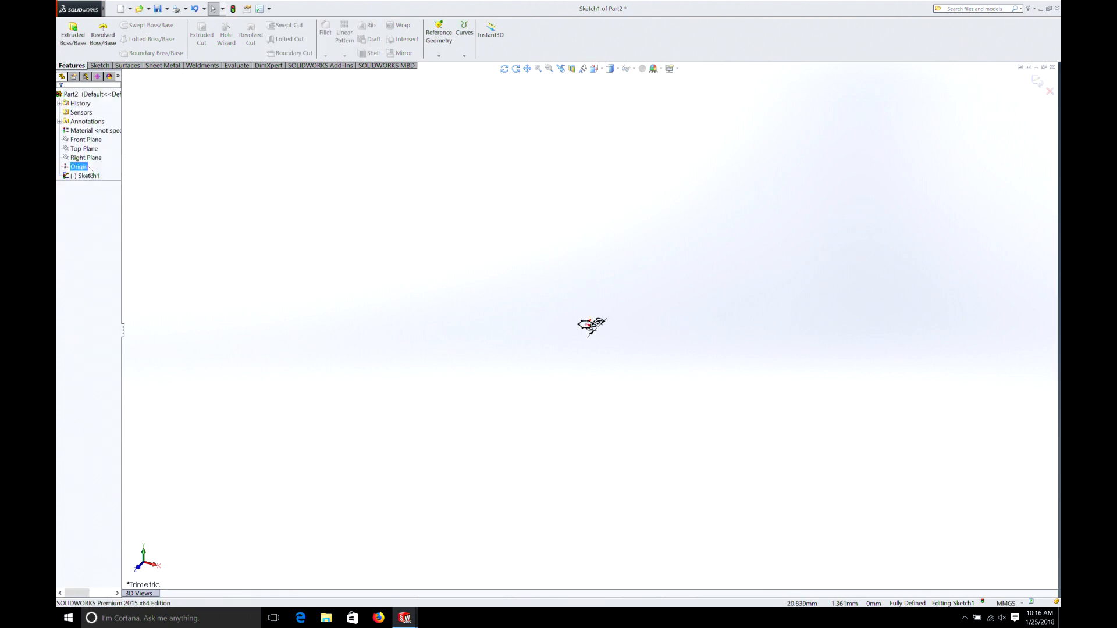
right_click(87, 176)
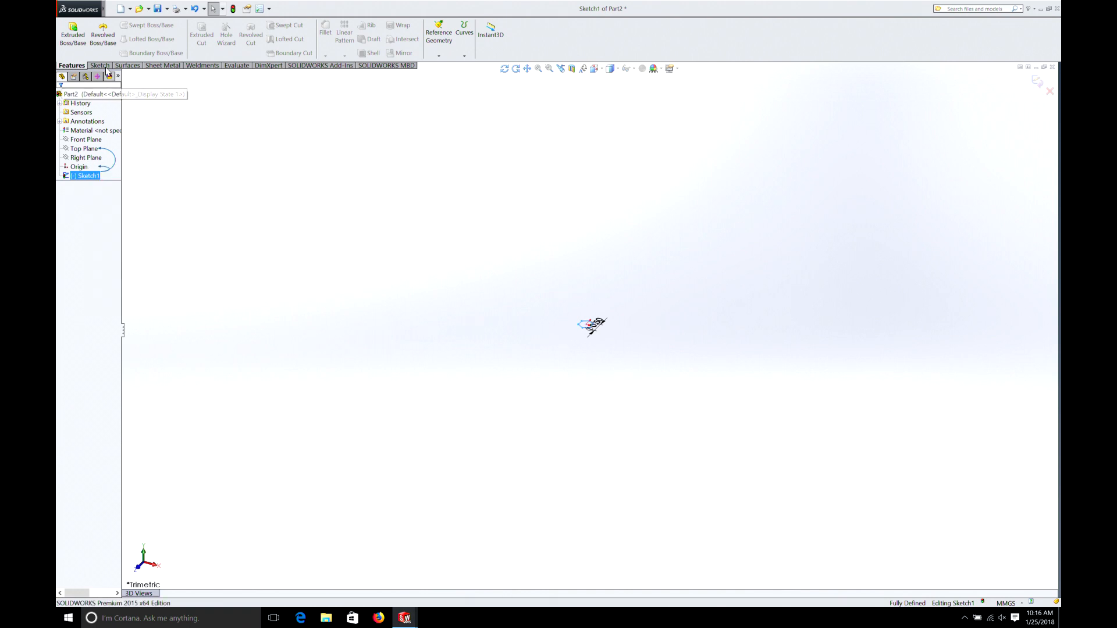
- Dimension the hexagon's inscribed circle to 0.5 in (12.70 mm) with Smart Dimension
click(99, 65)
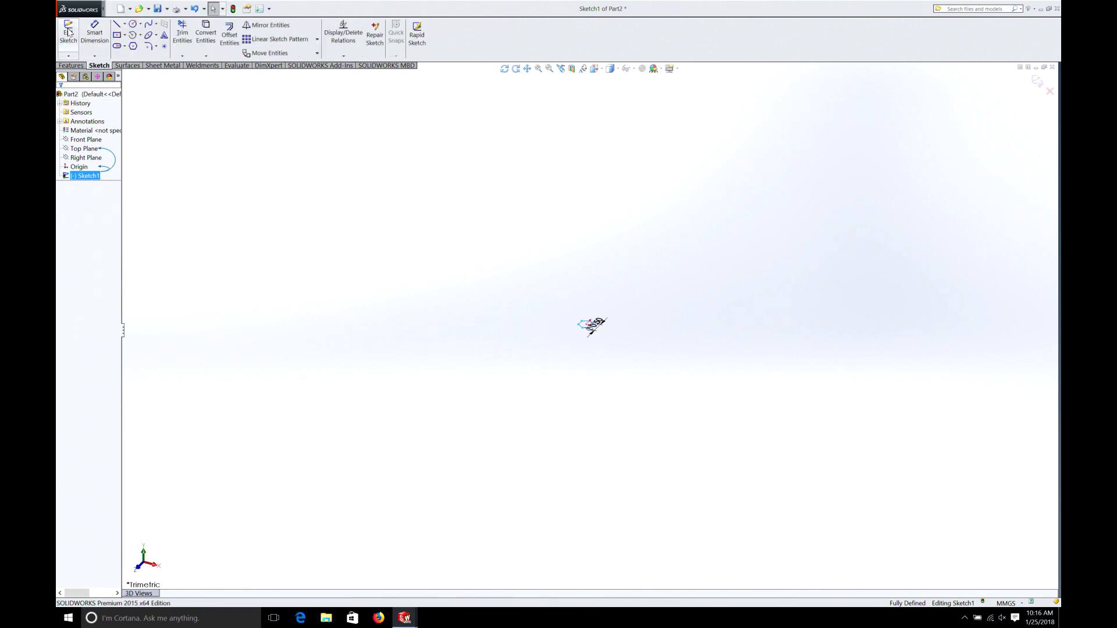
right_click(84, 176)
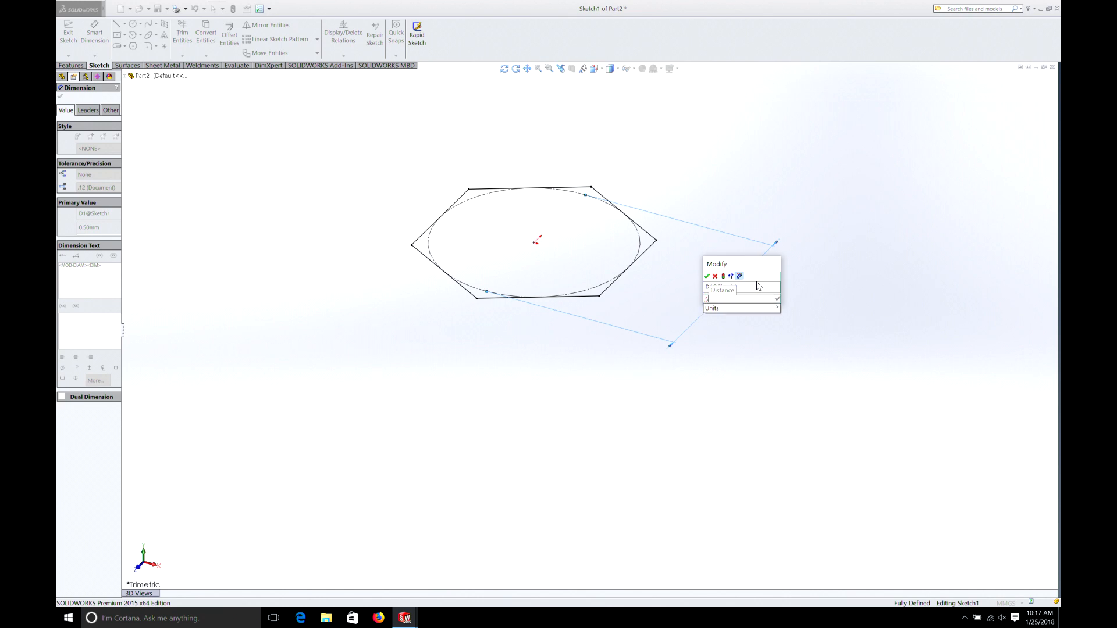
text(5 in)
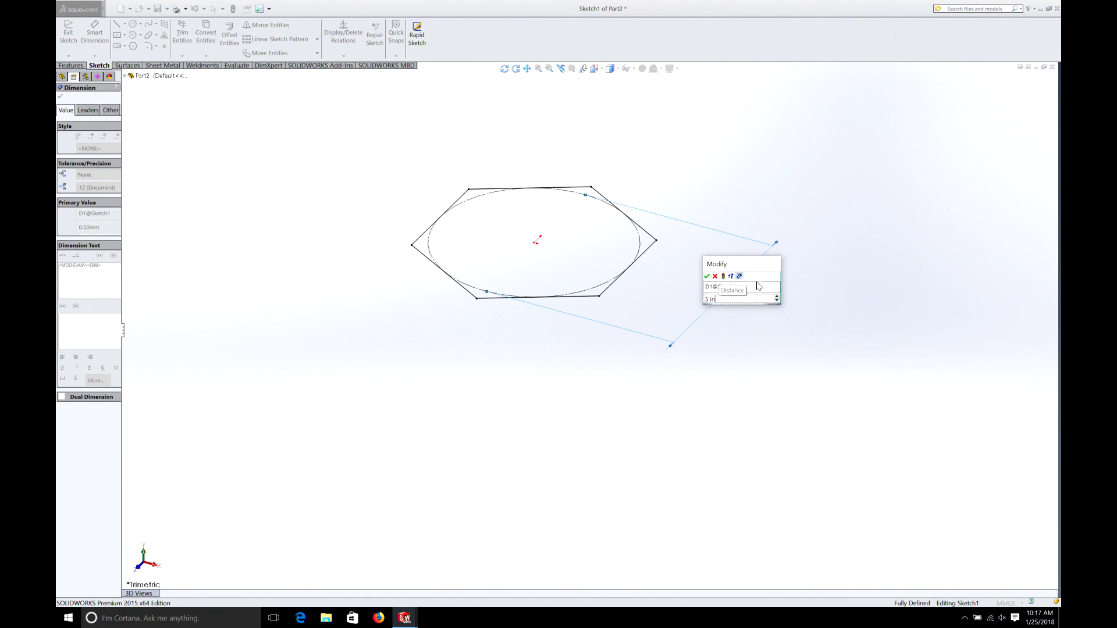
click(706, 277)
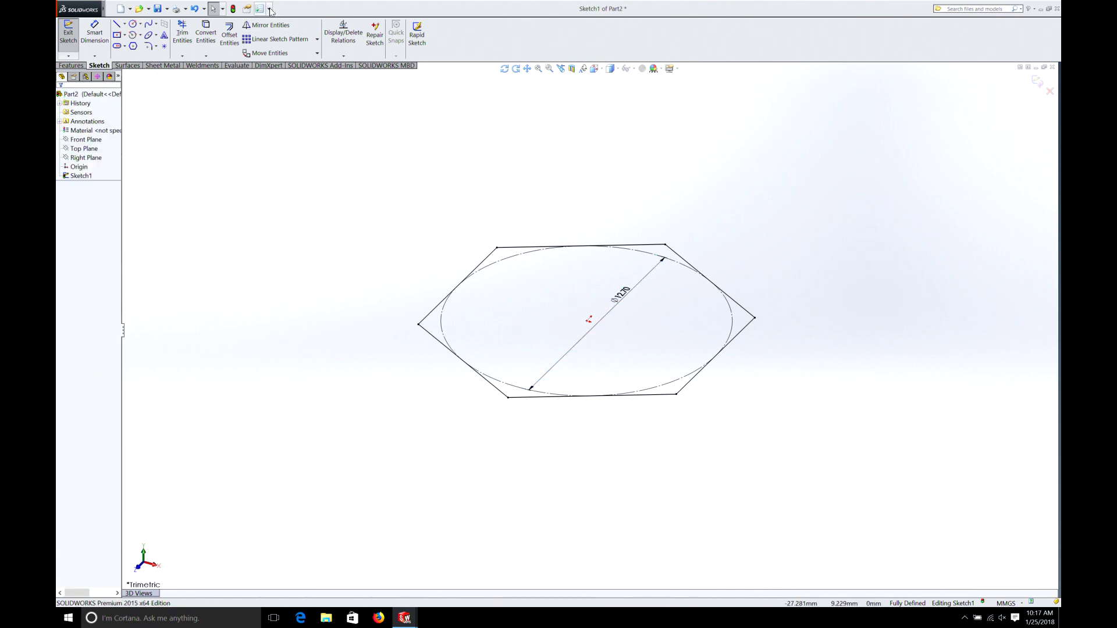
- Set the document units to IPS (inch, pound, second) in Document Properties
click(269, 8)
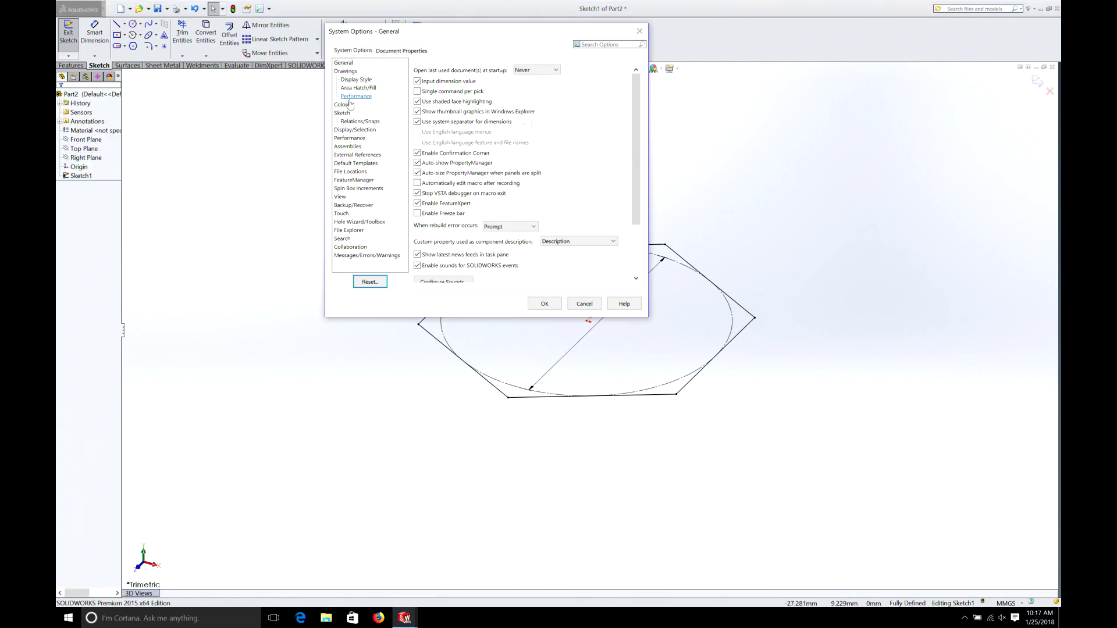
click(402, 50)
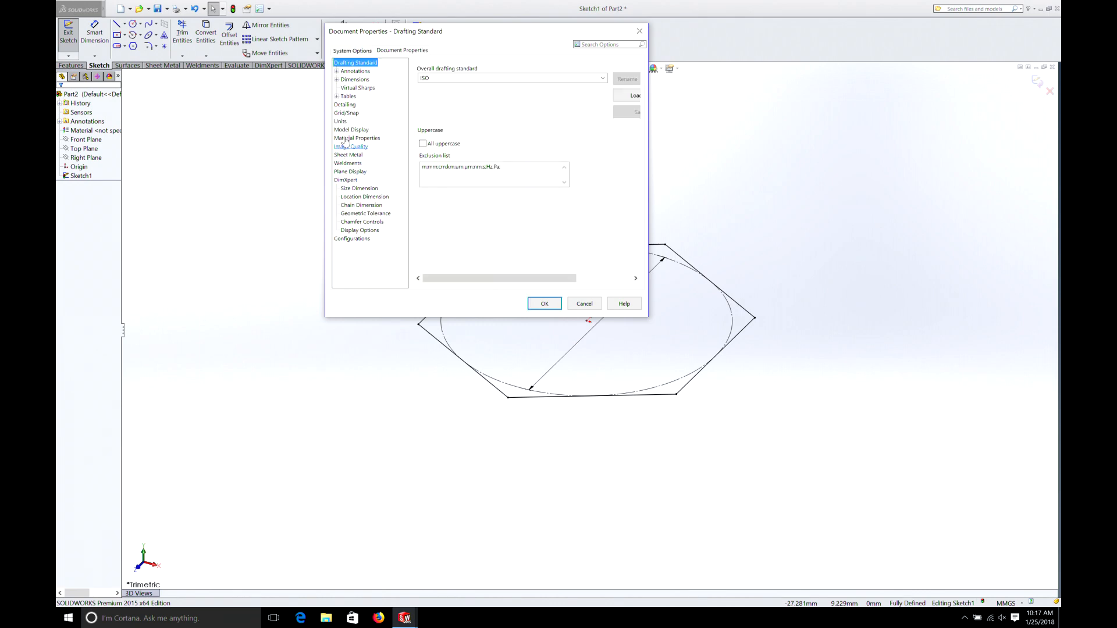
click(339, 121)
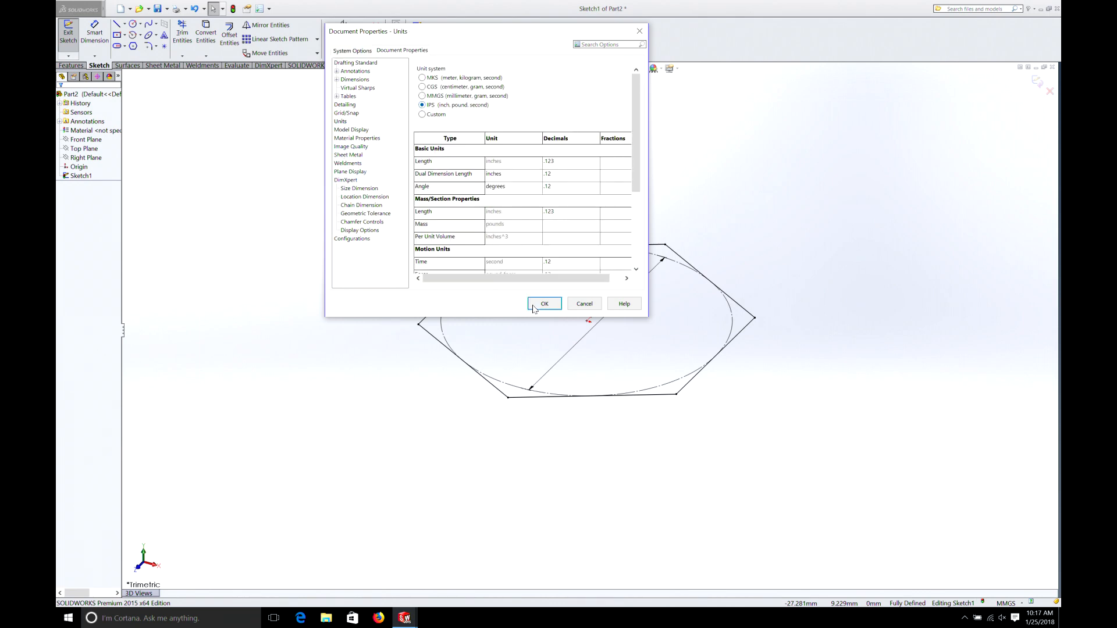
click(544, 304)
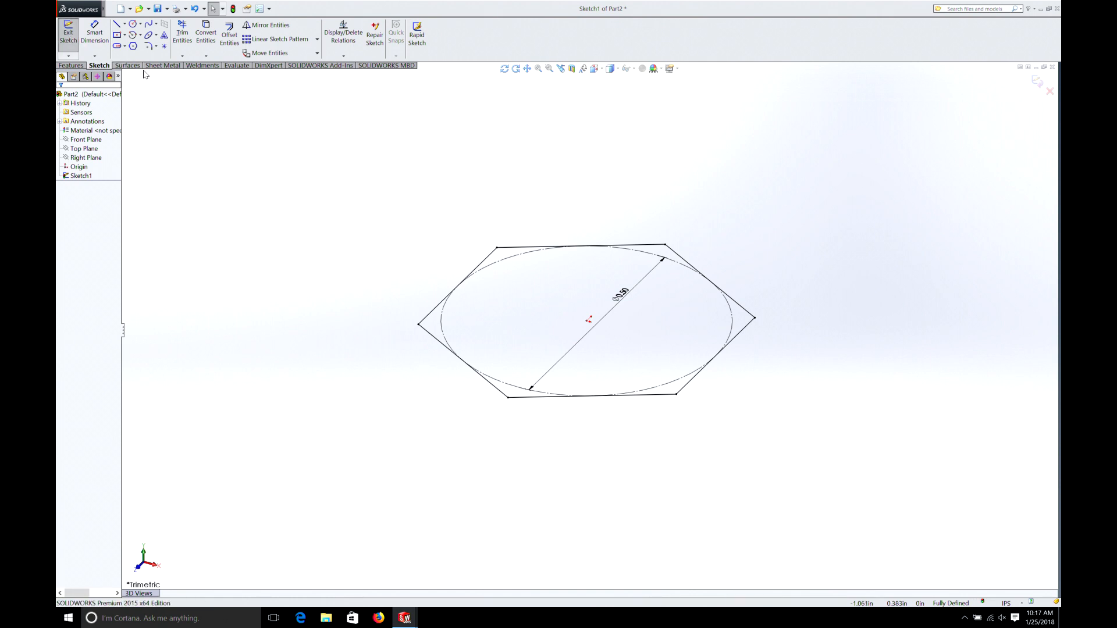
- Extrude the hexagon into a solid prism, Boss-Extrude1, accepting the default depth
click(71, 65)
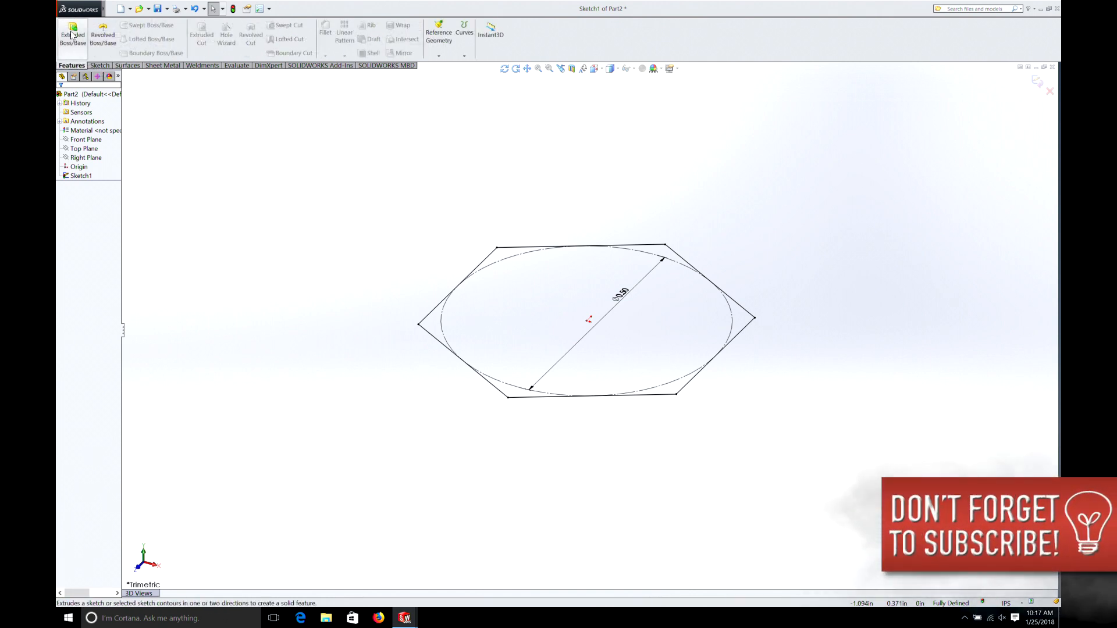
click(73, 38)
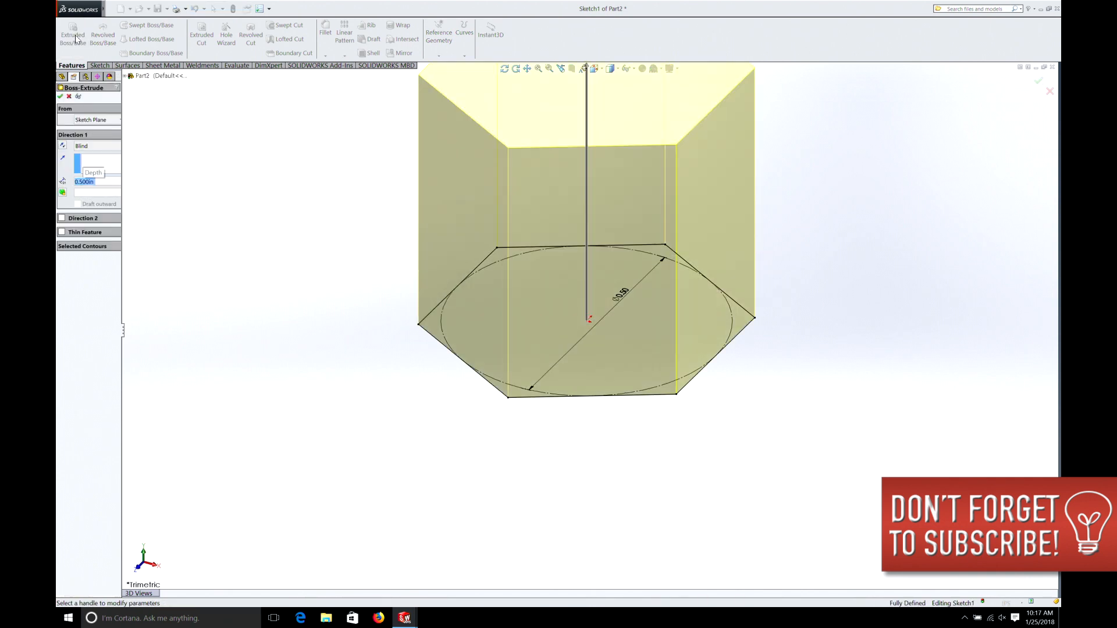
scroll(down, 3)
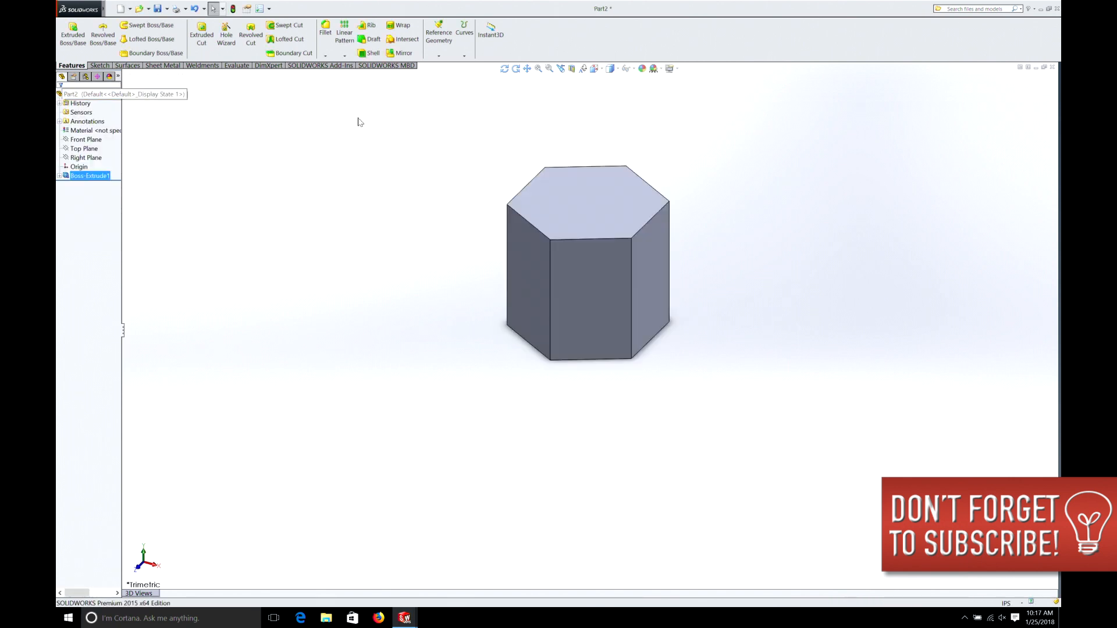
right_click(587, 192)
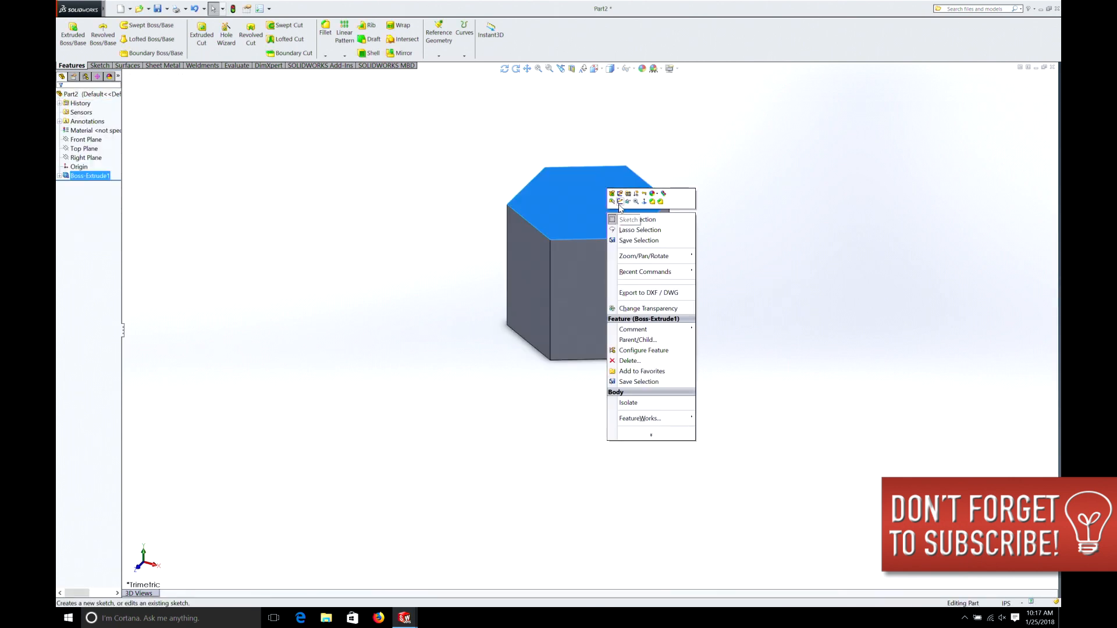
- Sketch a centred circle on the prism's top face and dimension it 0.375 in
click(636, 219)
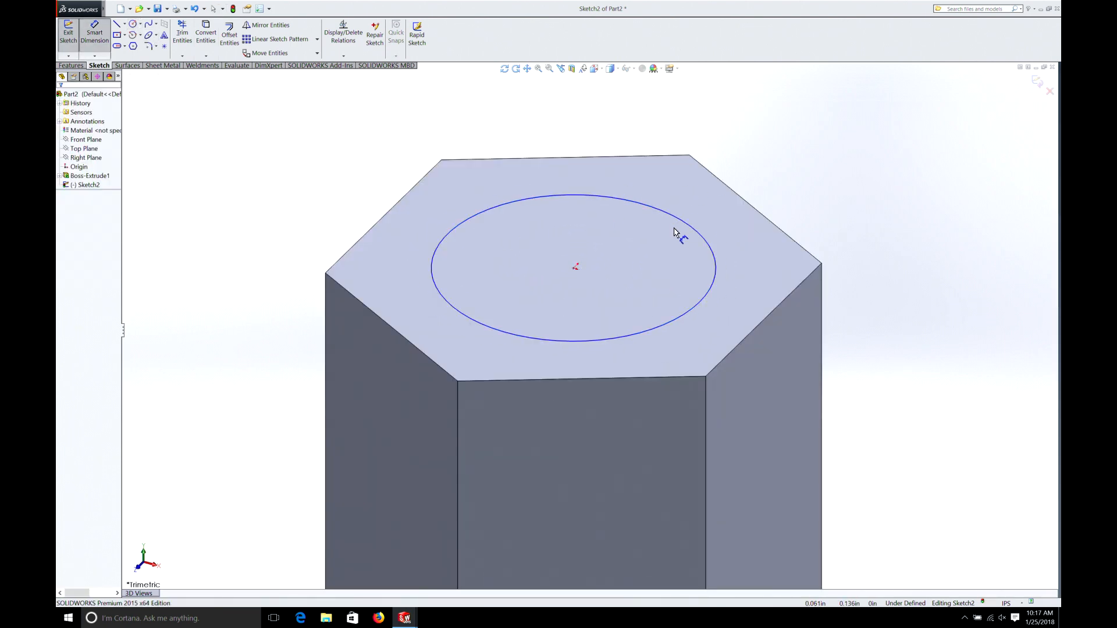
click(719, 281)
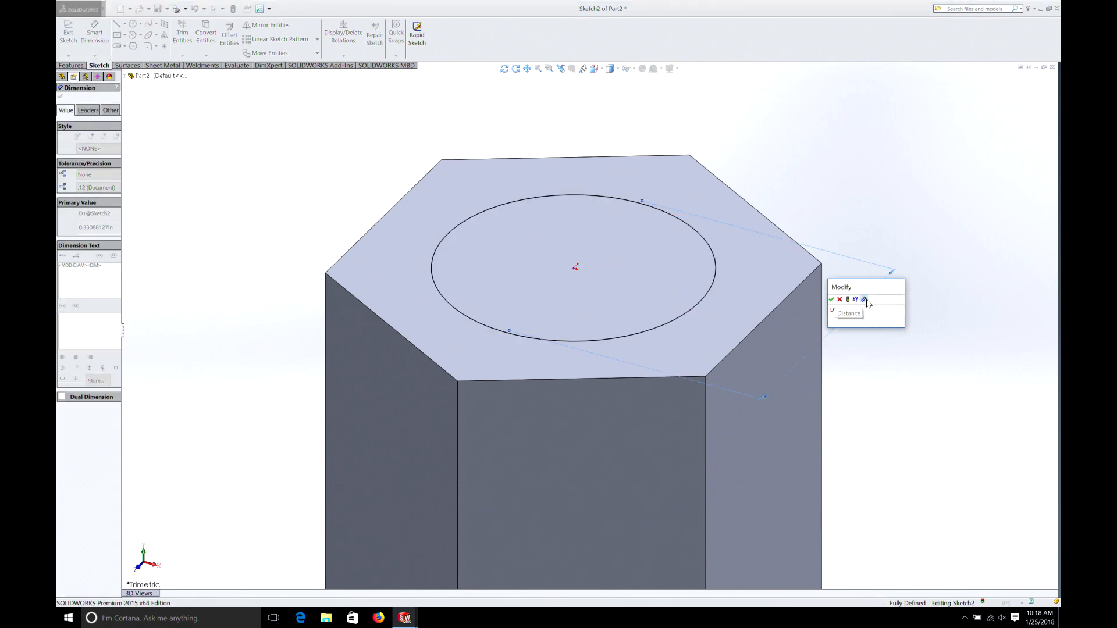
click(831, 299)
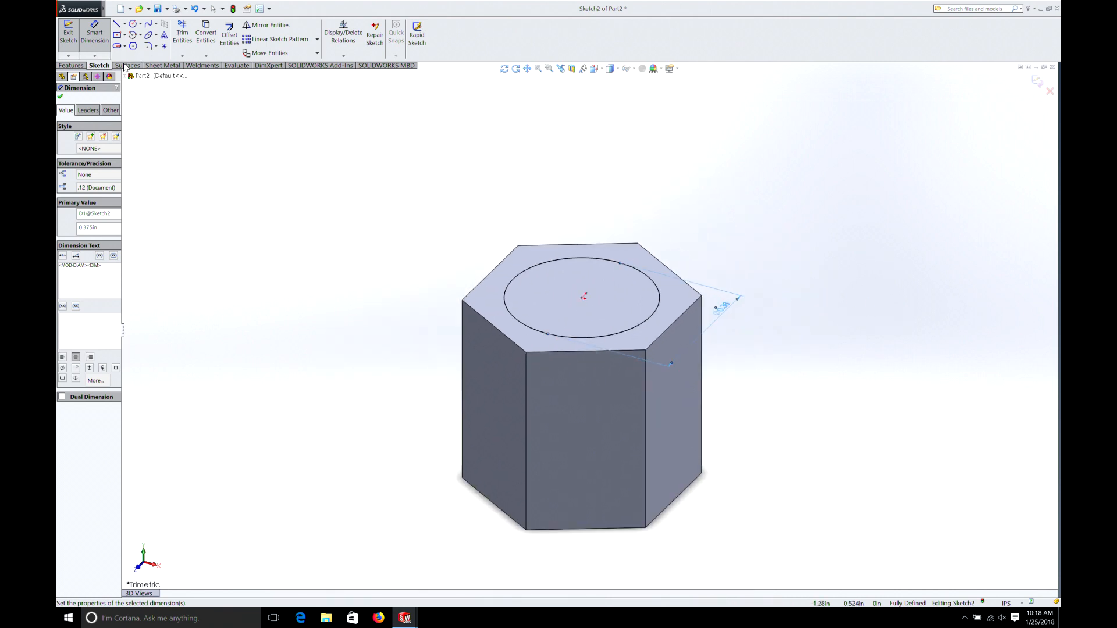
click(71, 65)
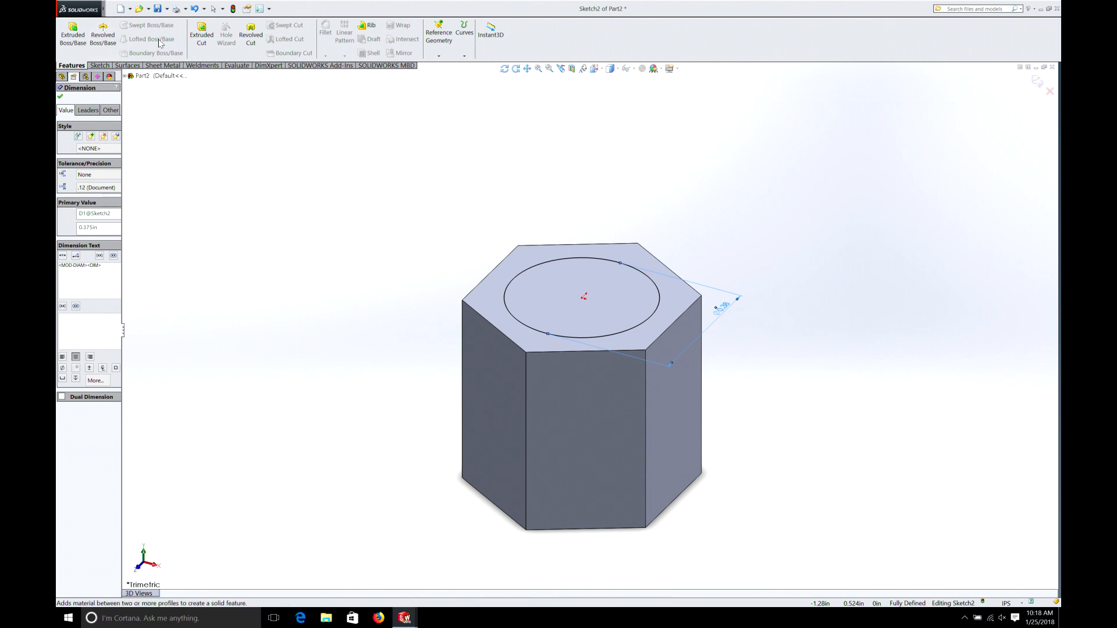
- Cut the circle through the prism as Cut-Extrude1, forming the nut's round hole
click(201, 34)
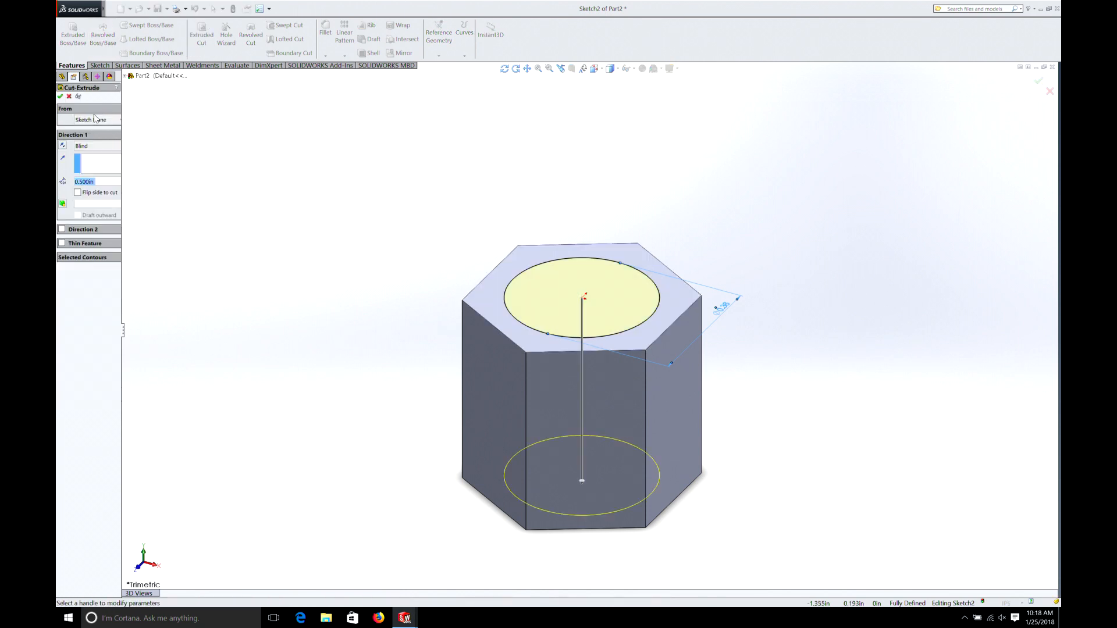
click(96, 147)
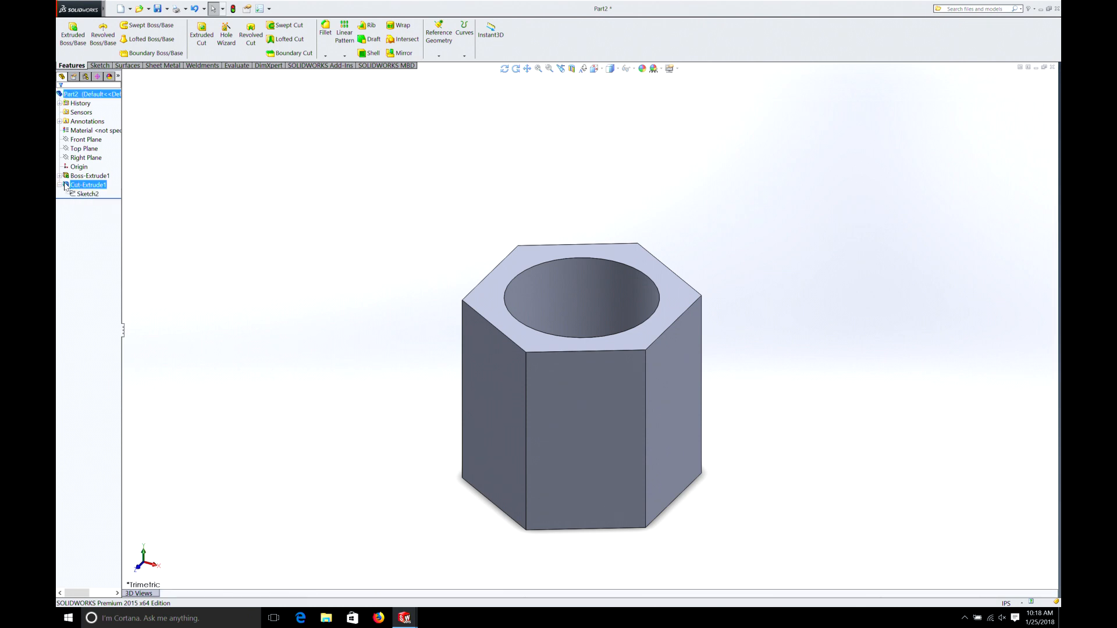
click(87, 194)
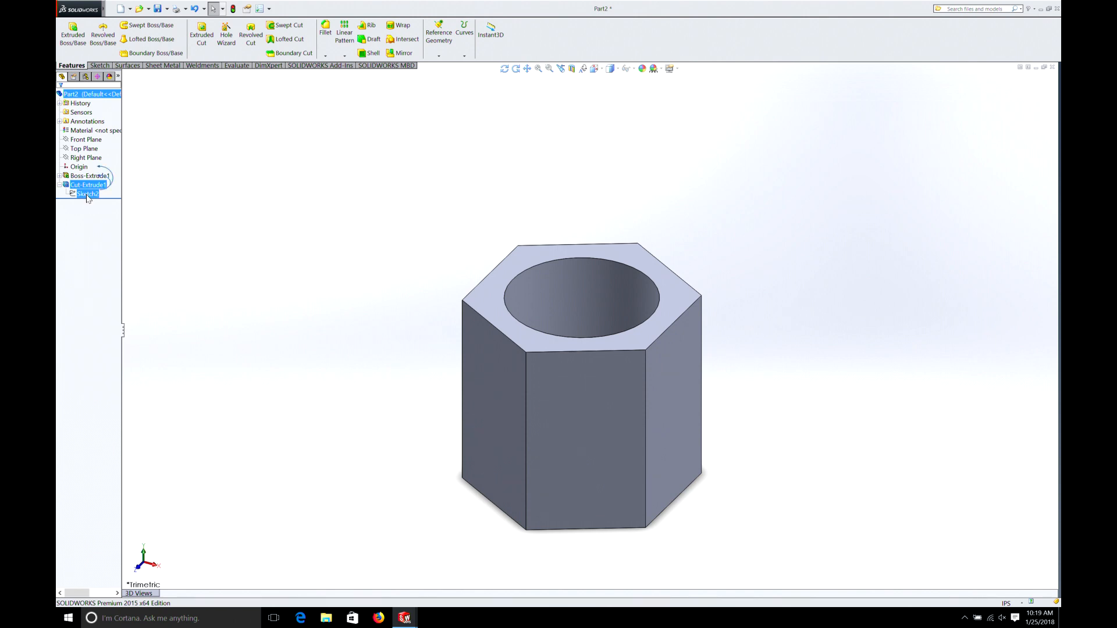
- Edit Sketch2 to set the hole diameter to 0.38 in and exit the sketch
right_click(87, 194)
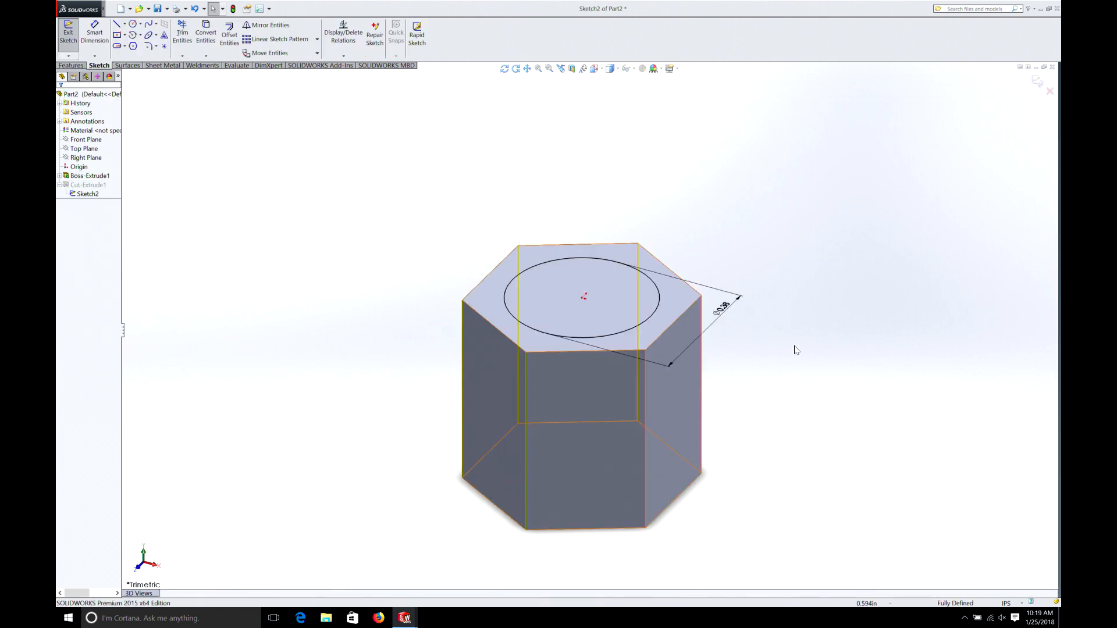
click(723, 306)
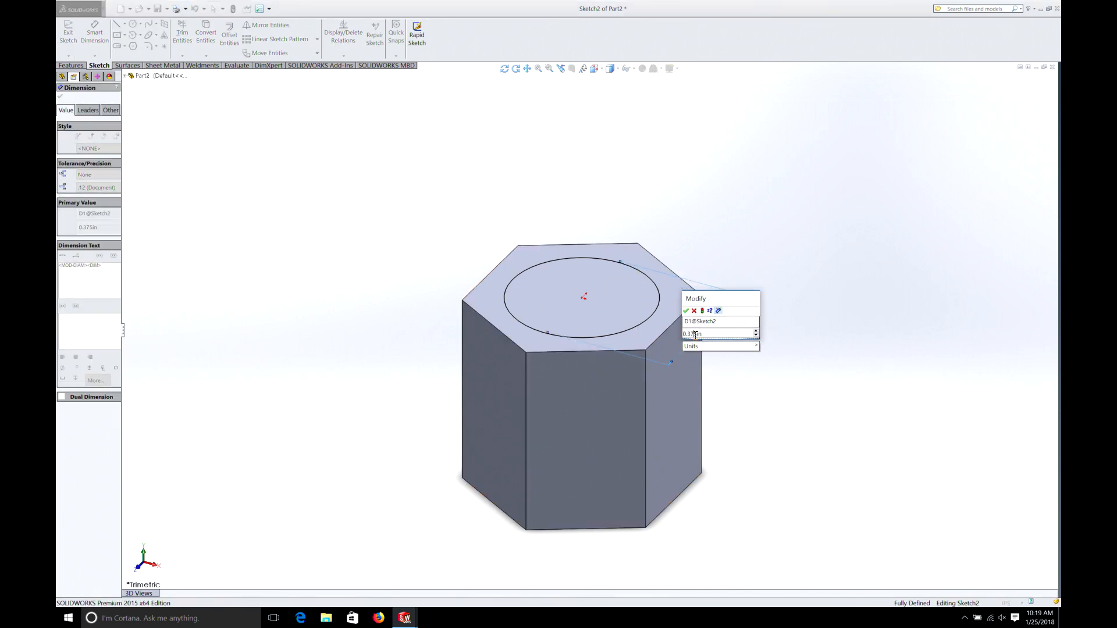
click(691, 347)
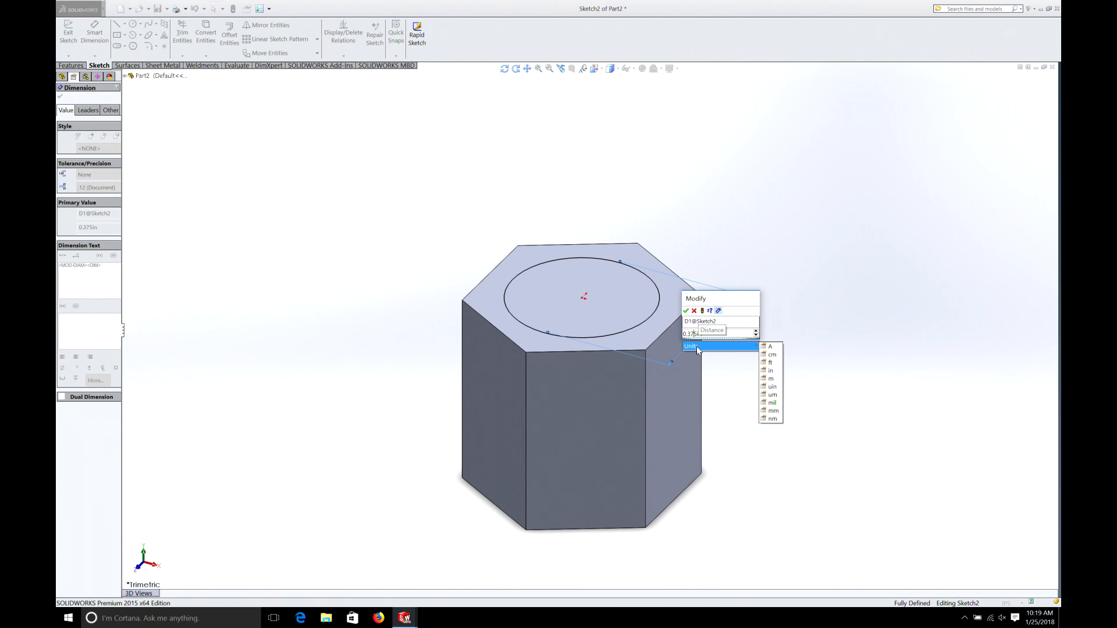
click(720, 346)
text(0.38)
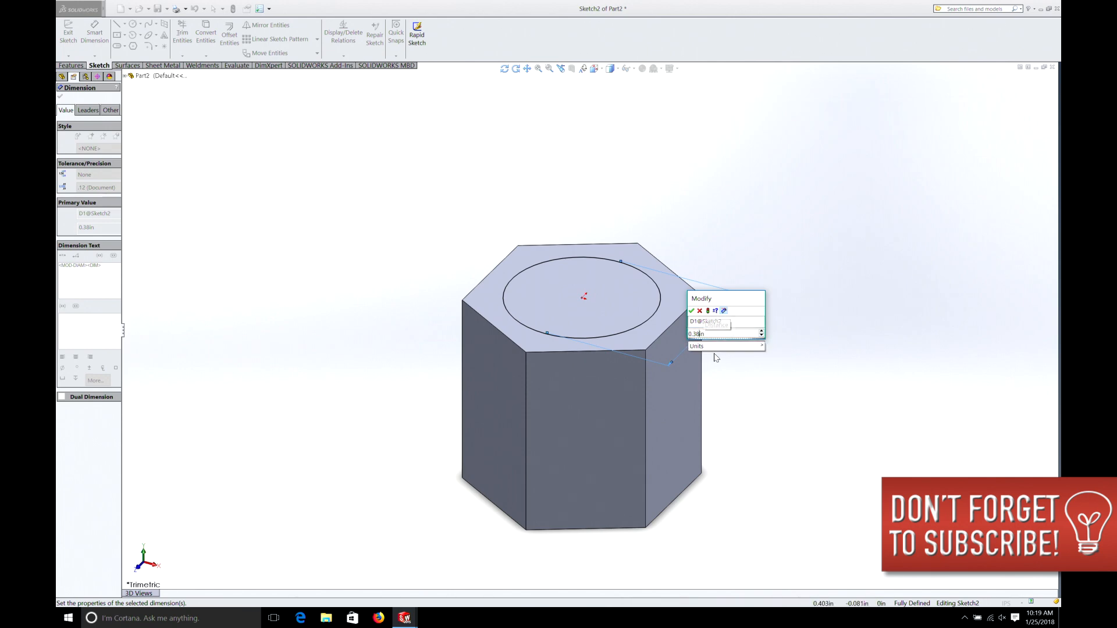
click(691, 312)
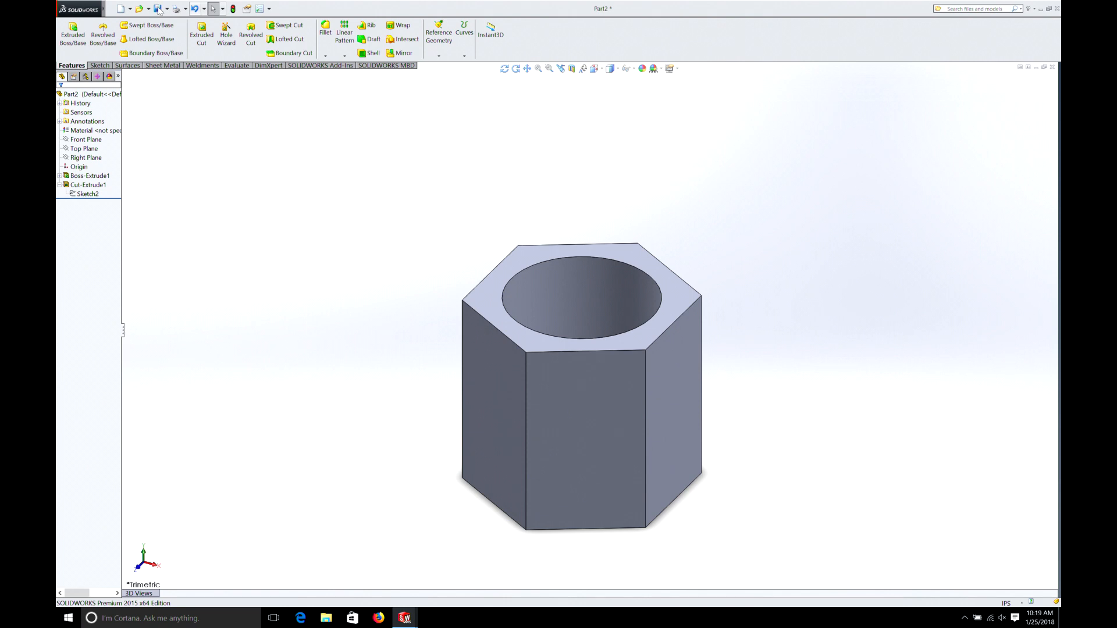
- Save the part as 'nut' in the Youtube Lessons folder via Save As
click(164, 9)
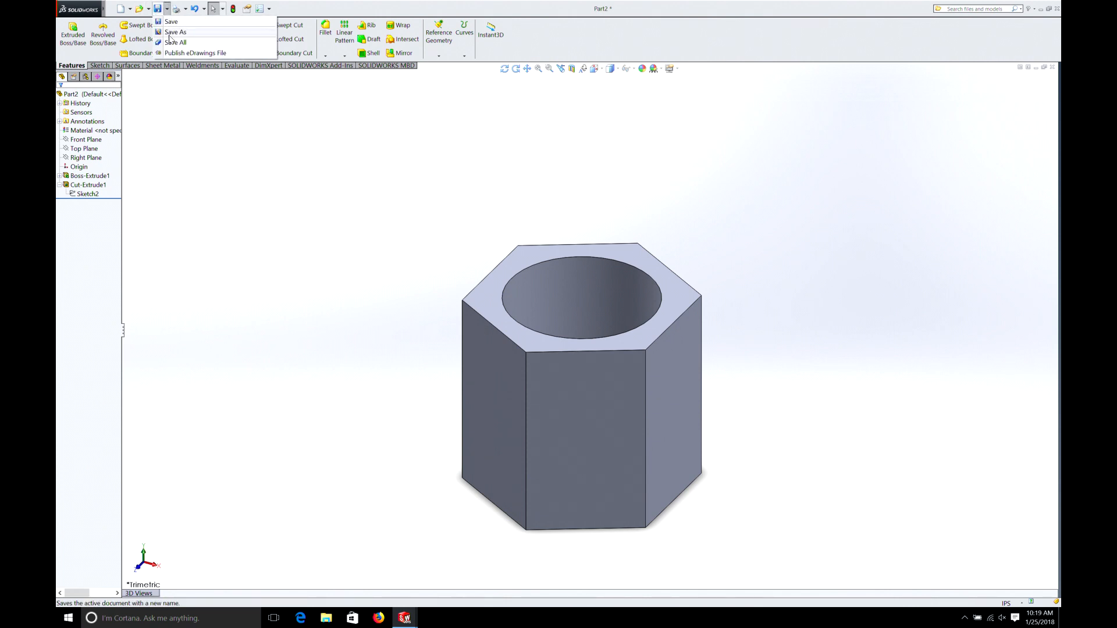
click(176, 33)
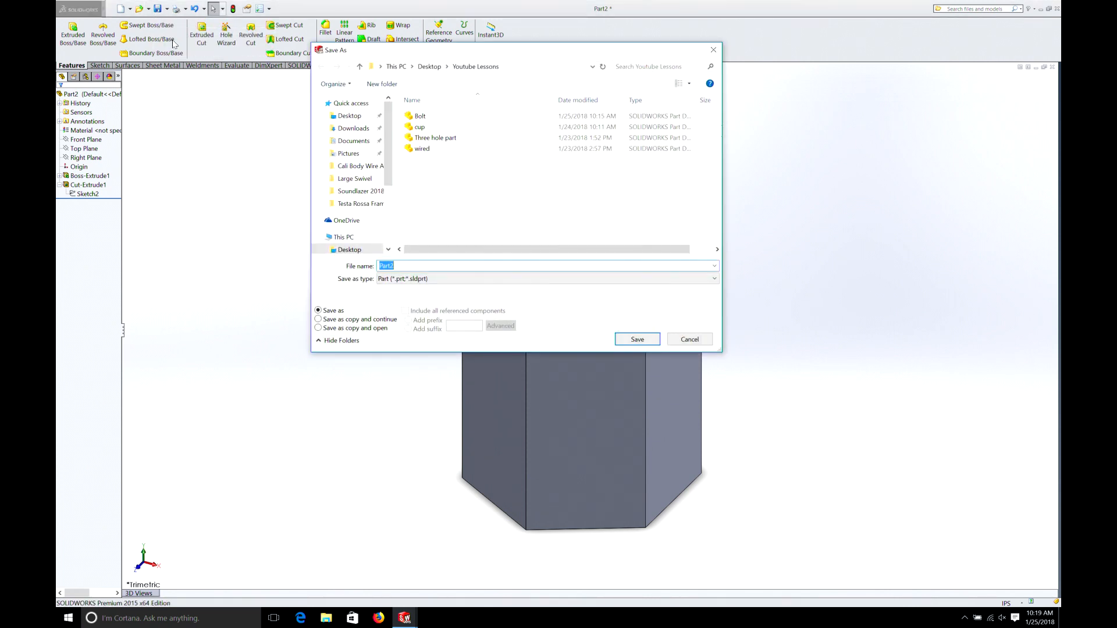
click(637, 338)
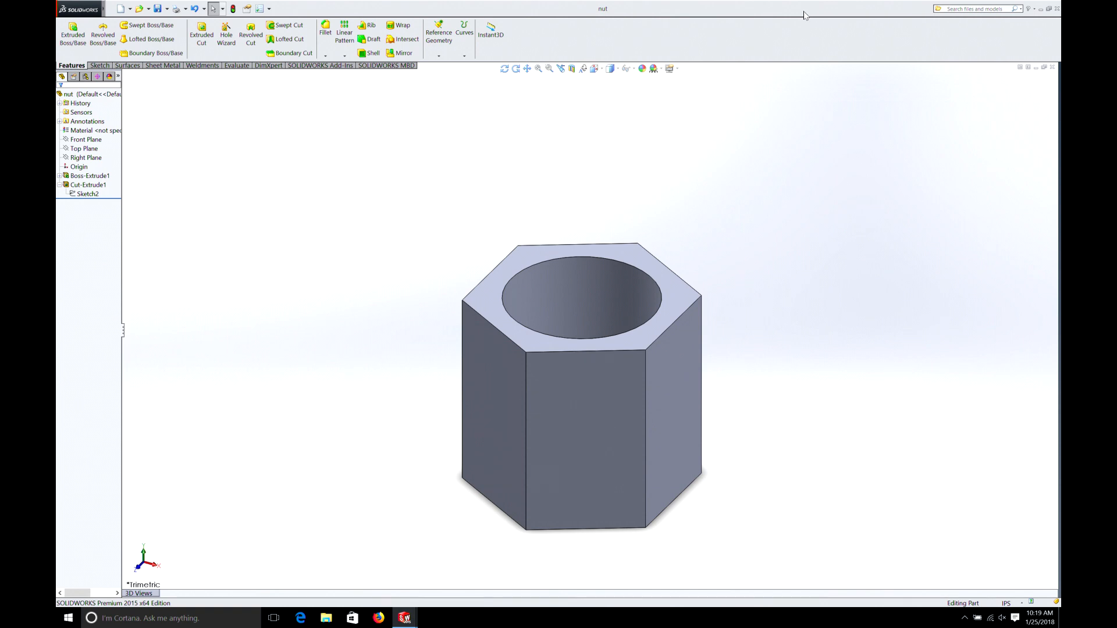
click(131, 8)
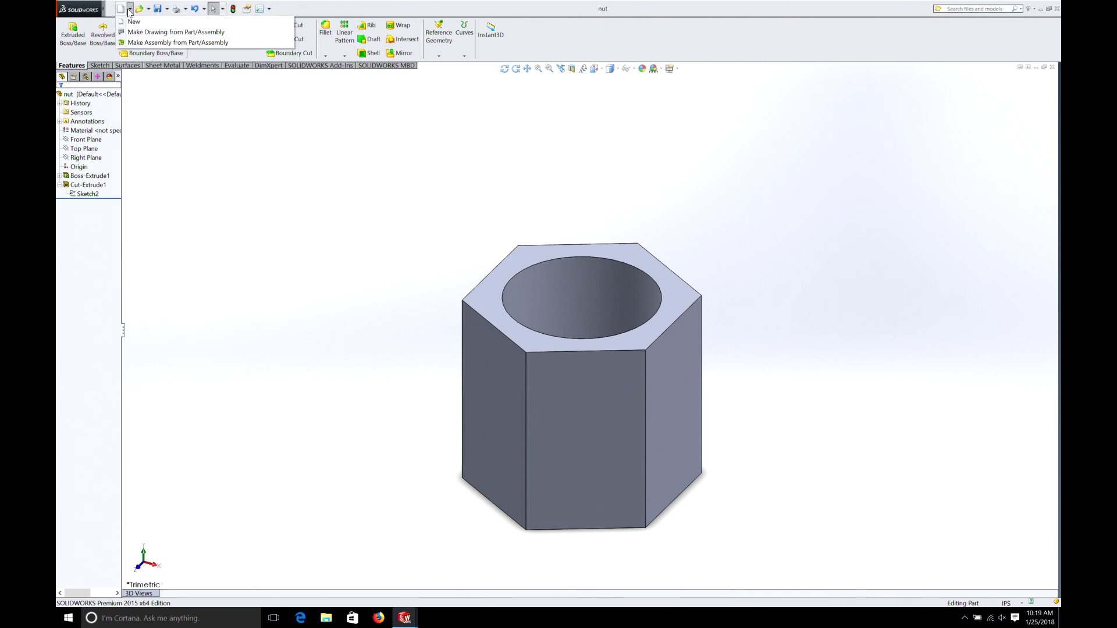
- Create a new assembly and place the Bolt part as its first component
click(133, 21)
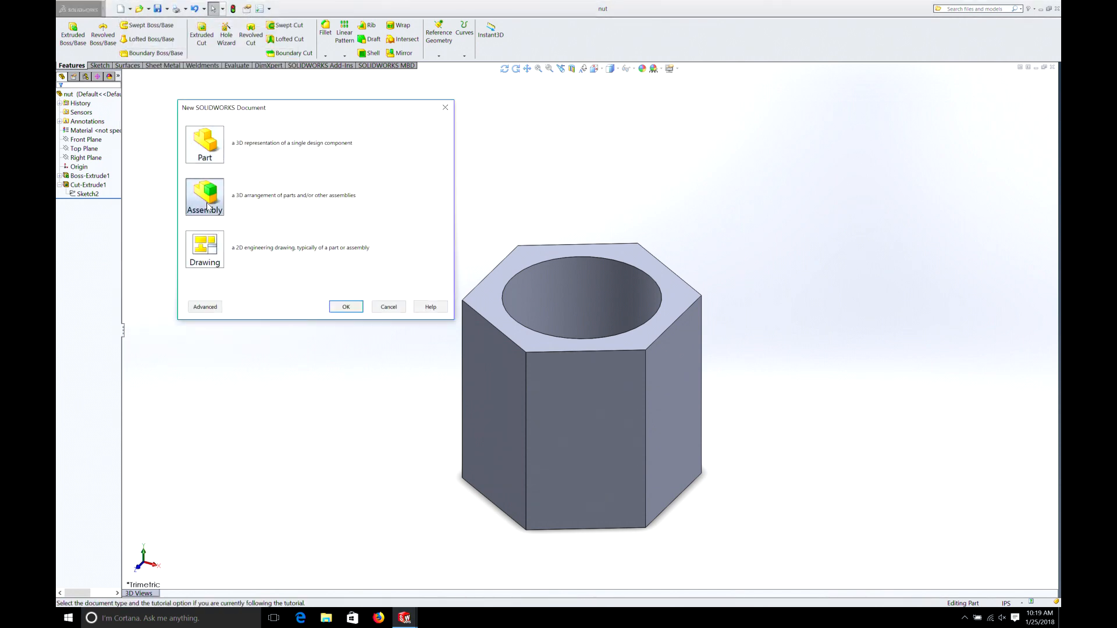
click(345, 306)
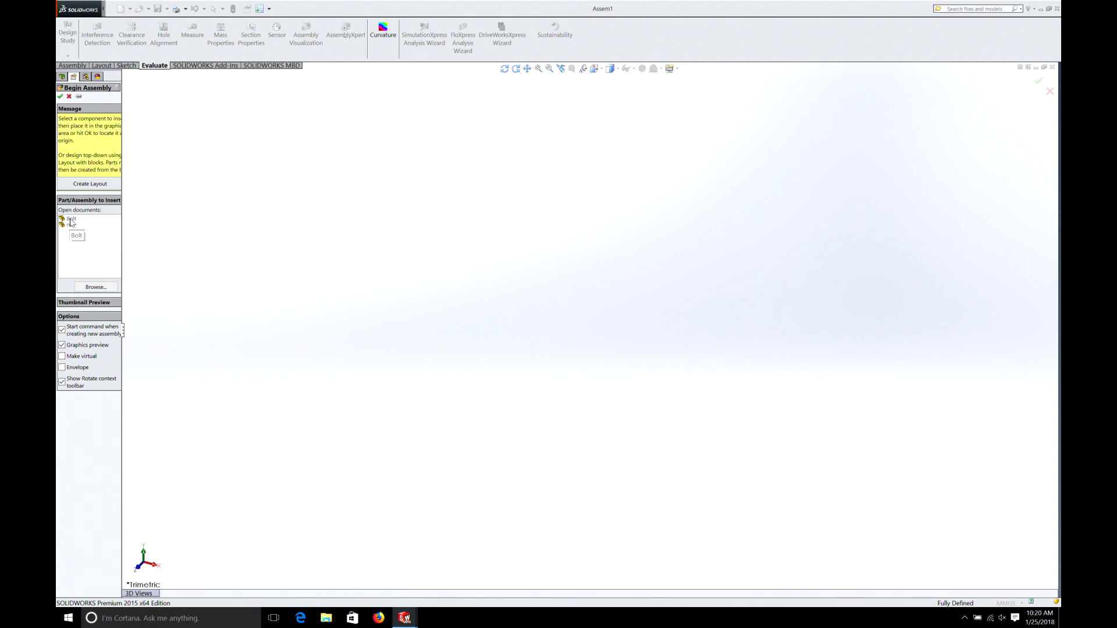
click(68, 218)
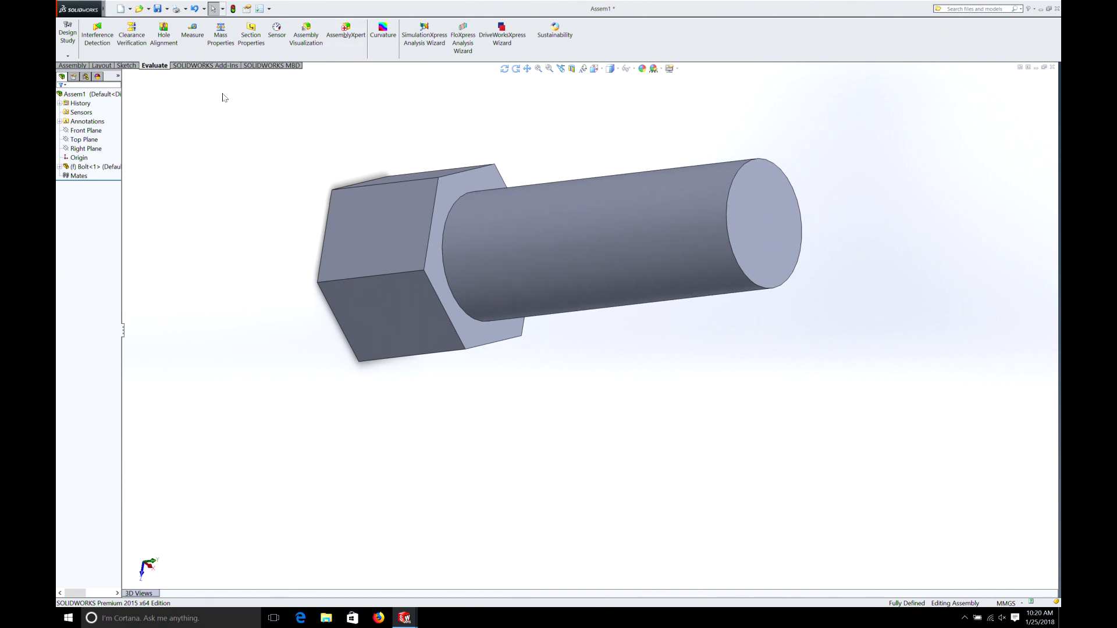
- Insert the nut and mate its bore concentric with the bolt shank
click(71, 65)
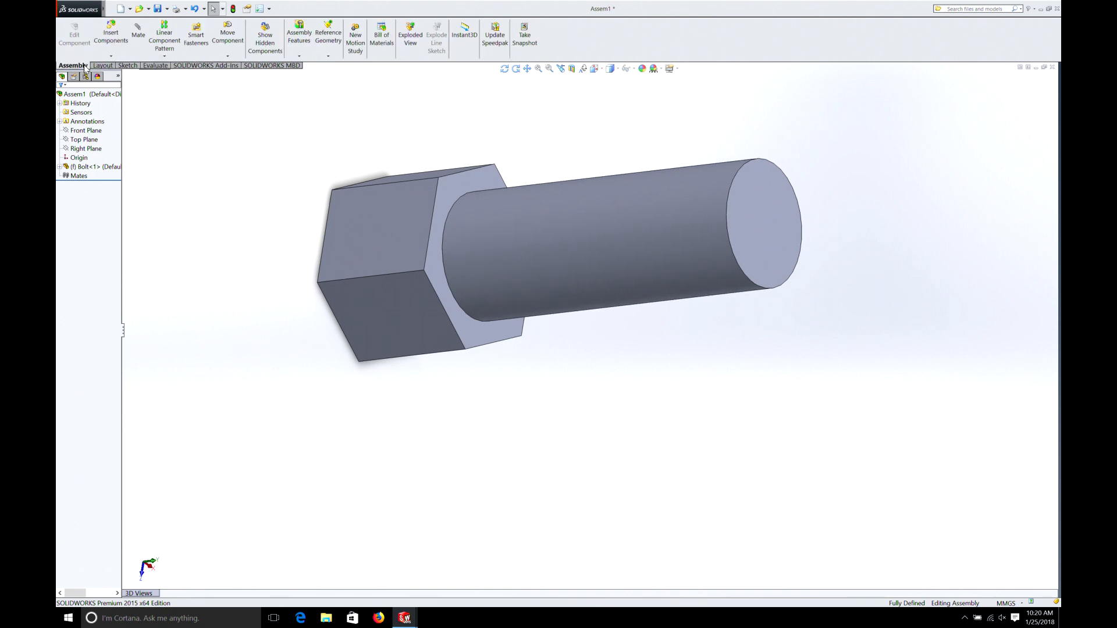
mouse_move(111, 36)
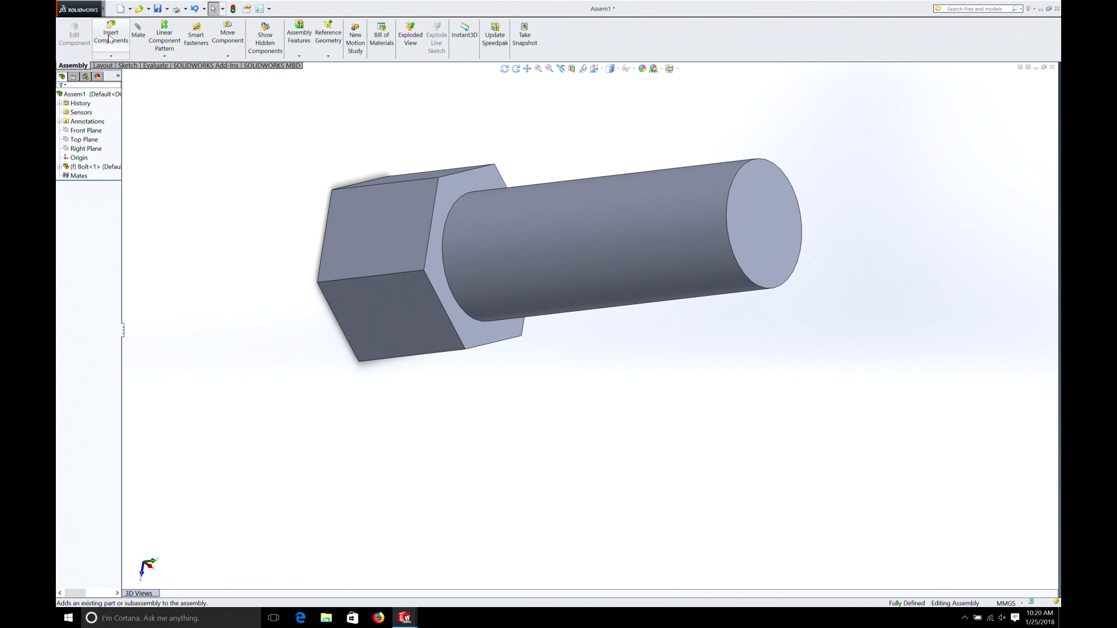
click(110, 36)
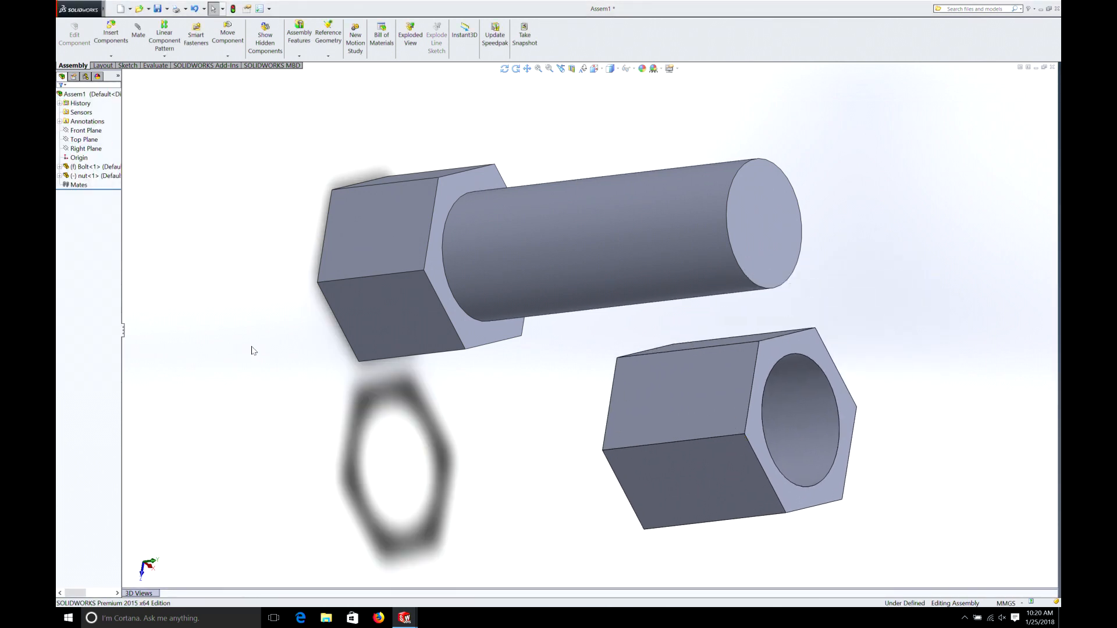
mouse_move(137, 34)
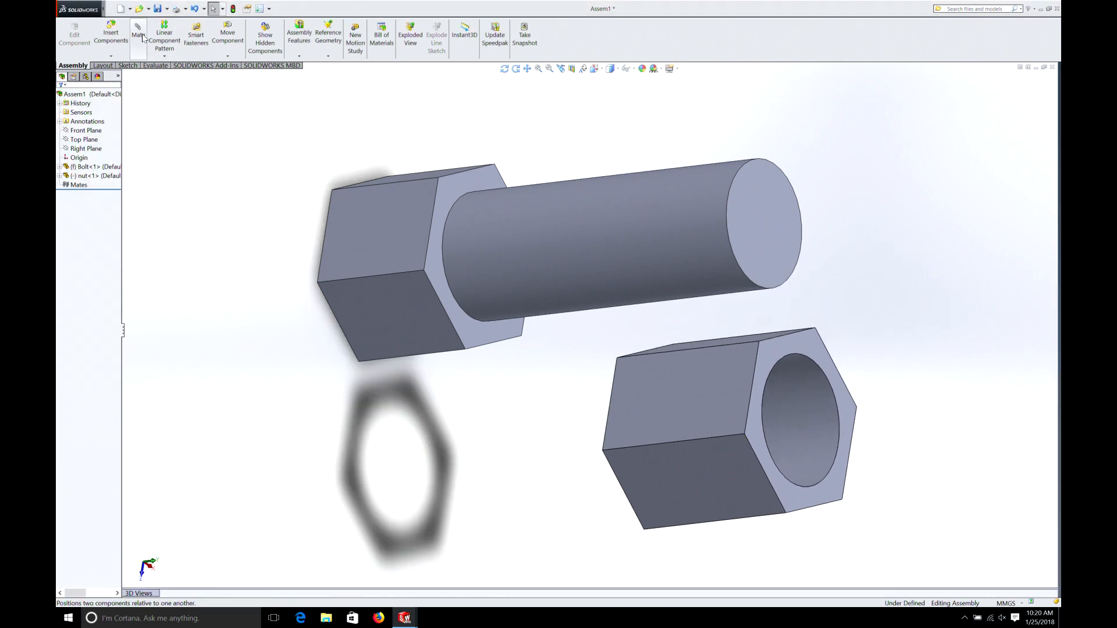
click(138, 33)
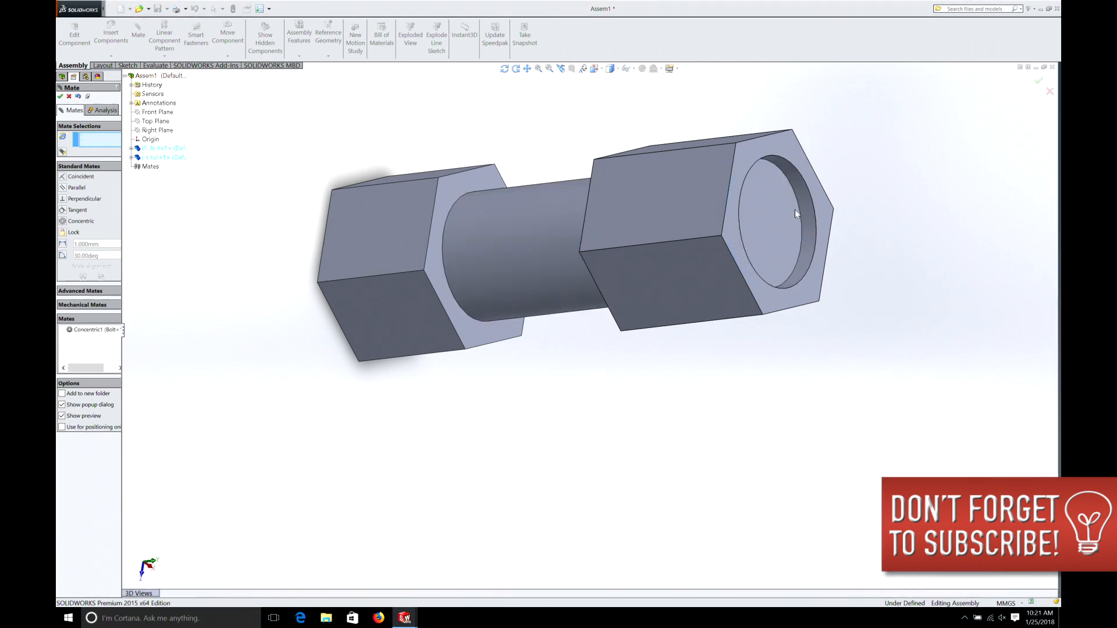
click(680, 214)
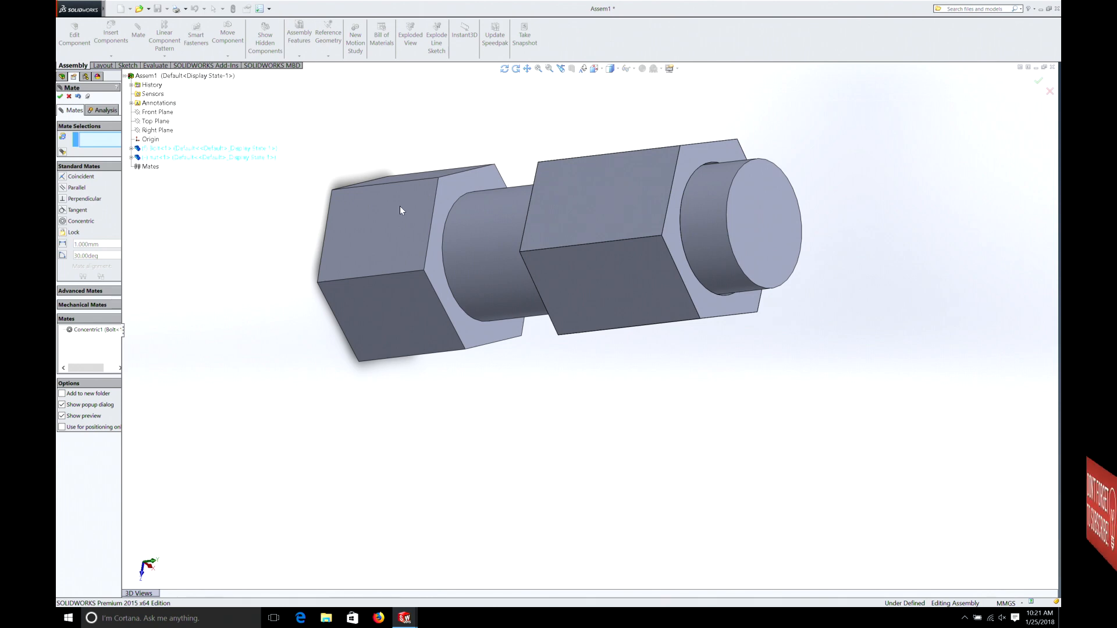
click(591, 214)
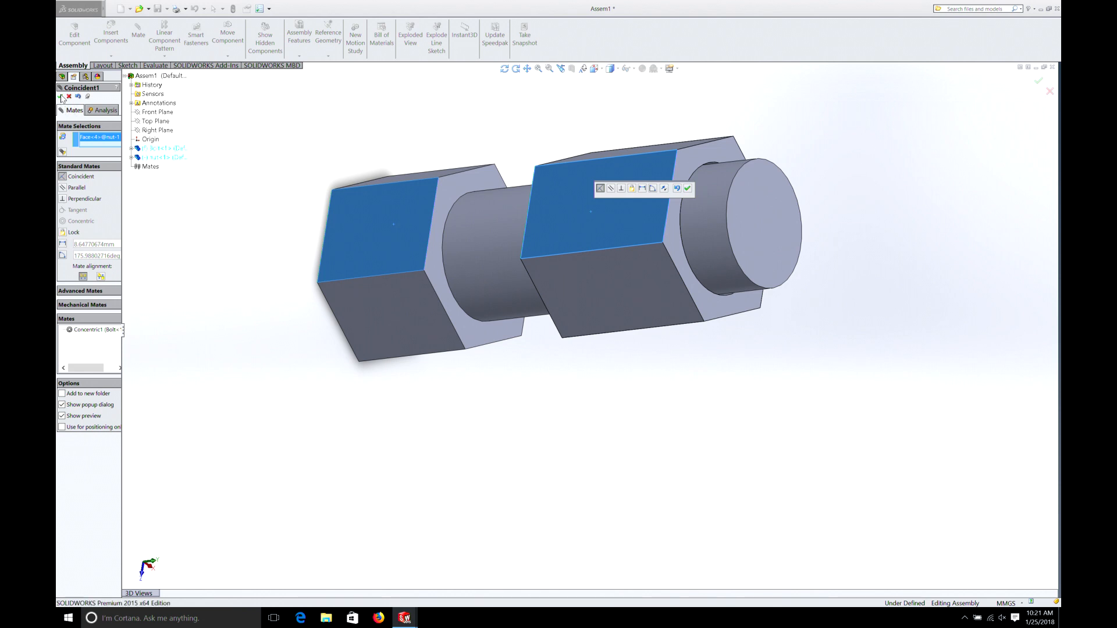
- Accept the Coincident mate aligning the nut's flat face with the bolt head's
click(758, 228)
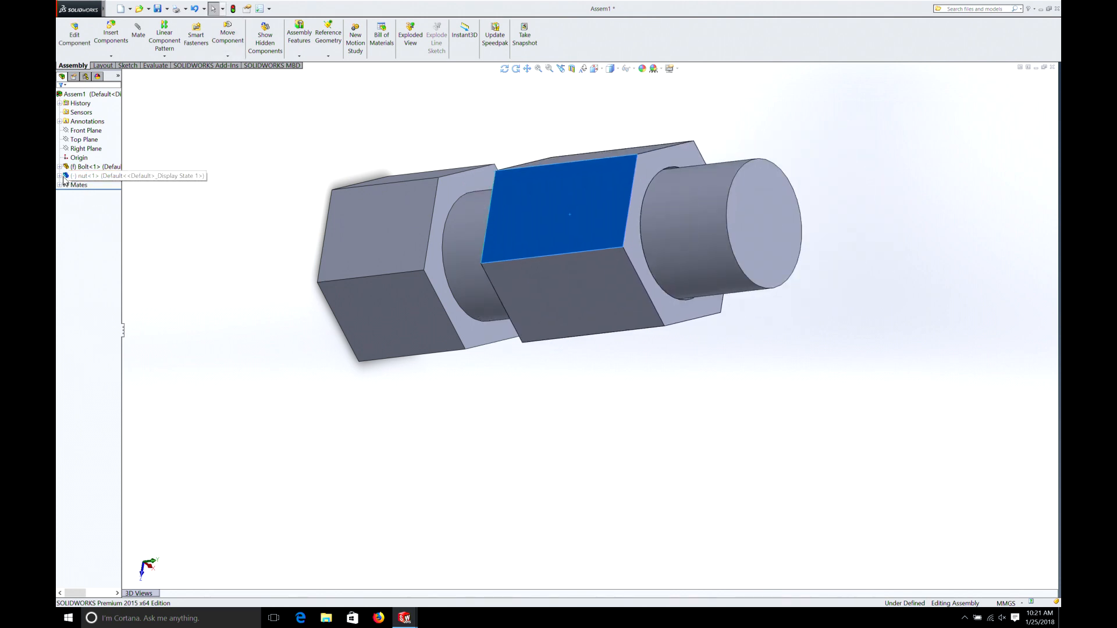
- Delete the Coincident1 mate under the nut's Mates, leaving only the concentric mate to the bolt
click(60, 175)
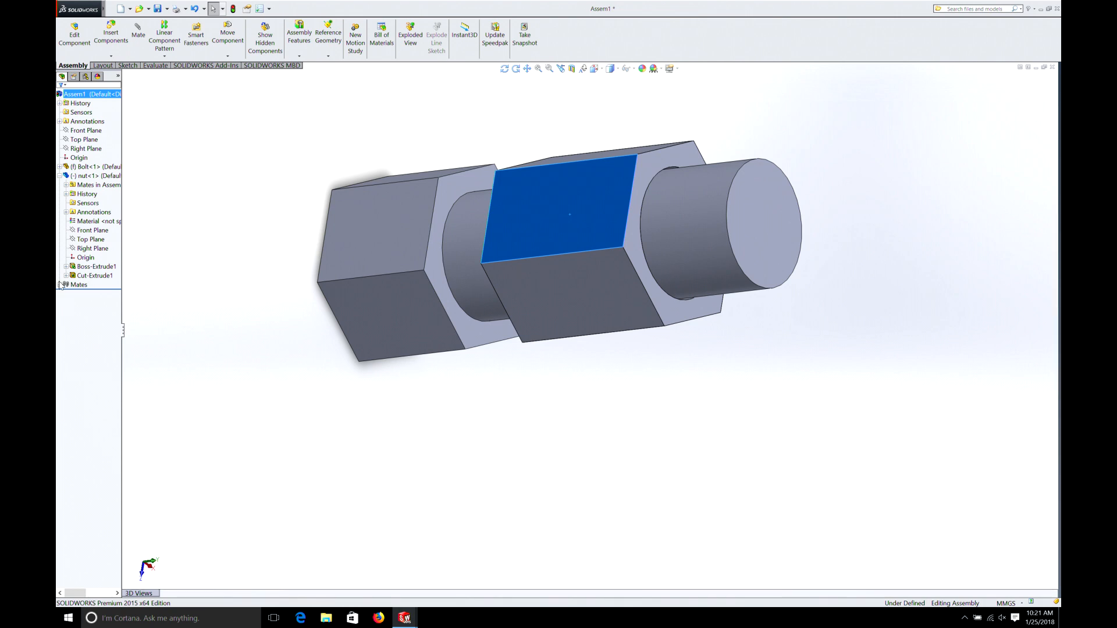
click(64, 283)
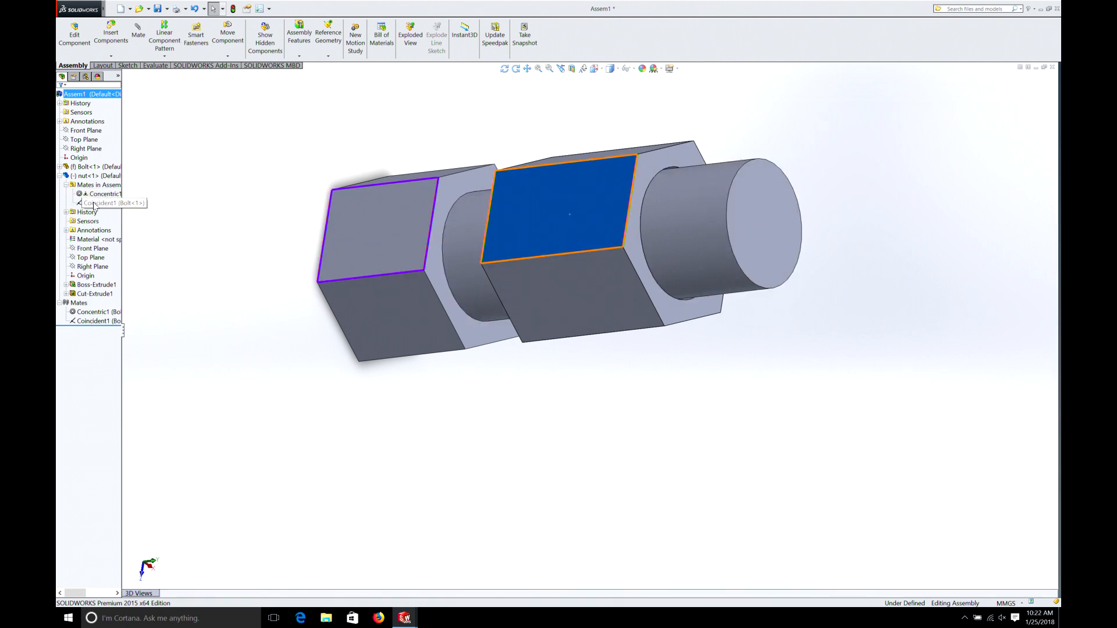
right_click(96, 202)
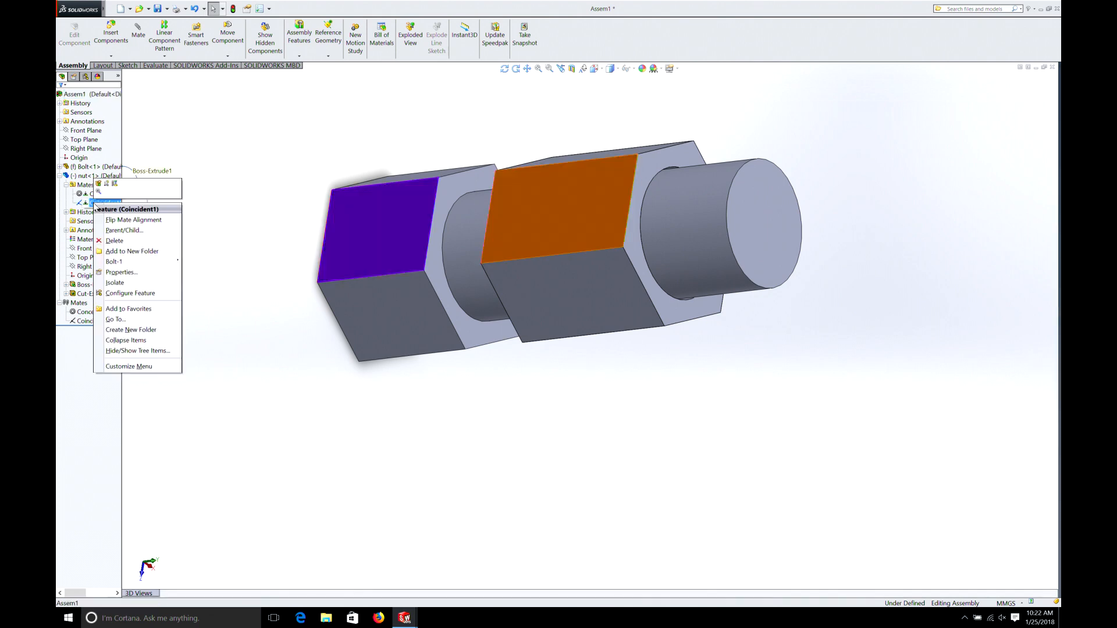
mouse_move(114, 241)
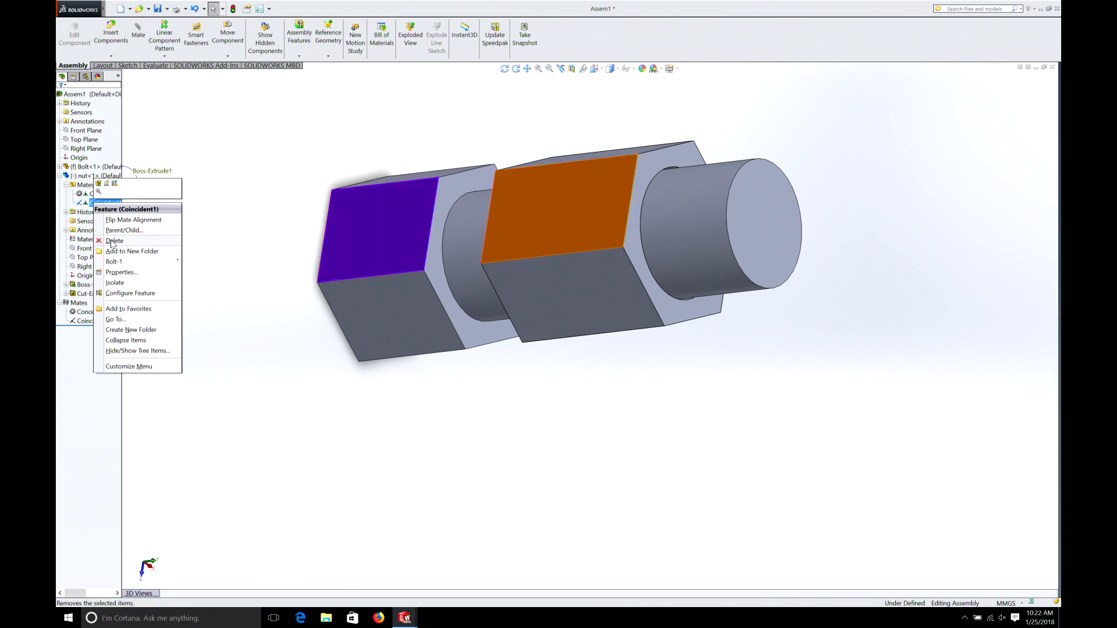
click(114, 241)
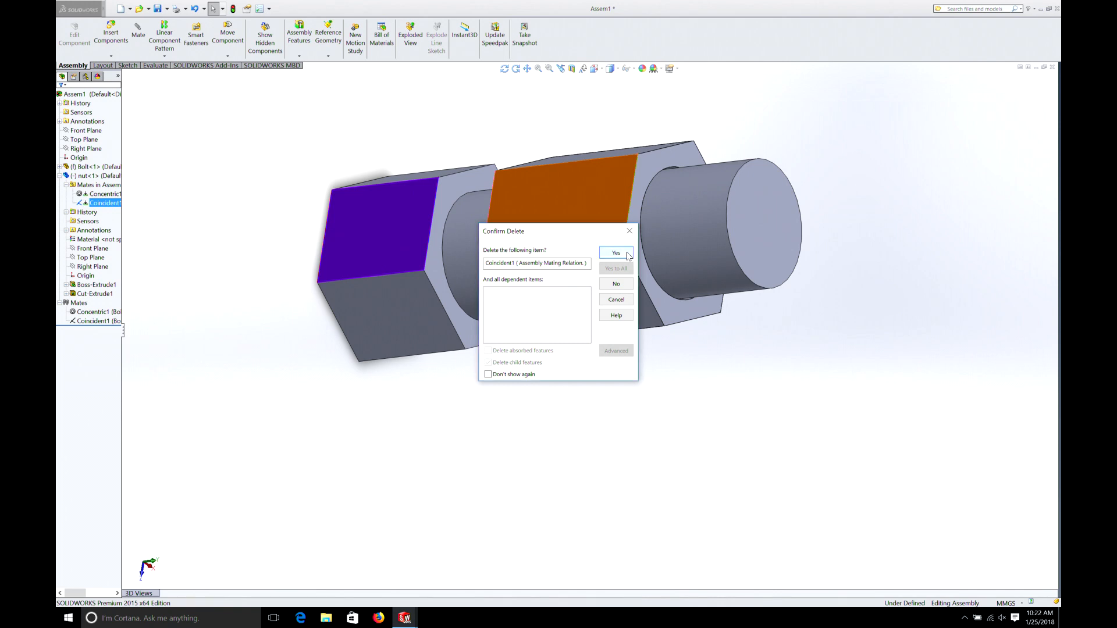
click(615, 253)
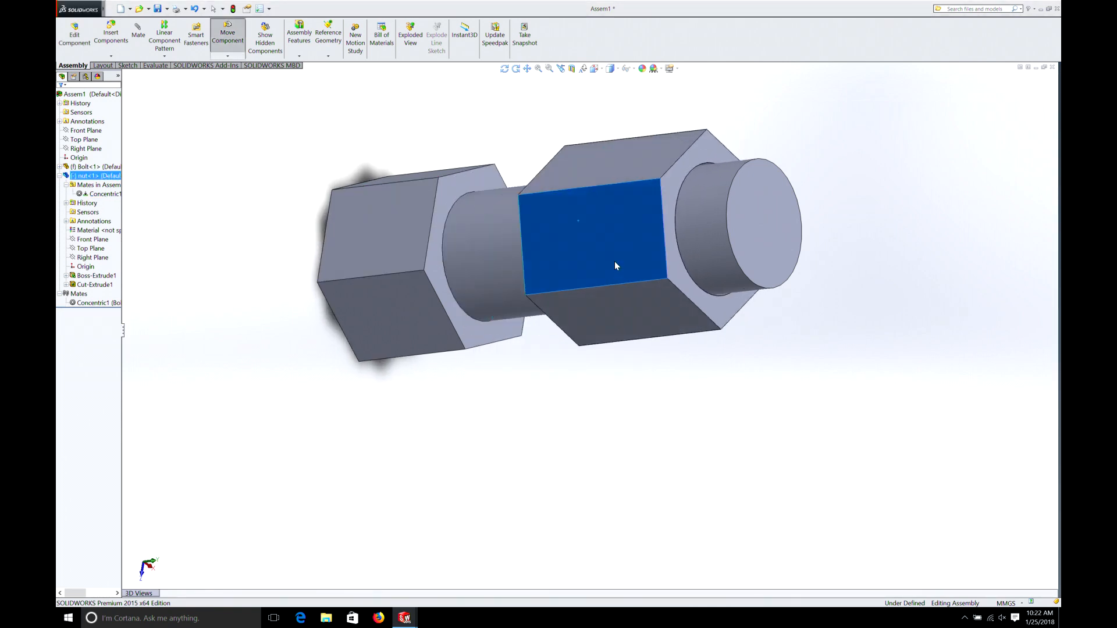
- Drag the nut along the bolt shank toward the head with Move Component
drag(615, 265, 623, 257)
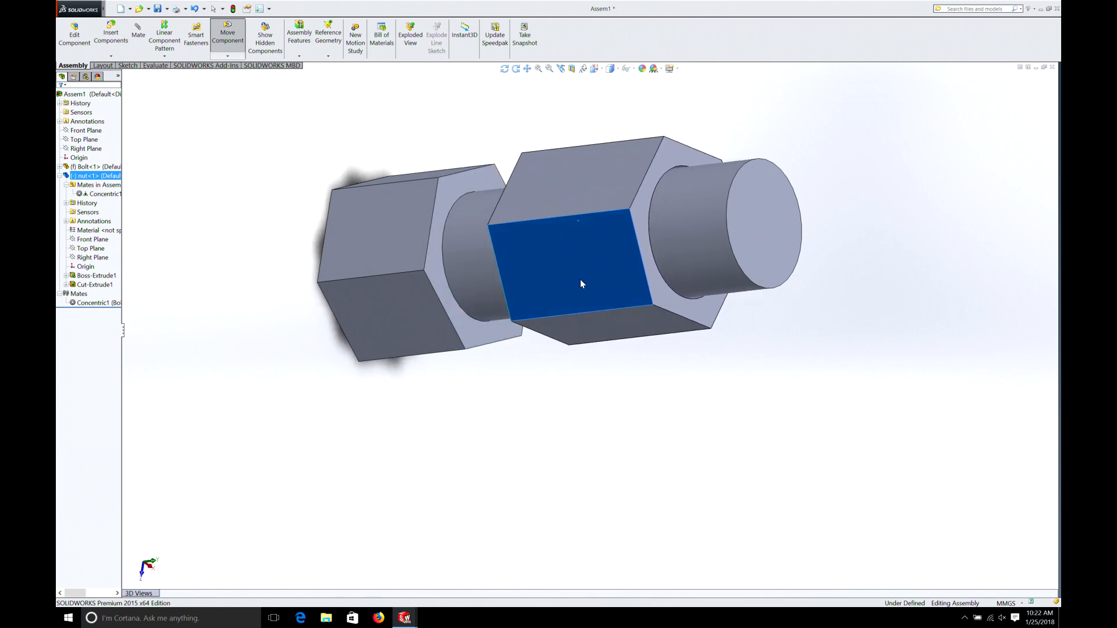
drag(580, 284, 324, 267)
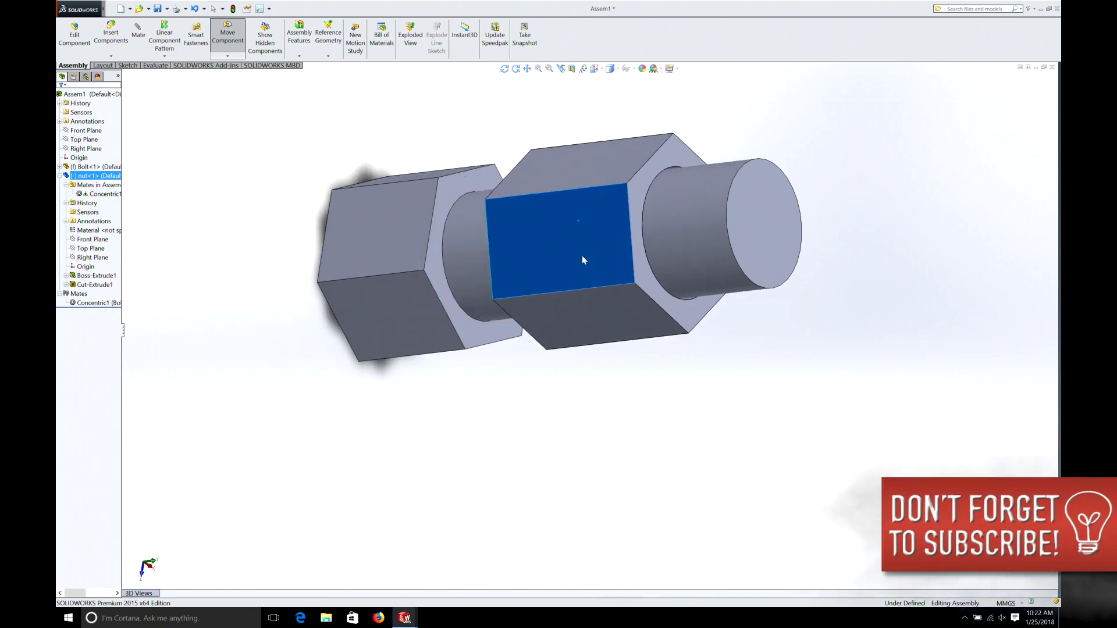
drag(580, 259, 584, 259)
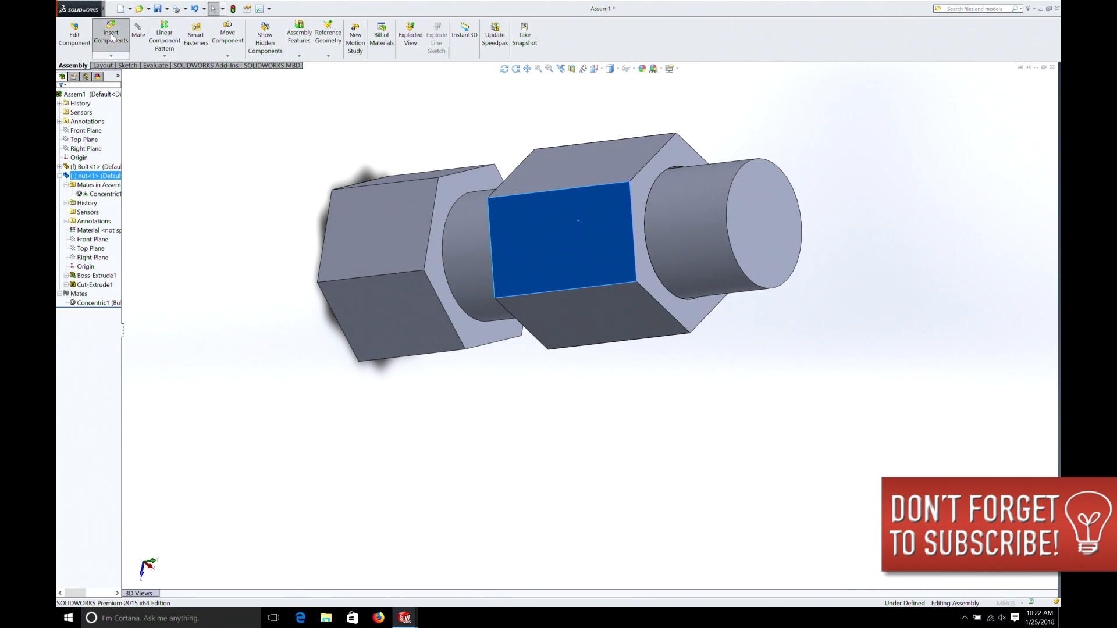
- Insert a second nut and mate its bore concentric with the bolt shank
click(112, 36)
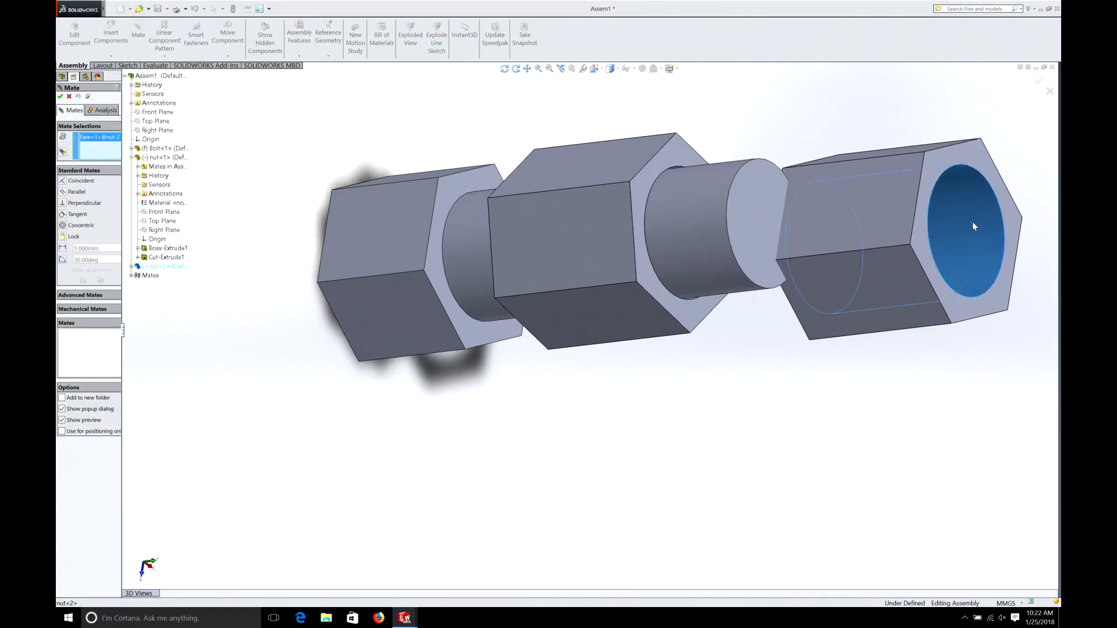
click(974, 226)
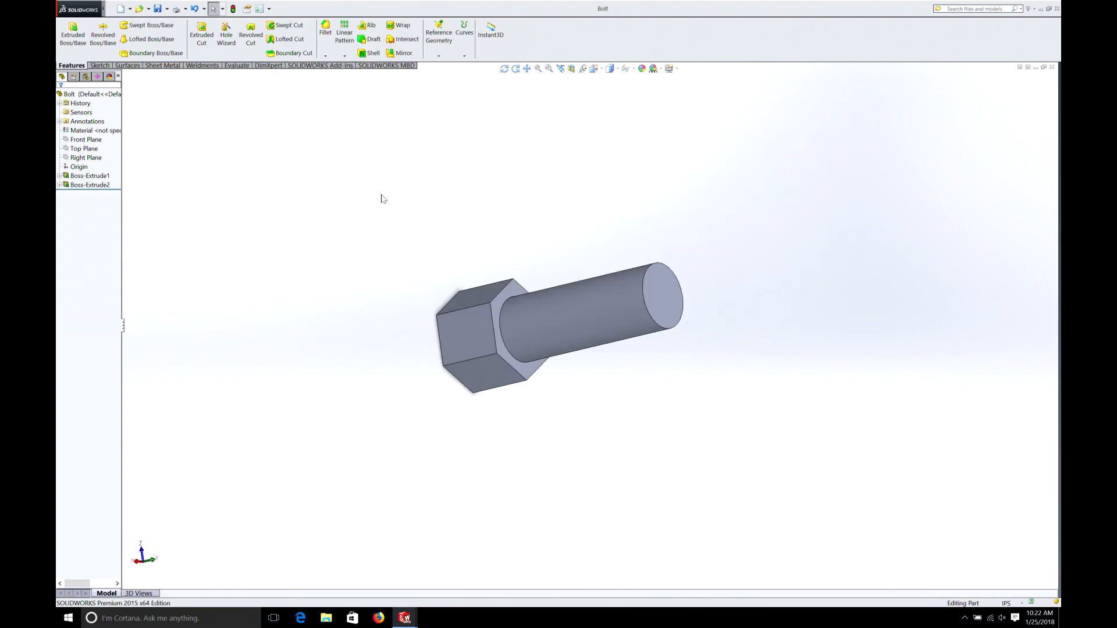
- Lengthen the shank by editing Boss-Extrude2, then return to Assem1 for the rebuild
click(90, 185)
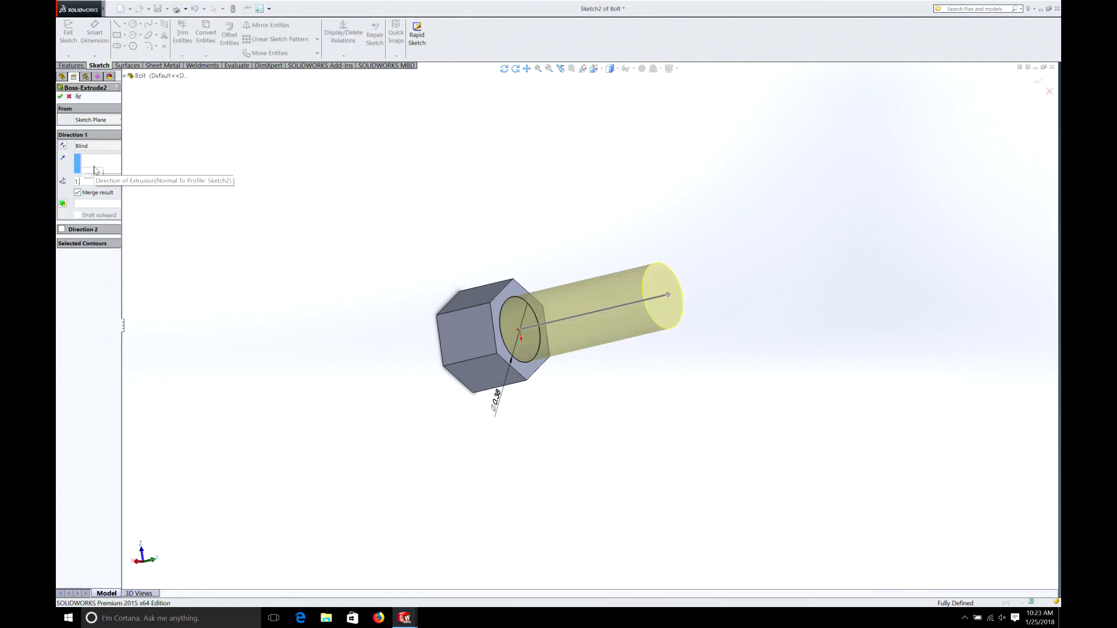
drag(668, 294, 738, 278)
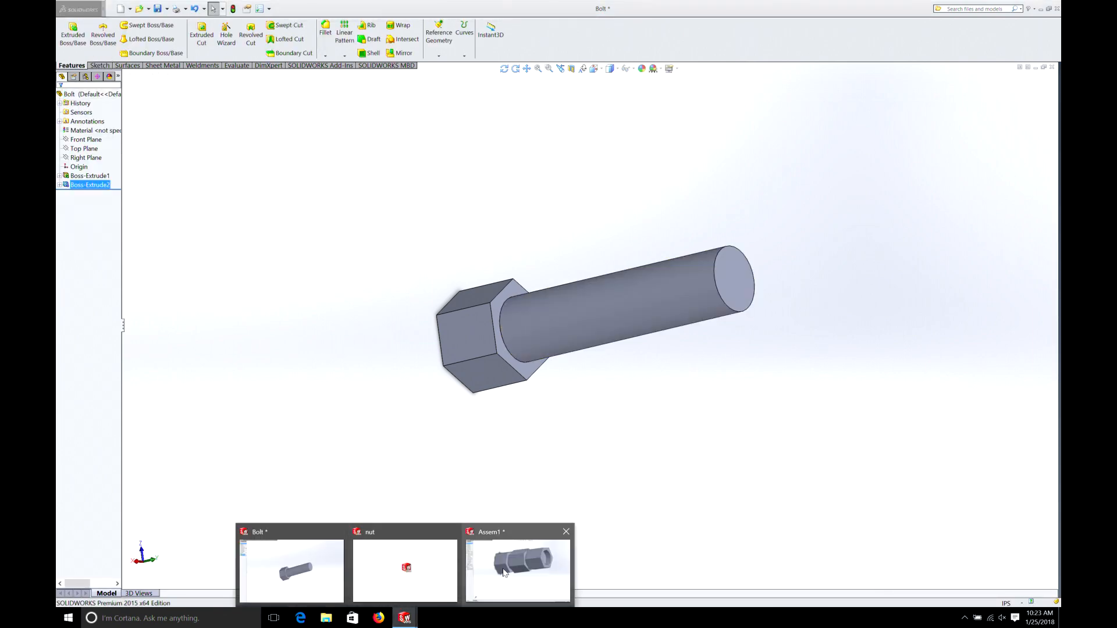
click(518, 566)
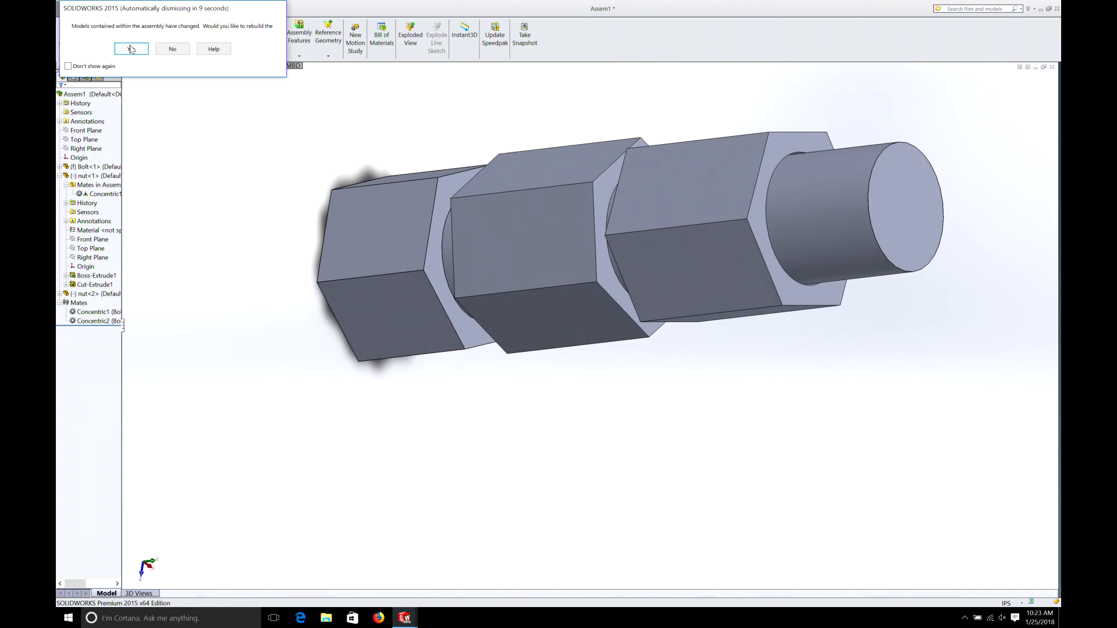